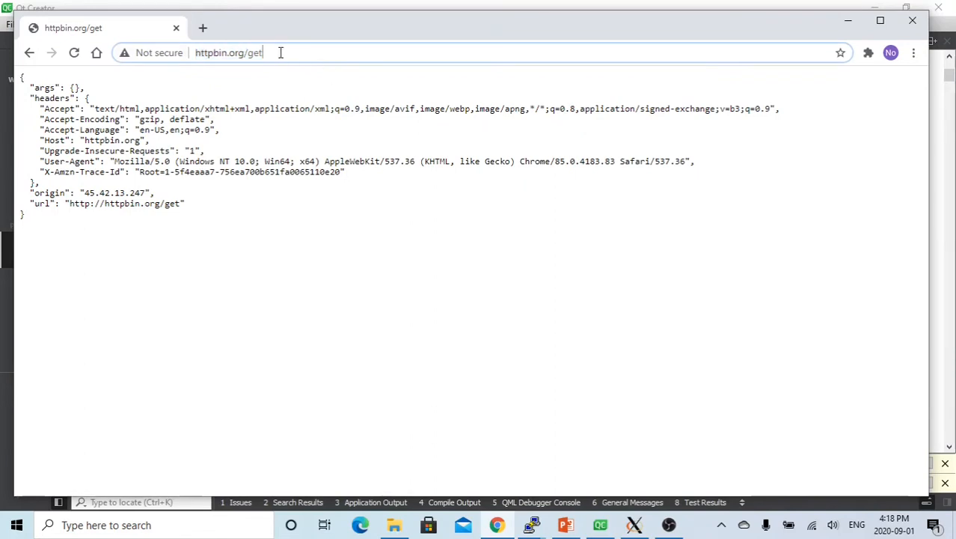
pyautogui.tripleClick(228, 52)
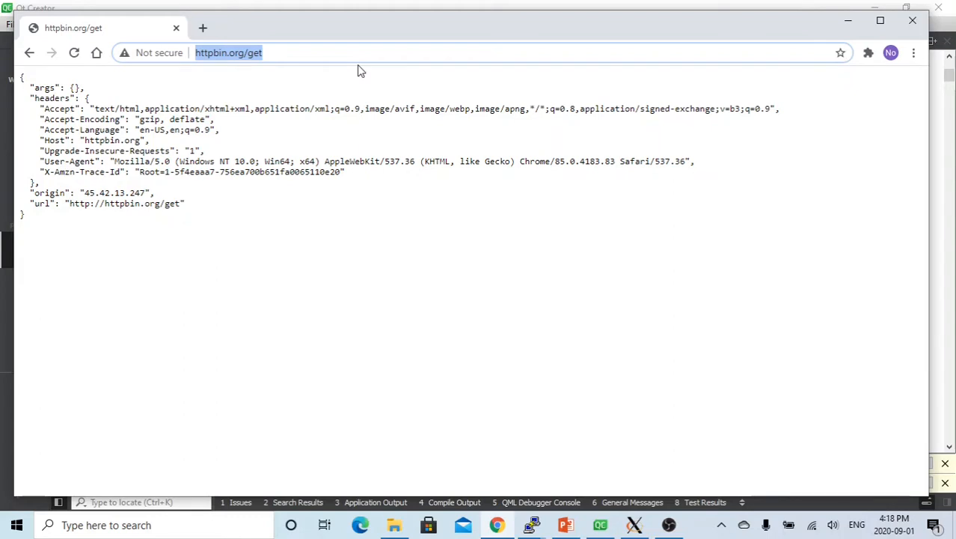
pyautogui.write('http://')
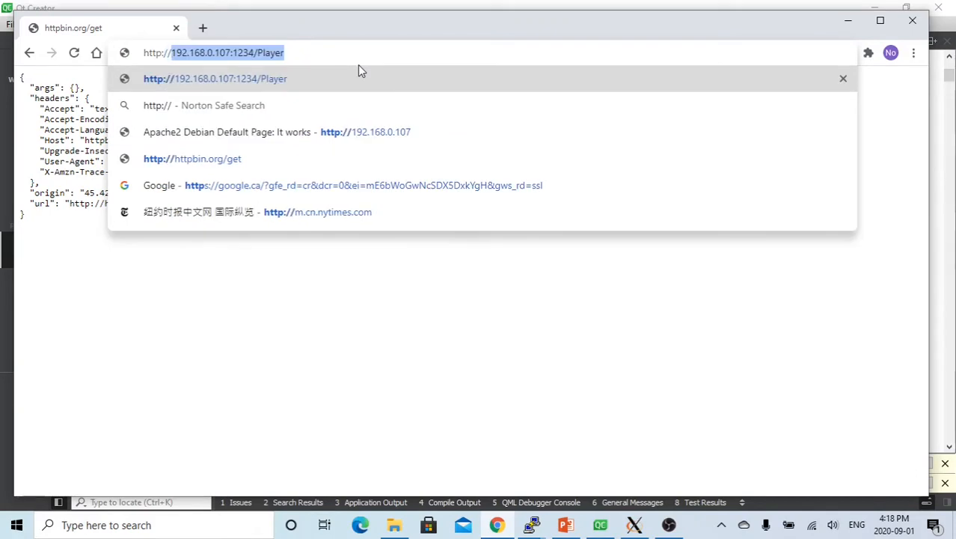
pyautogui.moveTo(250, 53)
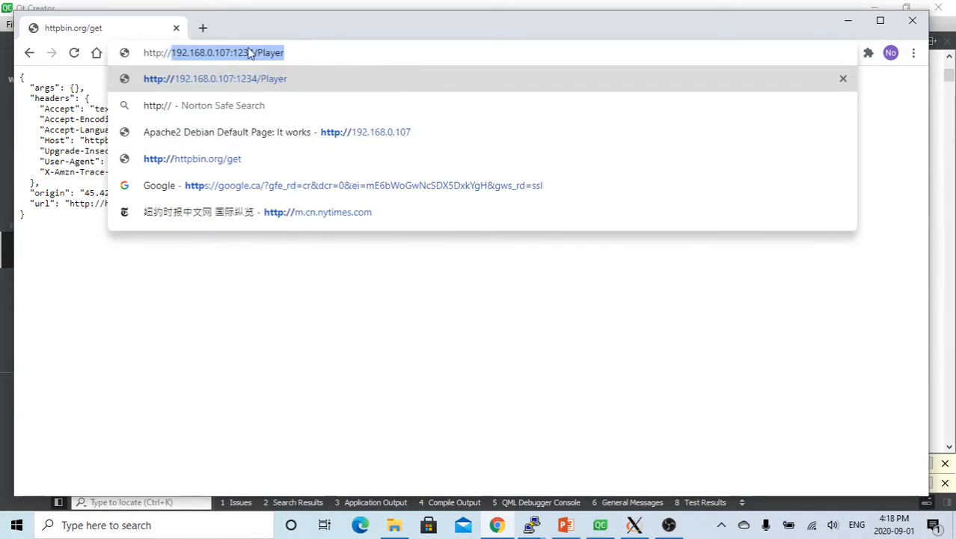
pyautogui.moveTo(239, 56)
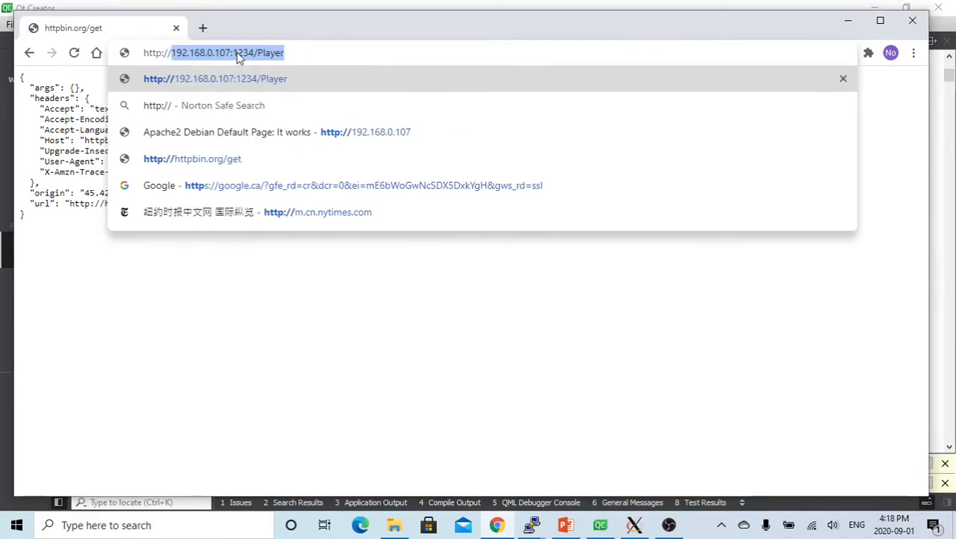
pyautogui.moveTo(257, 57)
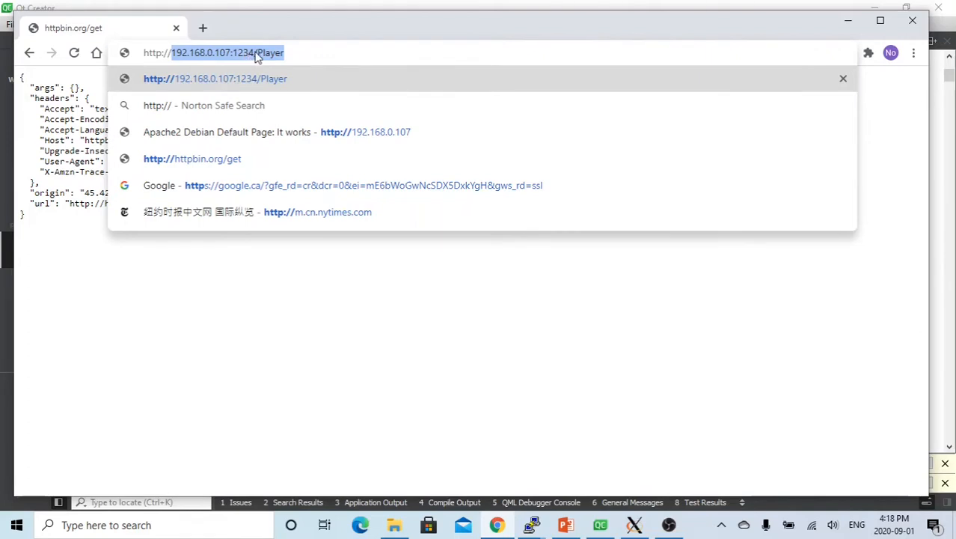
pyautogui.moveTo(240, 58)
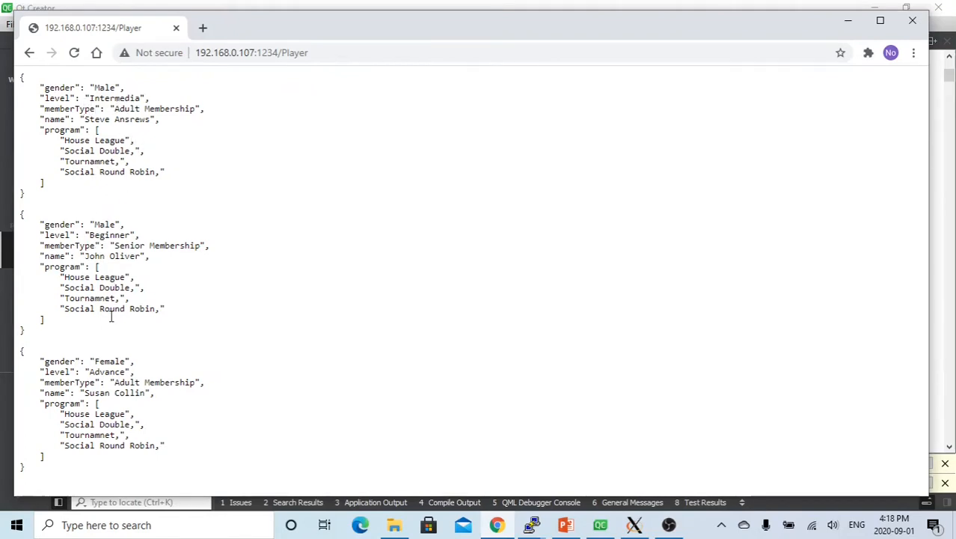
pyautogui.moveTo(220, 405)
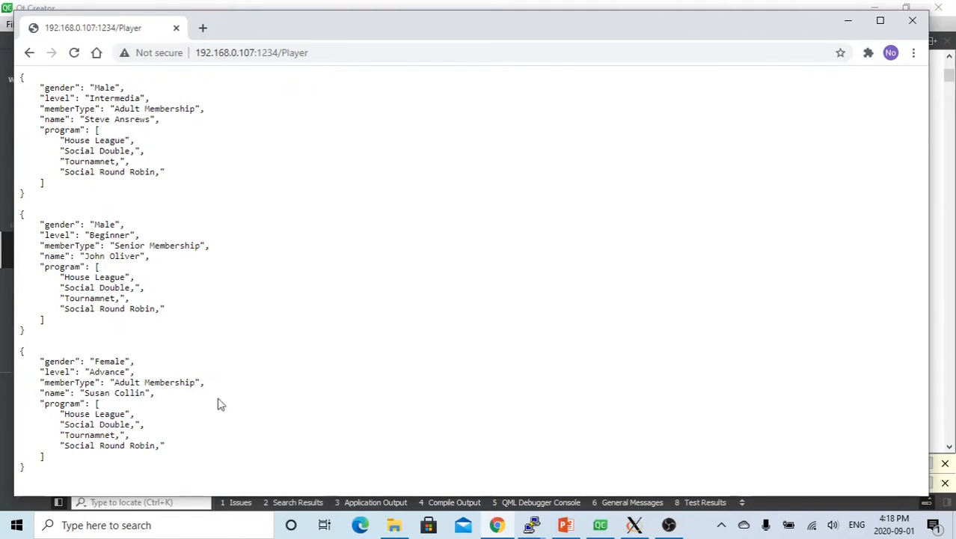
pyautogui.moveTo(298, 420)
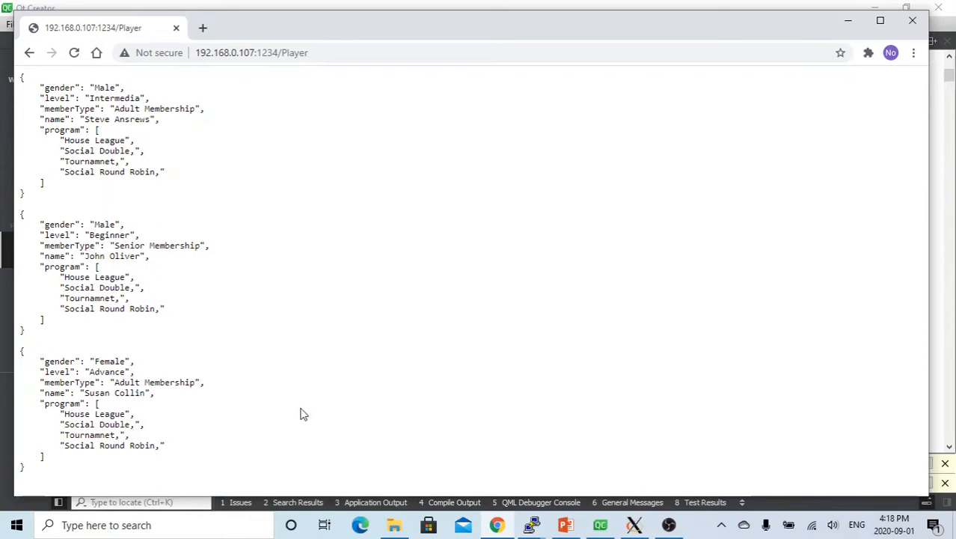
pyautogui.moveTo(492, 496)
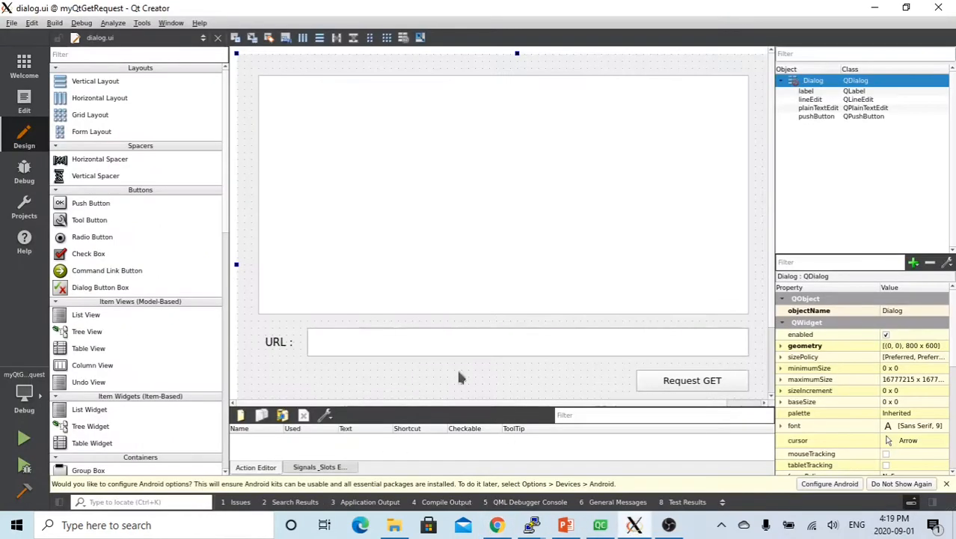
pyautogui.moveTo(444, 323)
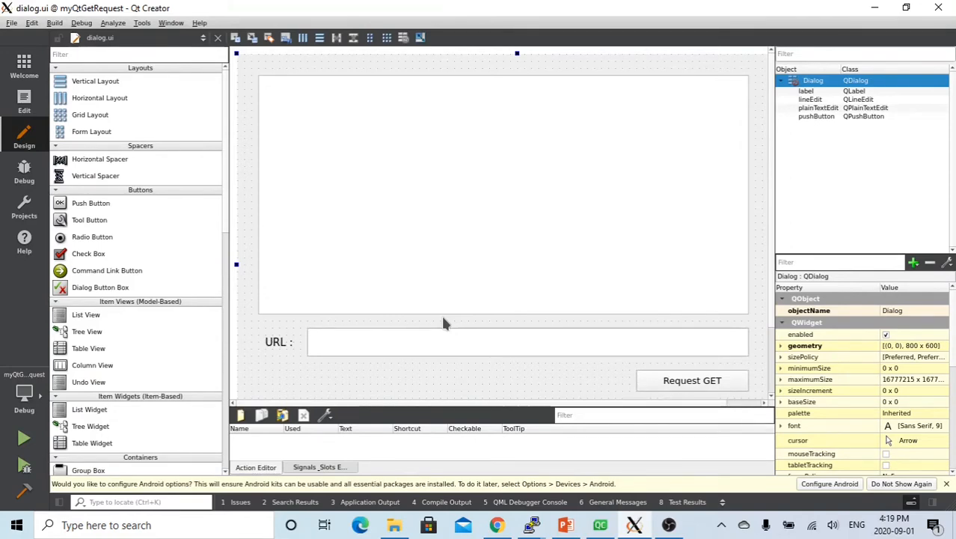
pyautogui.moveTo(367, 346)
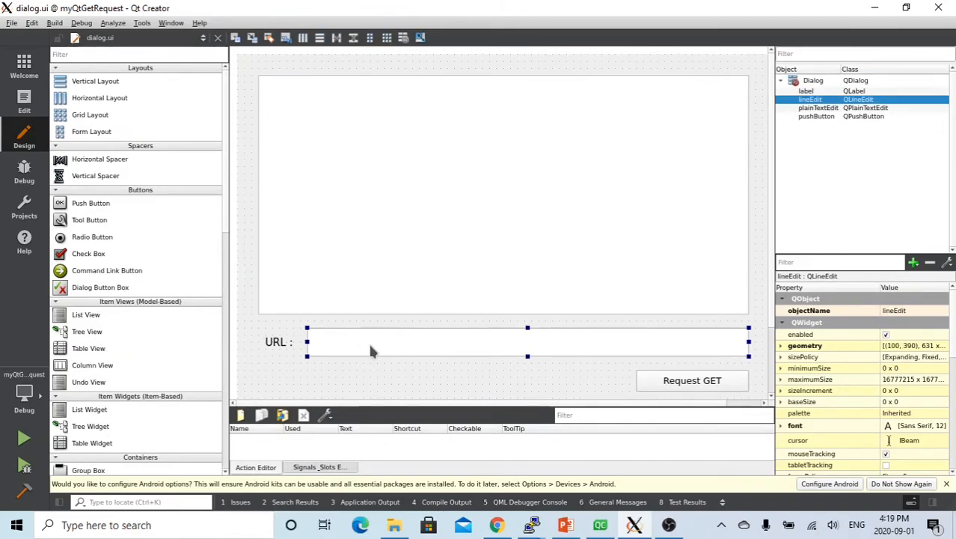
pyautogui.moveTo(376, 348)
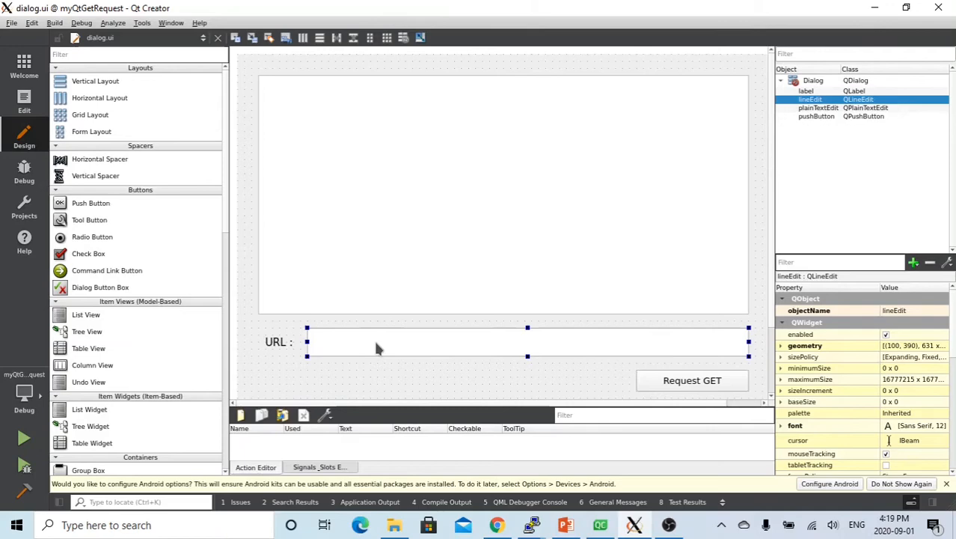
pyautogui.moveTo(683, 387)
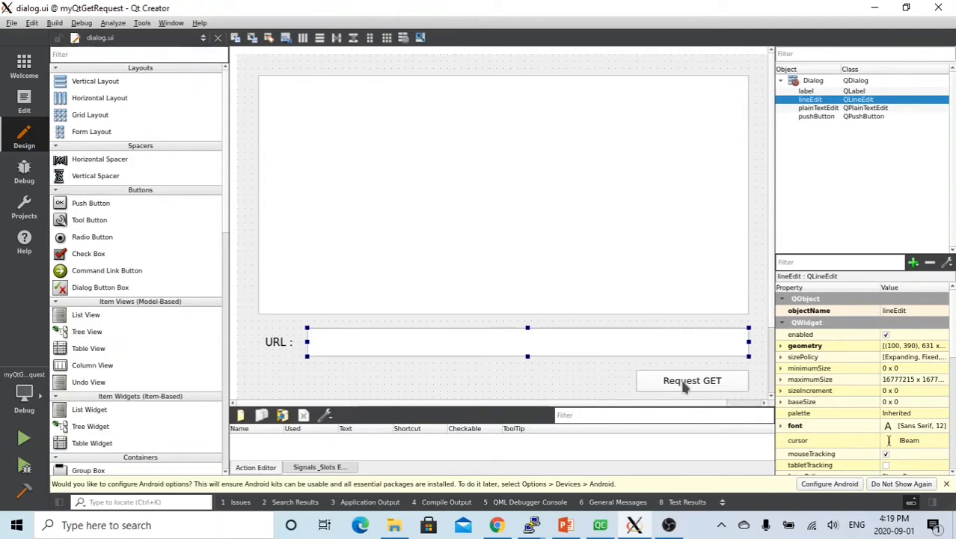
pyautogui.moveTo(396, 344)
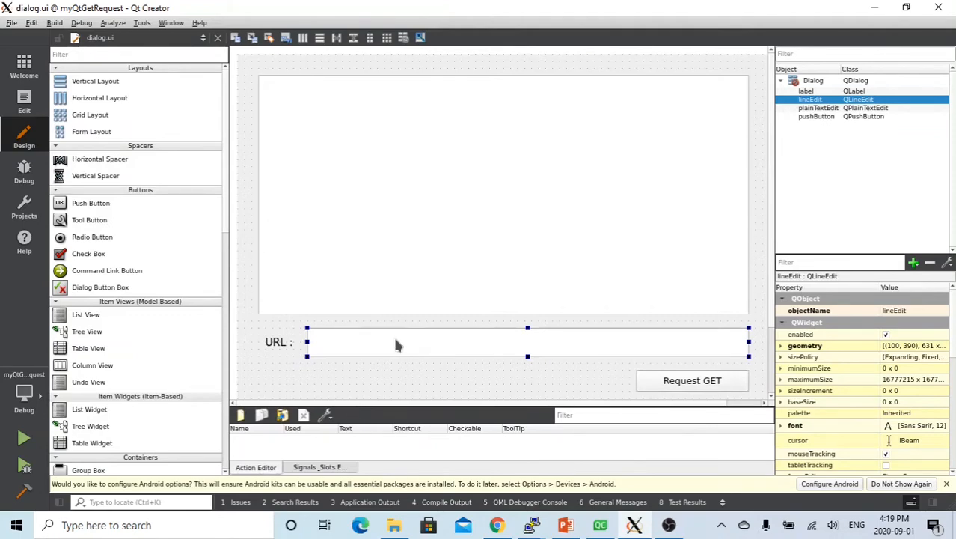
pyautogui.moveTo(494, 96)
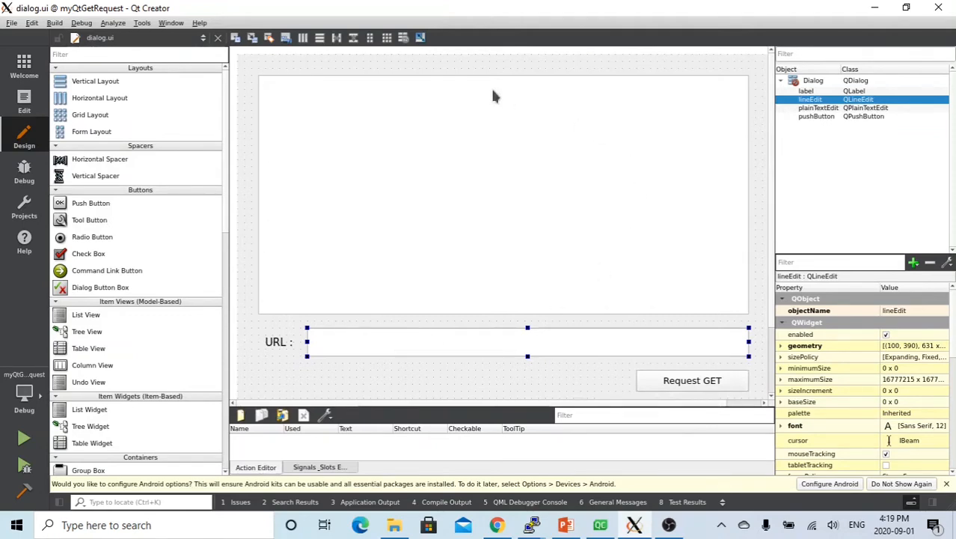
# Leave the URL and Request GET dialog form and show dialog.cpp in Edit mode
pyautogui.click(381, 195)
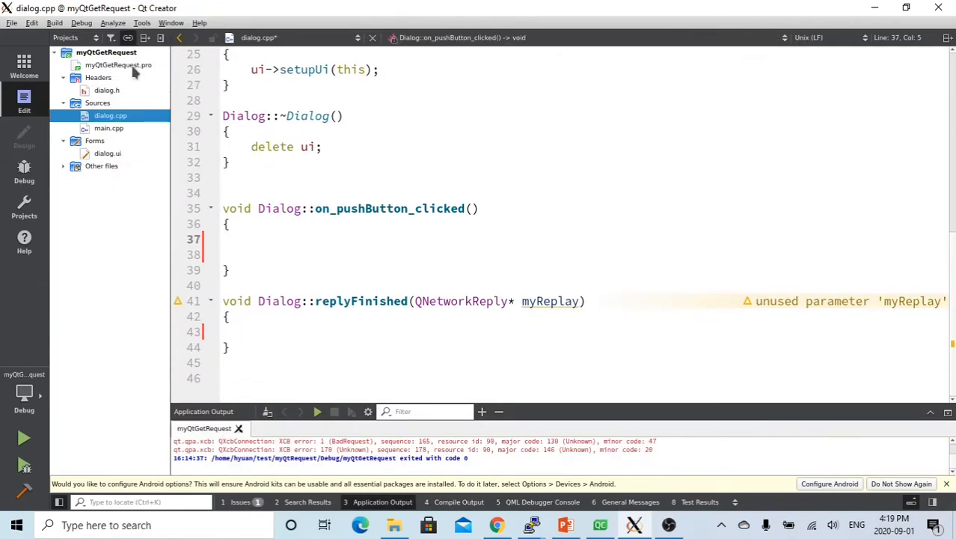
# Highlight network in the QT line of myQtGetRequest.pro
pyautogui.click(118, 65)
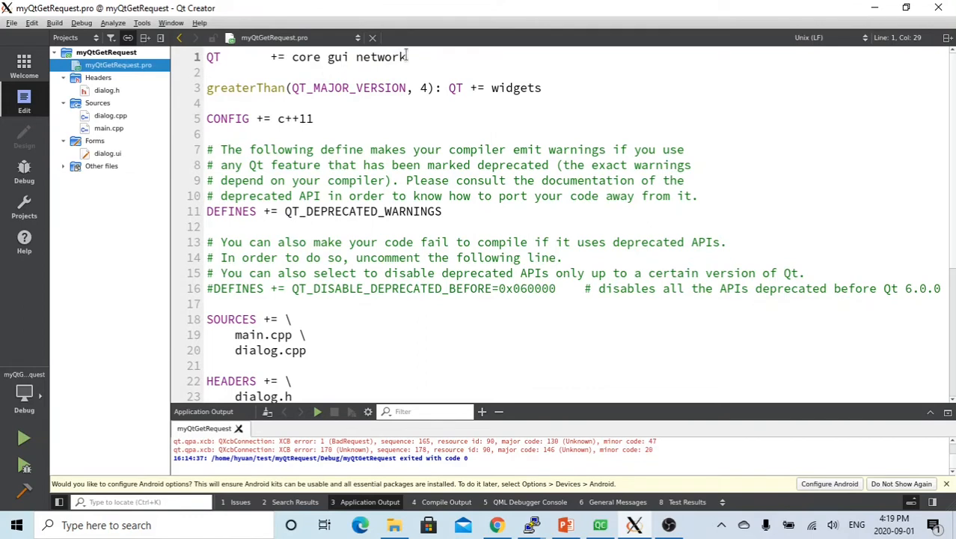
pyautogui.doubleClick(381, 57)
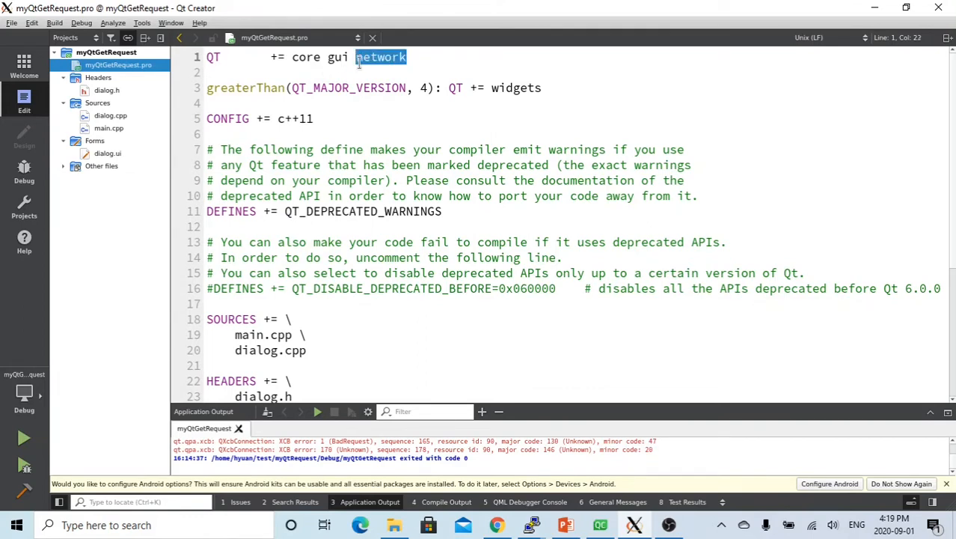
pyautogui.click(110, 115)
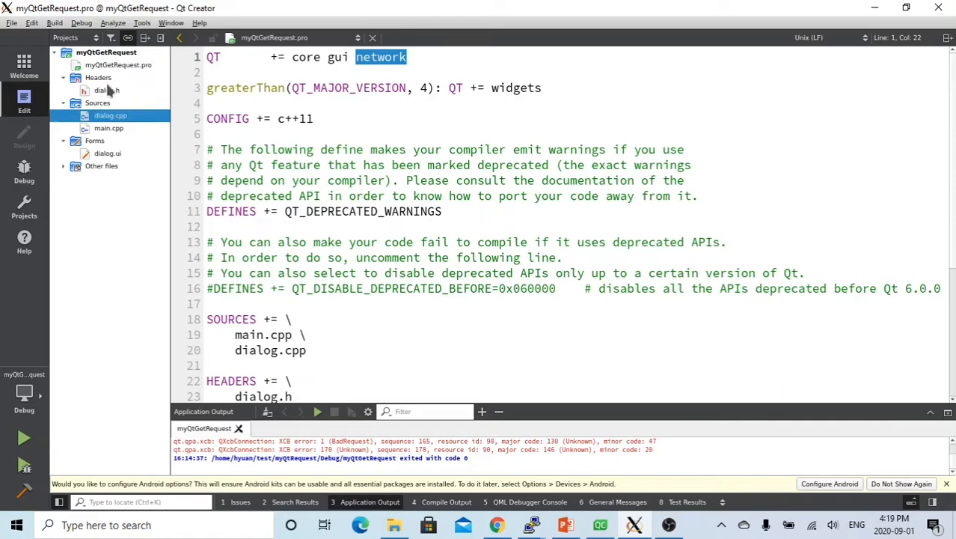
# Open dialog.h and examine the QNetworkAccessManager, QNetworkRequest, QNetworkReply and QUrl includes
pyautogui.click(108, 90)
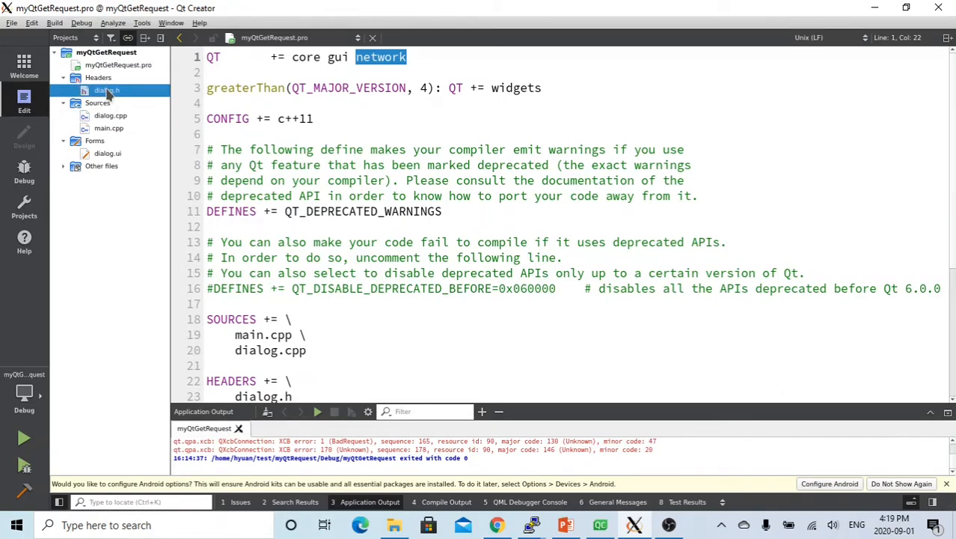
pyautogui.click(107, 89)
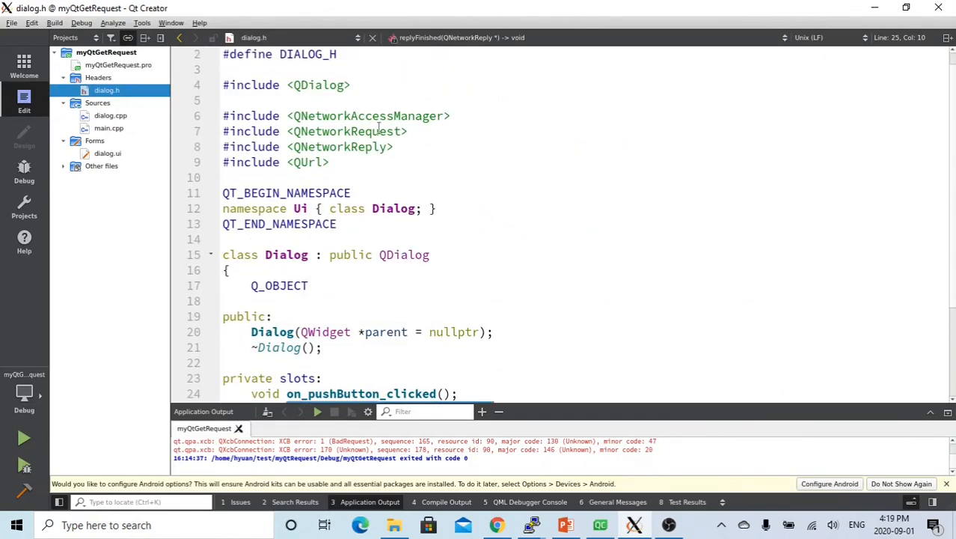
pyautogui.doubleClick(367, 115)
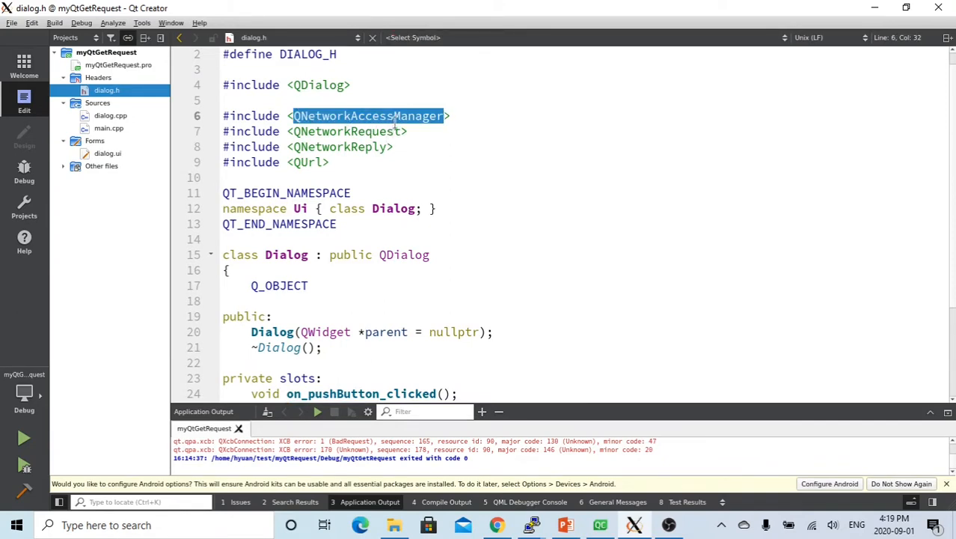
pyautogui.click(348, 131)
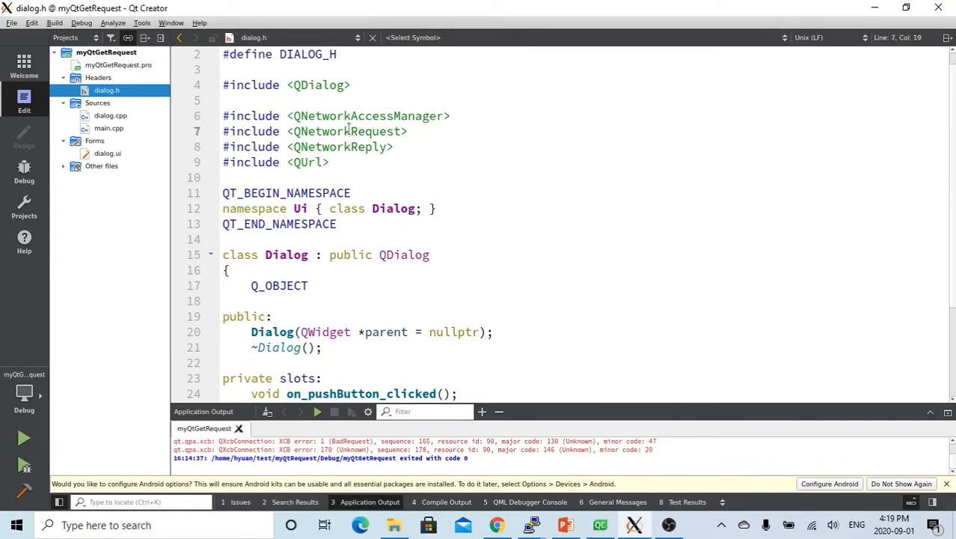
pyautogui.click(363, 147)
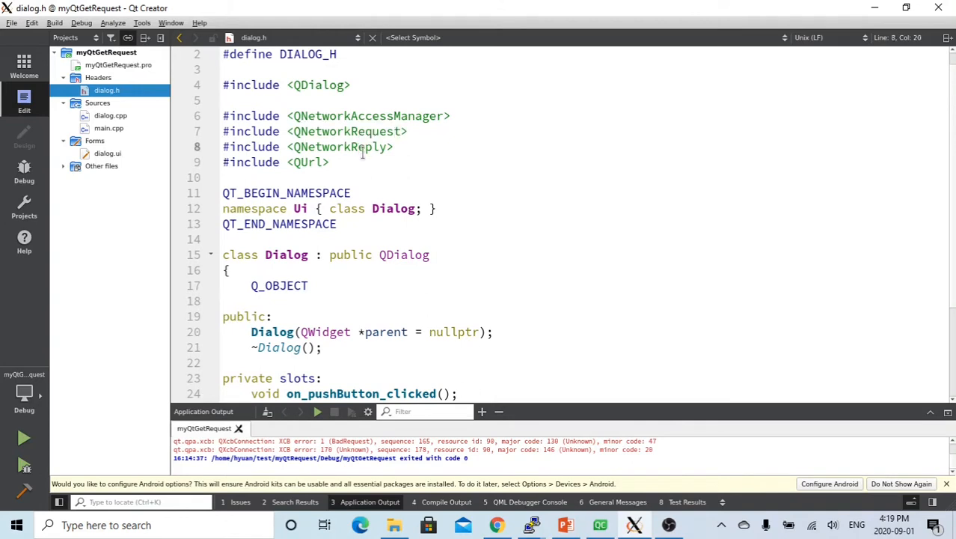
pyautogui.doubleClick(339, 147)
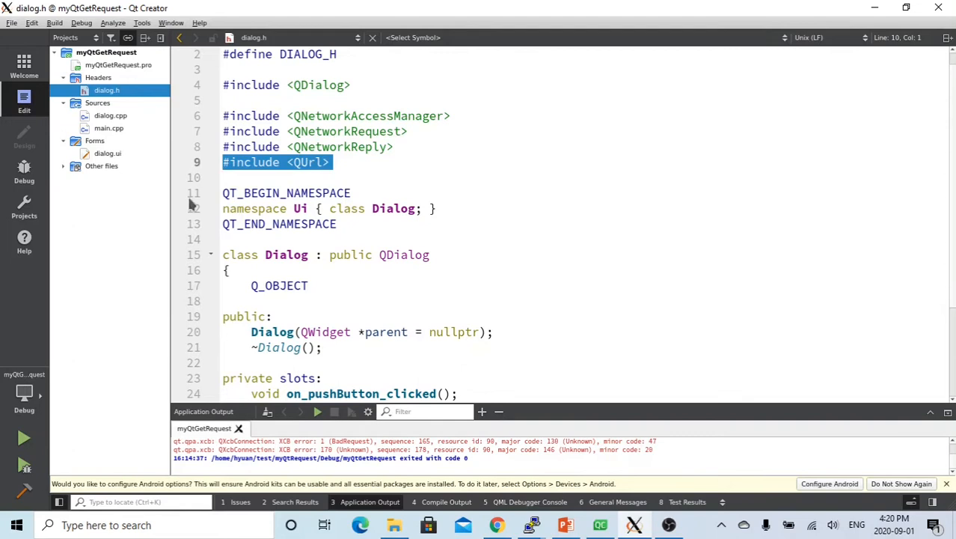
pyautogui.click(110, 115)
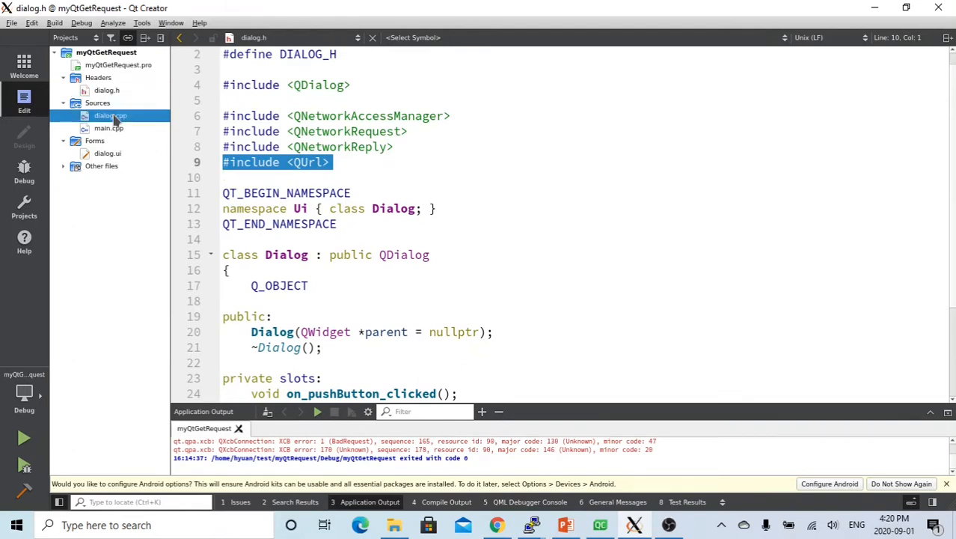
# Add ui->plainTextEdit->clear(); to on_pushButton_clicked in dialog.cpp
pyautogui.click(111, 115)
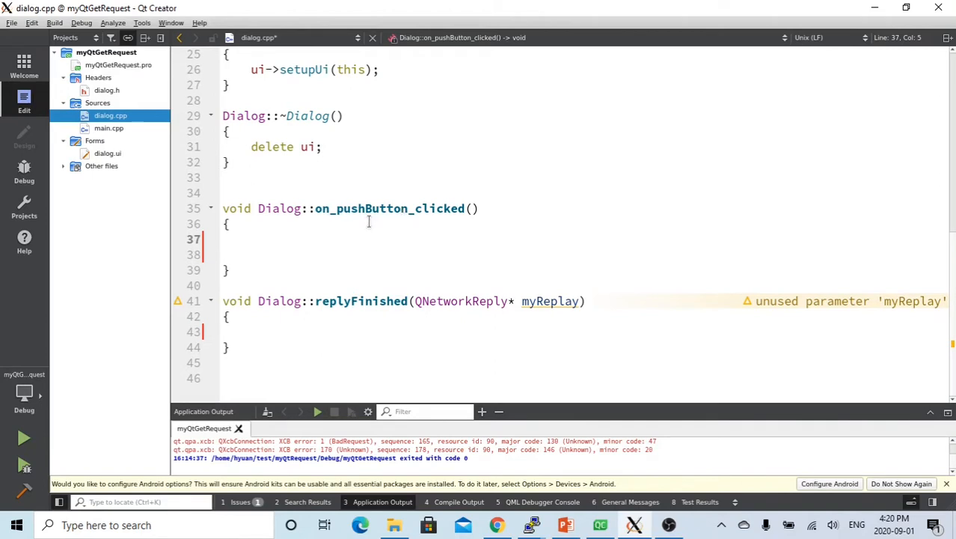
pyautogui.write('ui')
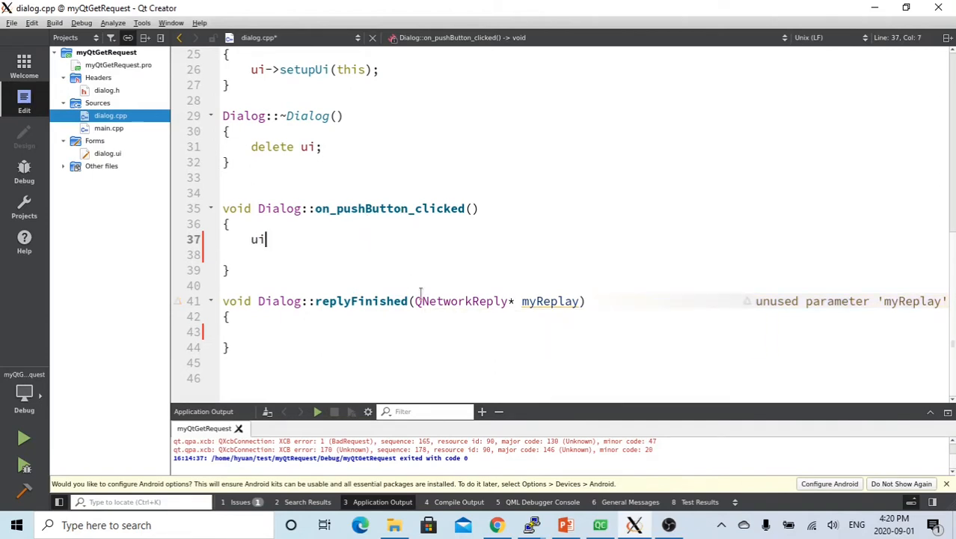
pyautogui.write('->')
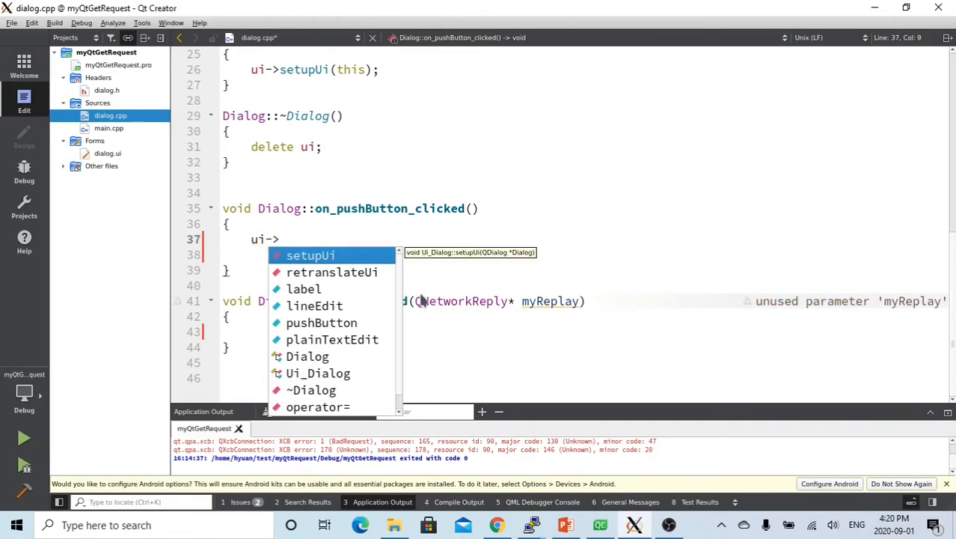
pyautogui.write('plainTextEdit->')
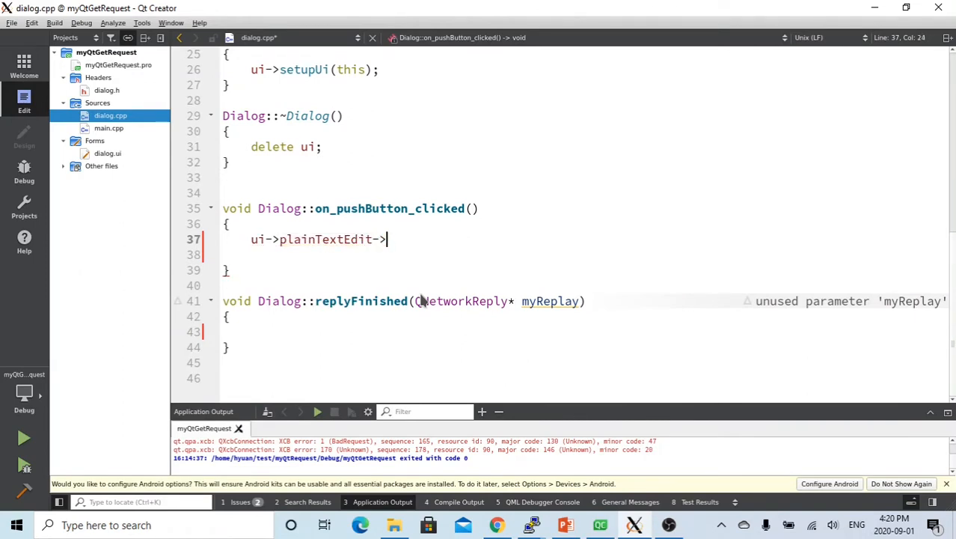
pyautogui.write('clear();')
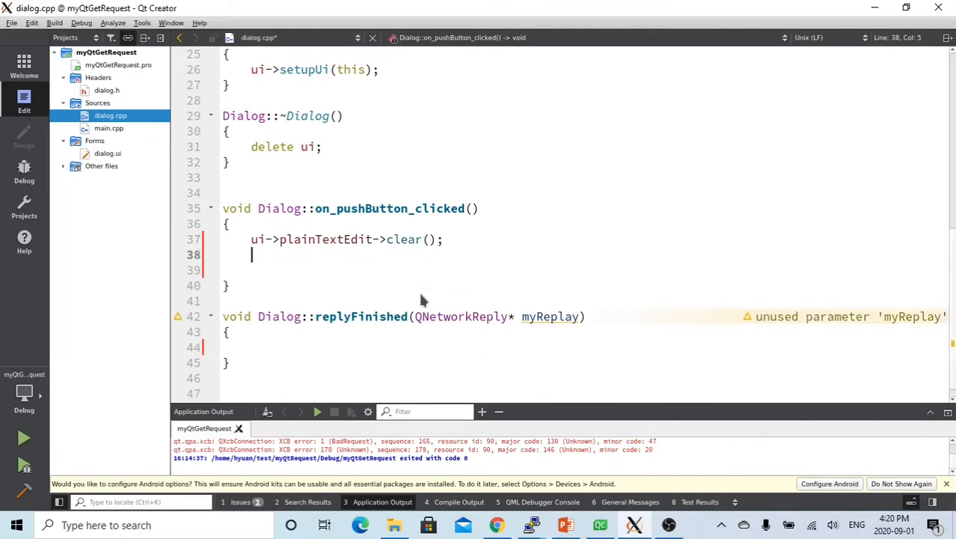
# Add QNetworkAccessManager *myManager = new QNetworkAccessManager(this); below the clear call
pyautogui.scroll(3)
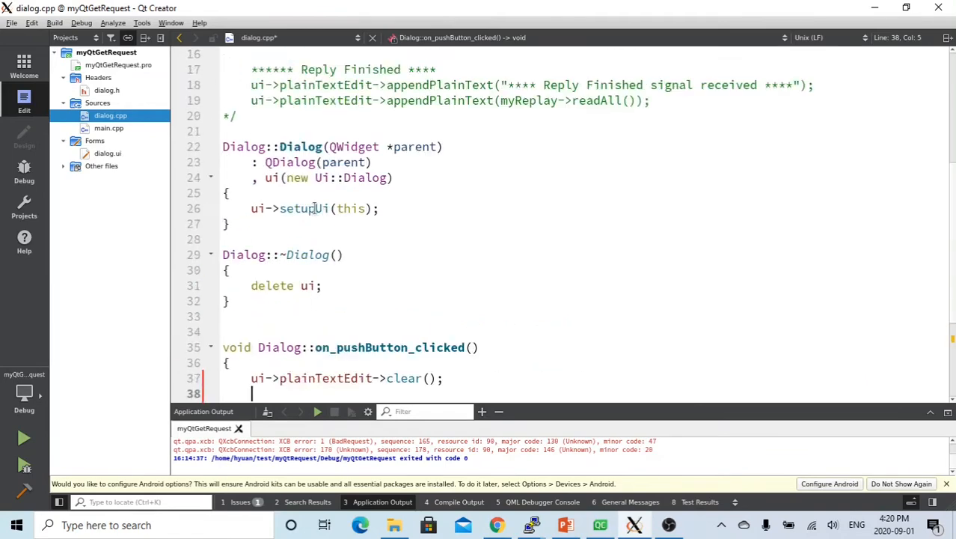
pyautogui.scroll(3)
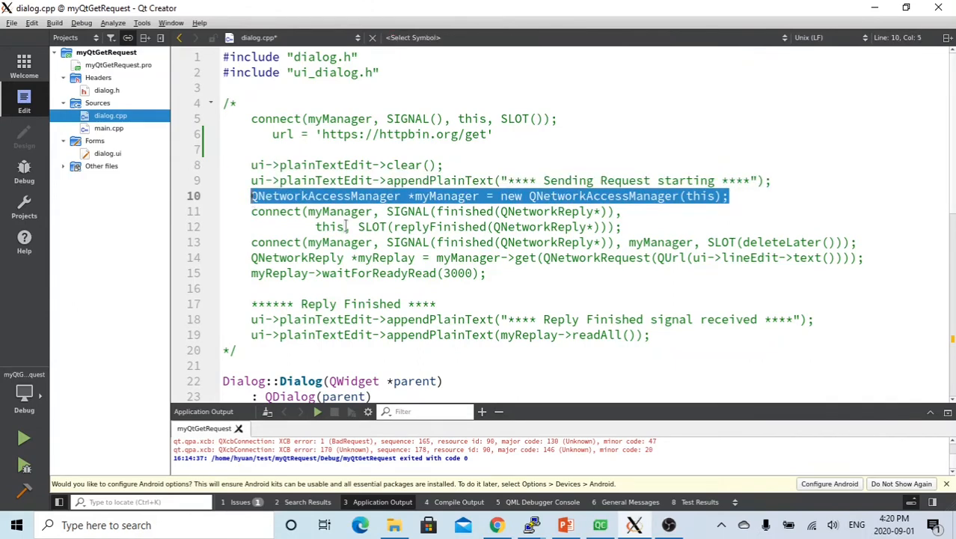
pyautogui.scroll(-3)
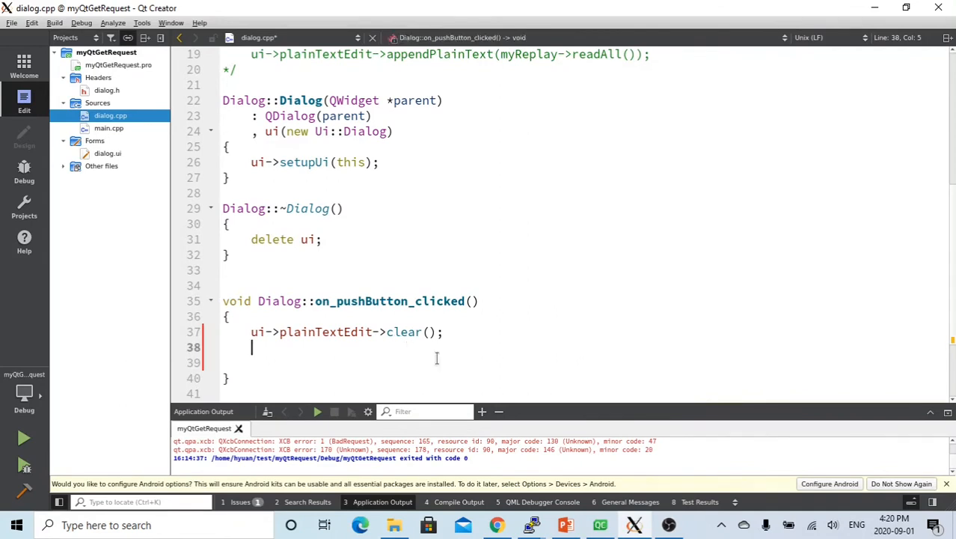
pyautogui.write('QNetworkAccessManager *myManager = new QNetworkAccessManager(this);')
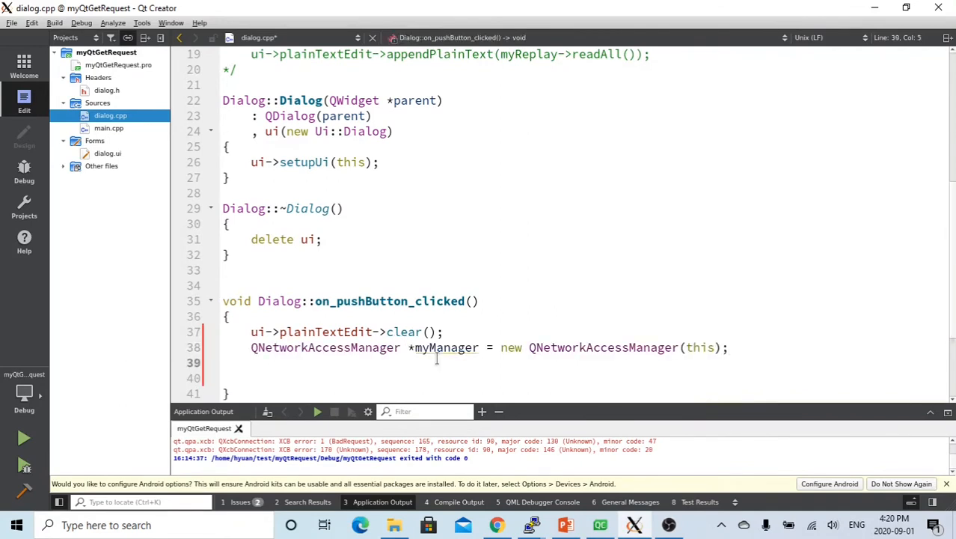
pyautogui.moveTo(446, 347)
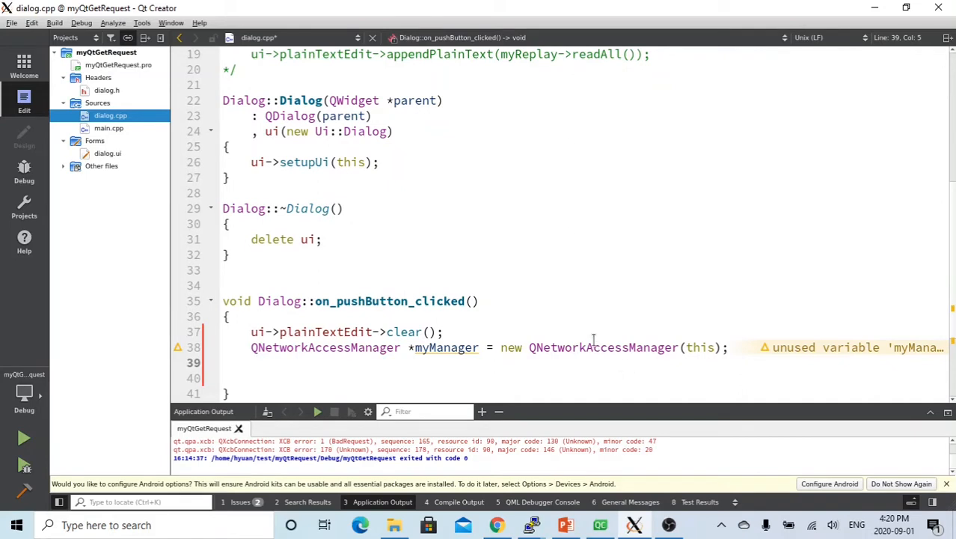
pyautogui.moveTo(598, 319)
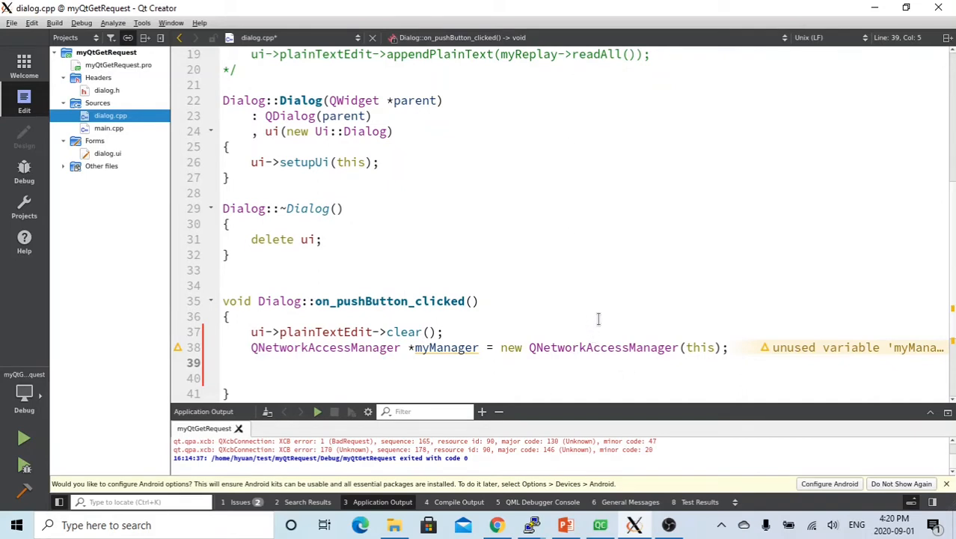
# Add connect(myManager, SIGNAL(), this, SLOT()); to the handler, taken from the commented notes
pyautogui.scroll(3)
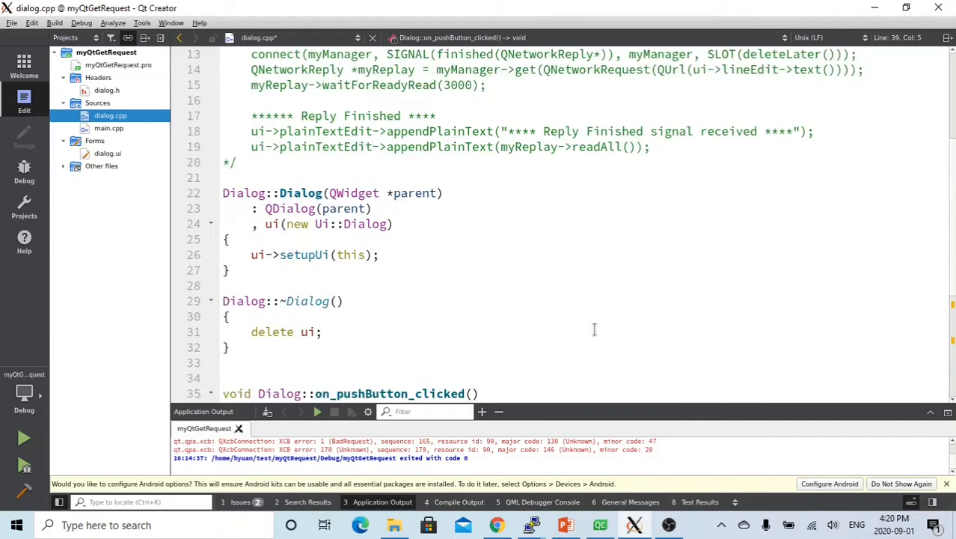
pyautogui.scroll(3)
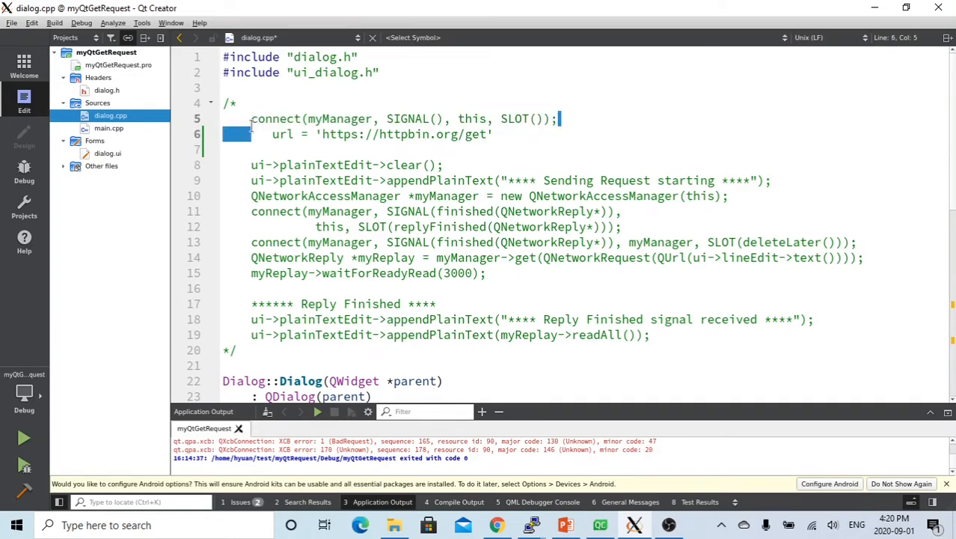
pyautogui.click(251, 119)
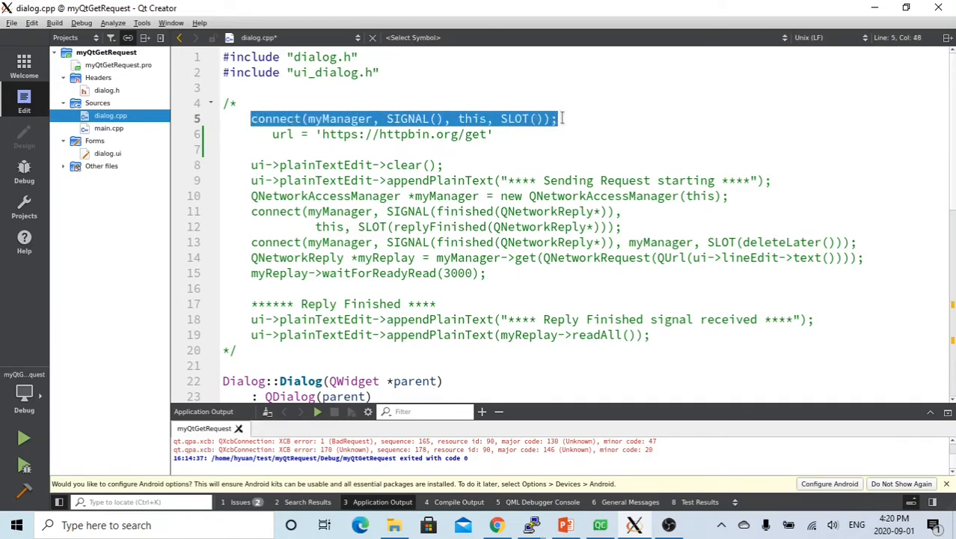
pyautogui.scroll(-3)
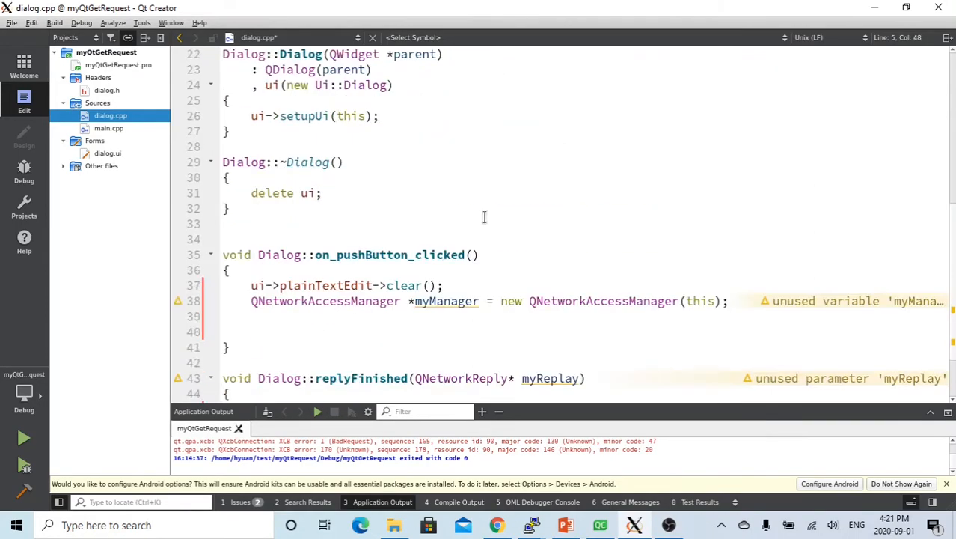
pyautogui.scroll(-3)
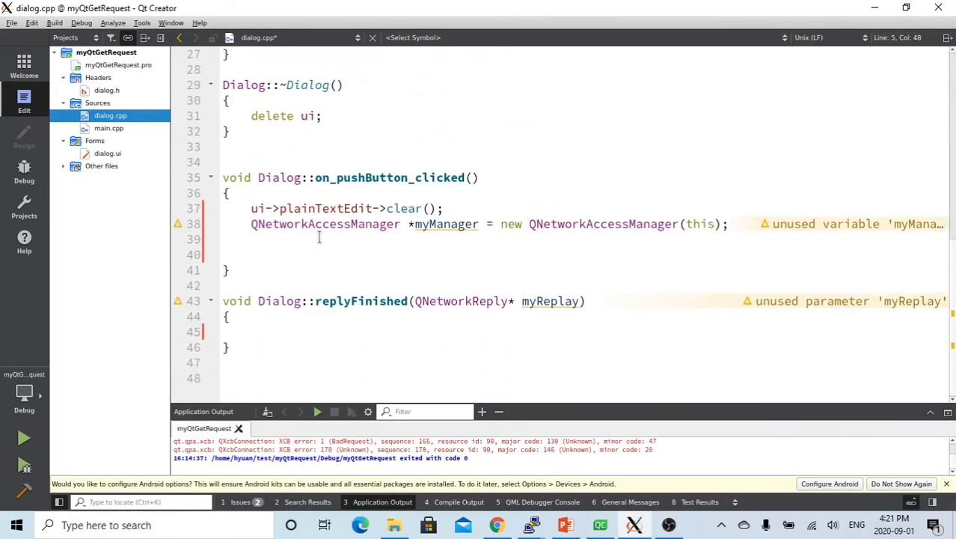
pyautogui.write('connect(myManager, SIGNAL(), this, SLOT());')
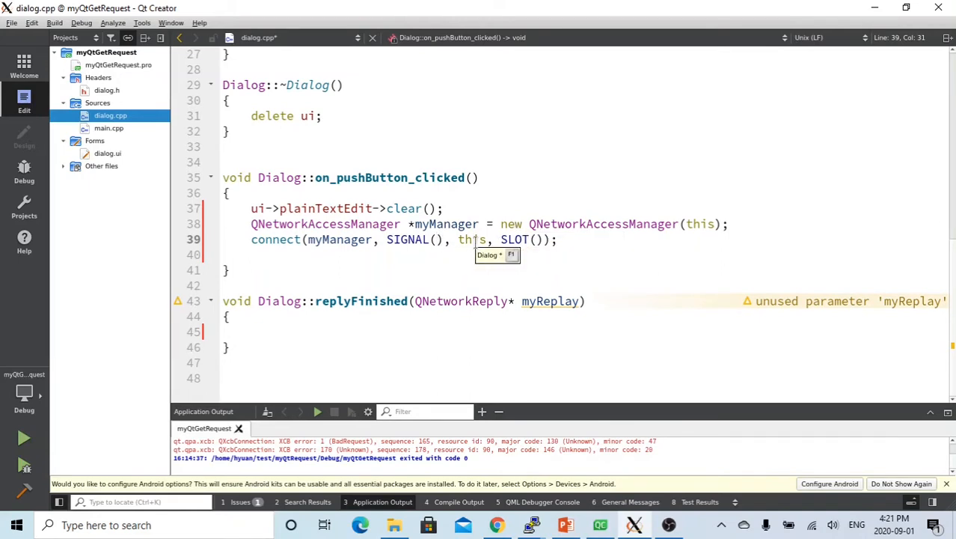
pyautogui.moveTo(514, 240)
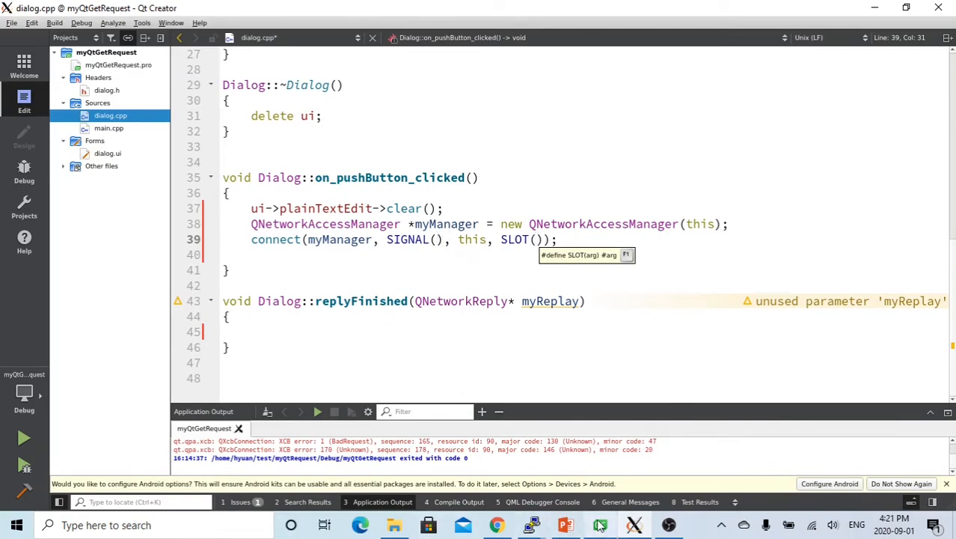
pyautogui.click(24, 249)
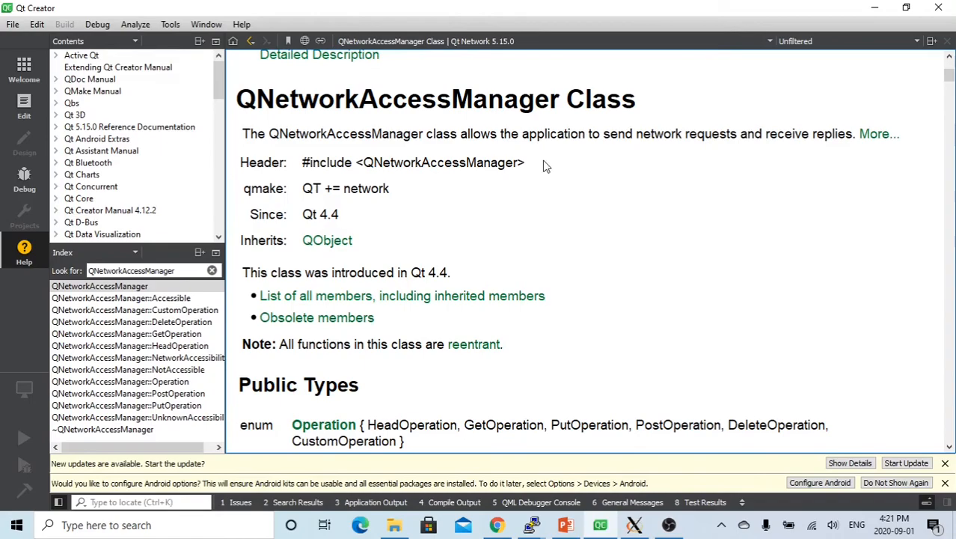
pyautogui.moveTo(494, 222)
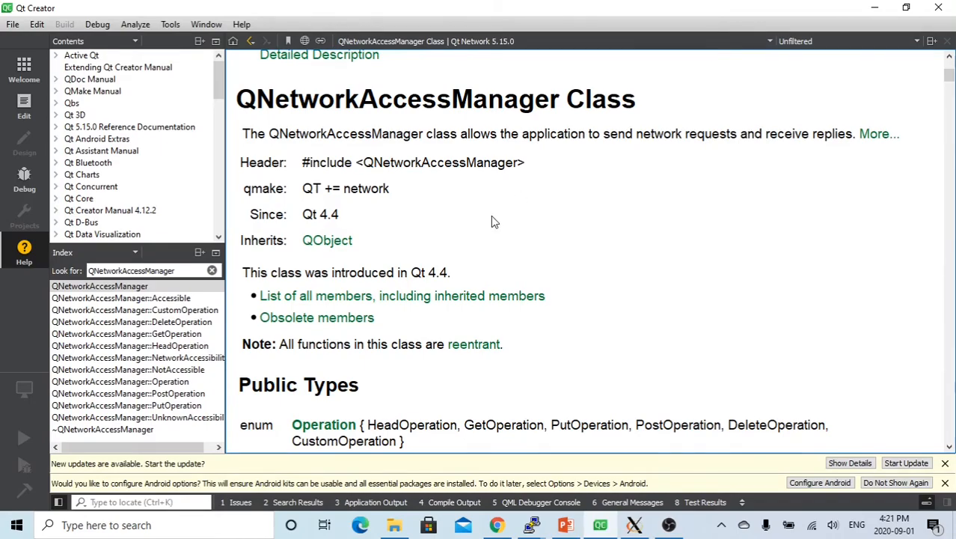
pyautogui.scroll(-3)
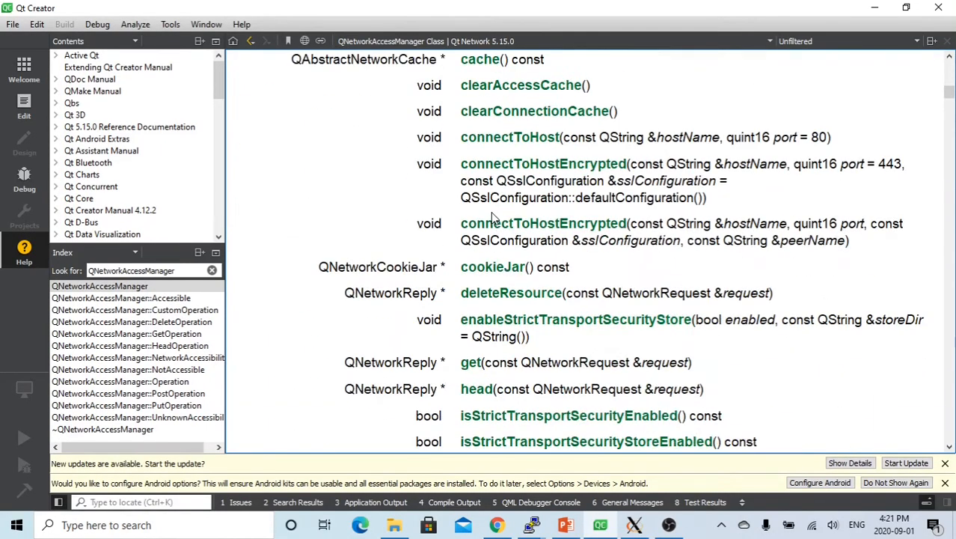
pyautogui.scroll(-3)
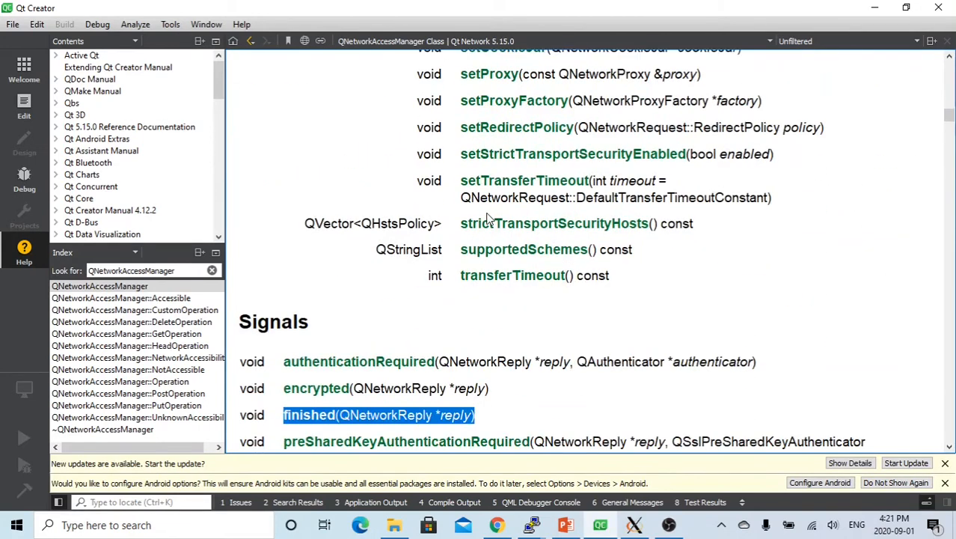
pyautogui.scroll(-3)
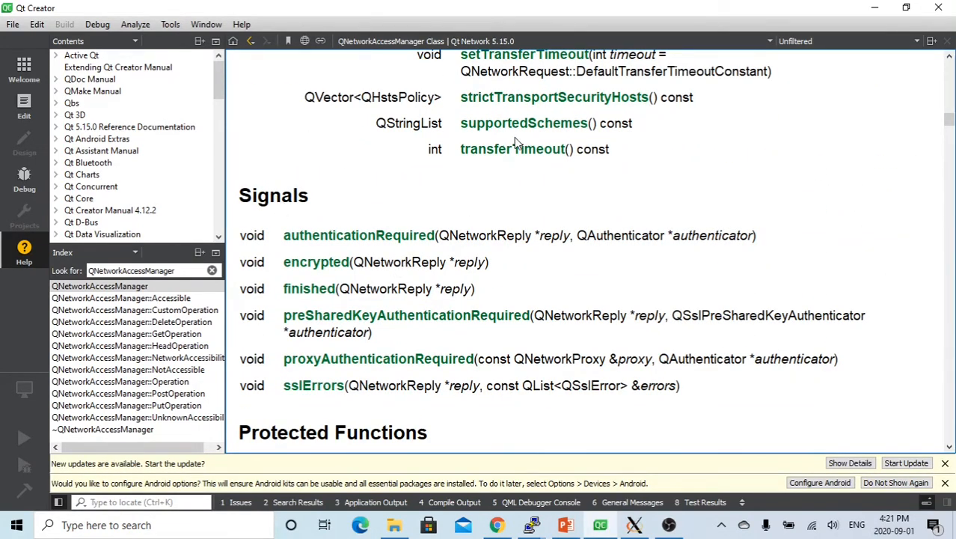
pyautogui.moveTo(427, 323)
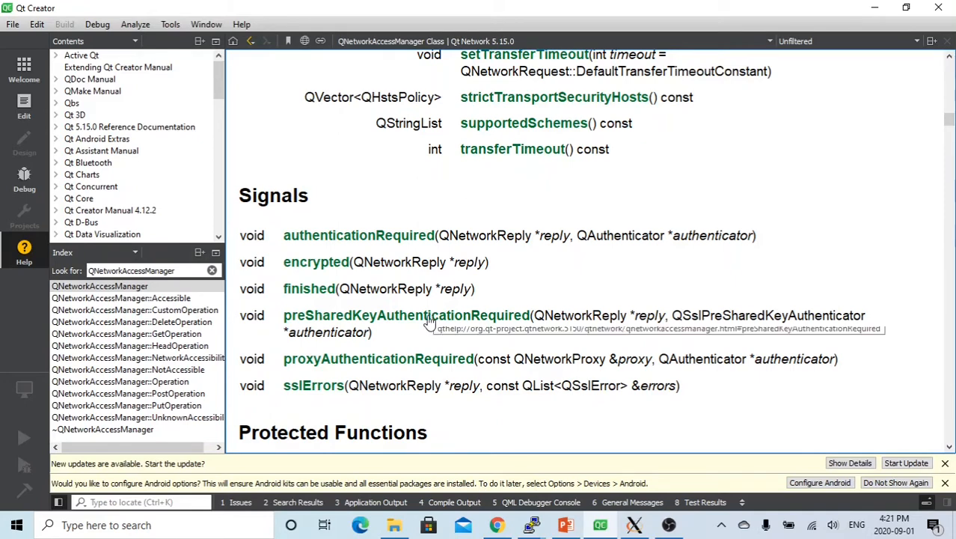
pyautogui.moveTo(479, 293)
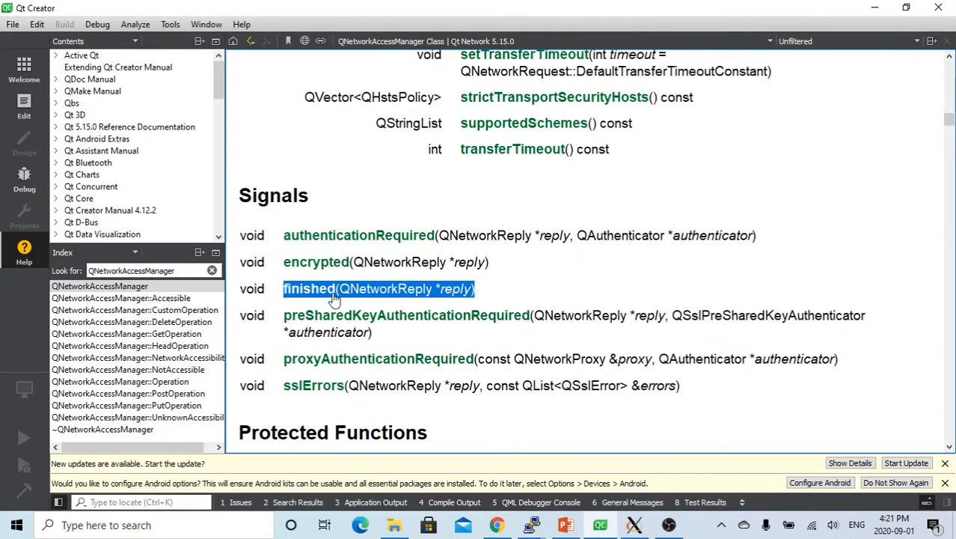
pyautogui.moveTo(542, 318)
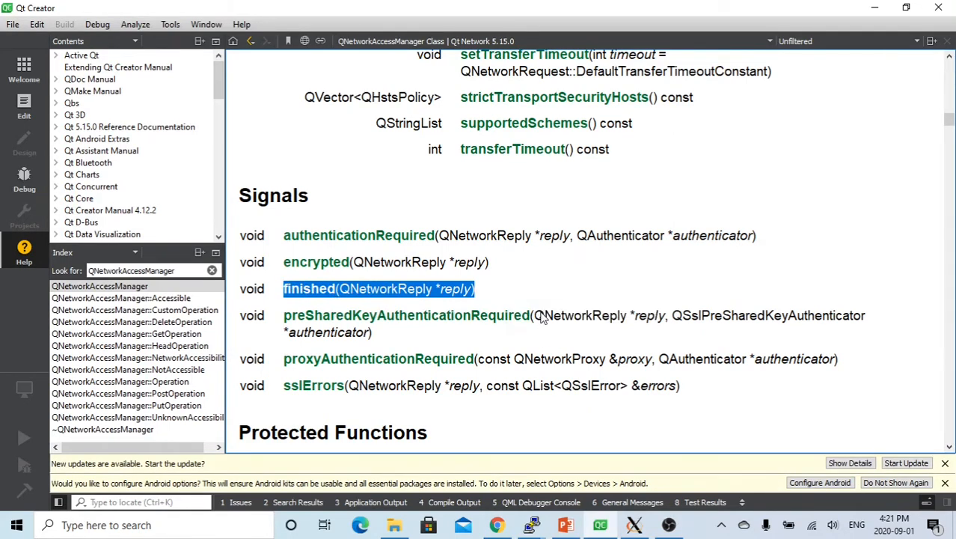
pyautogui.moveTo(464, 303)
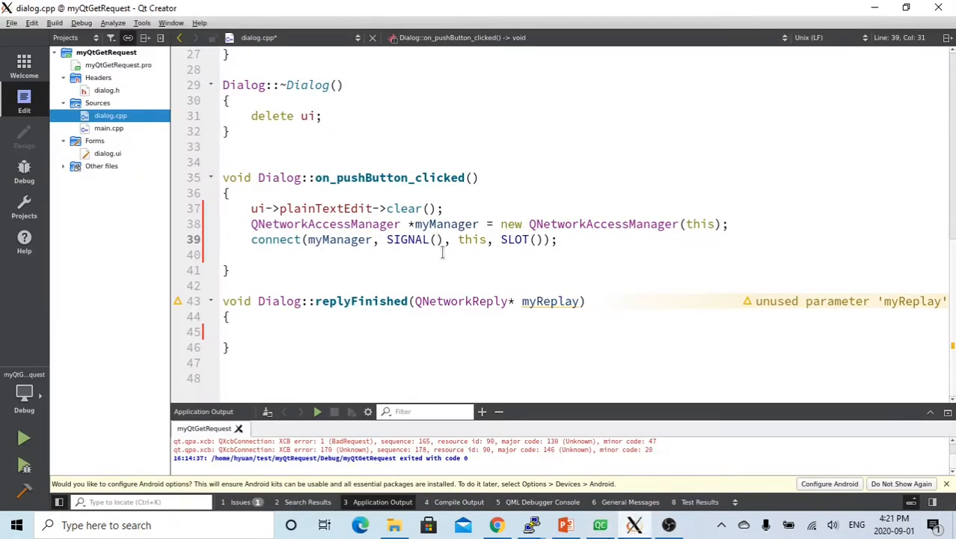
# Fill SIGNAL() with finished(QNetworkReply *) and look up the replyFinished slot in dialog.h
pyautogui.write('finished(QNetworkReply *reply)')
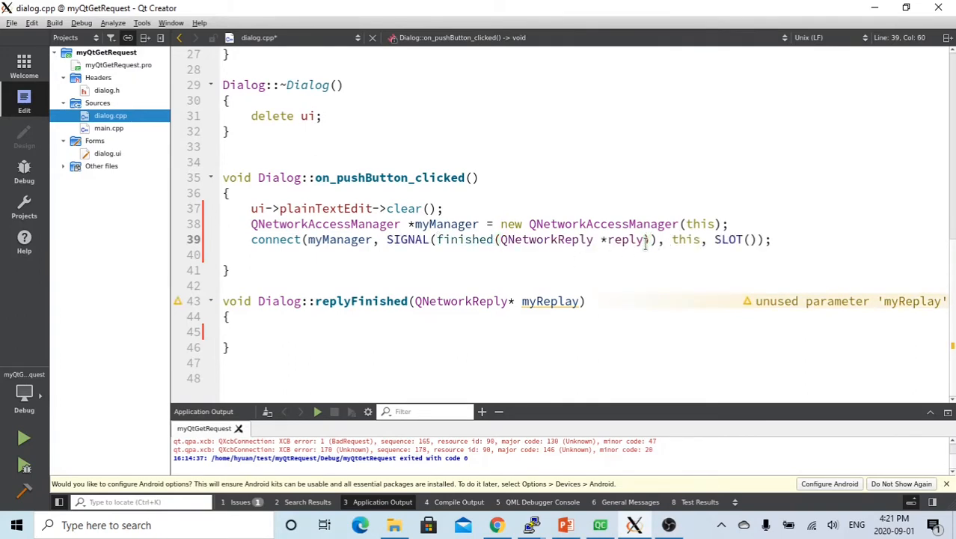
pyautogui.doubleClick(633, 239)
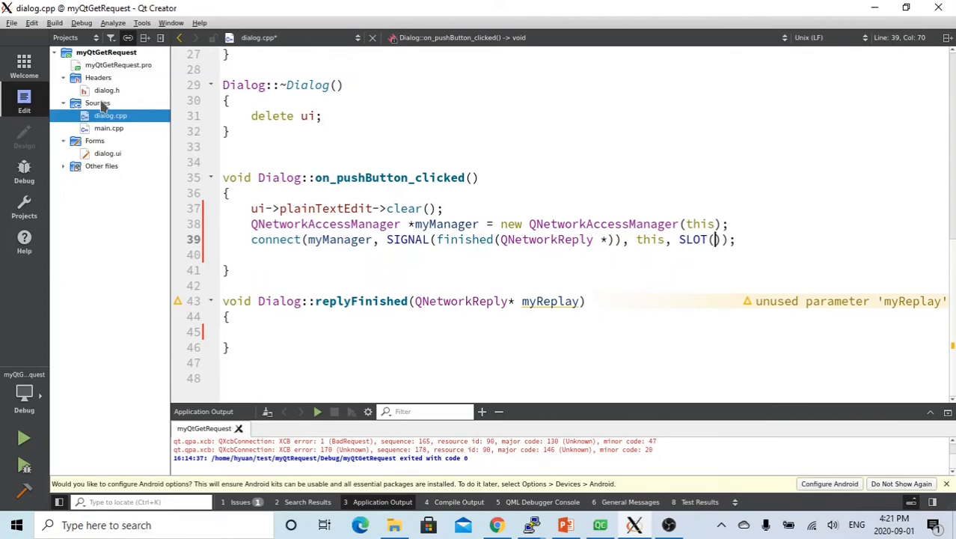
pyautogui.click(107, 90)
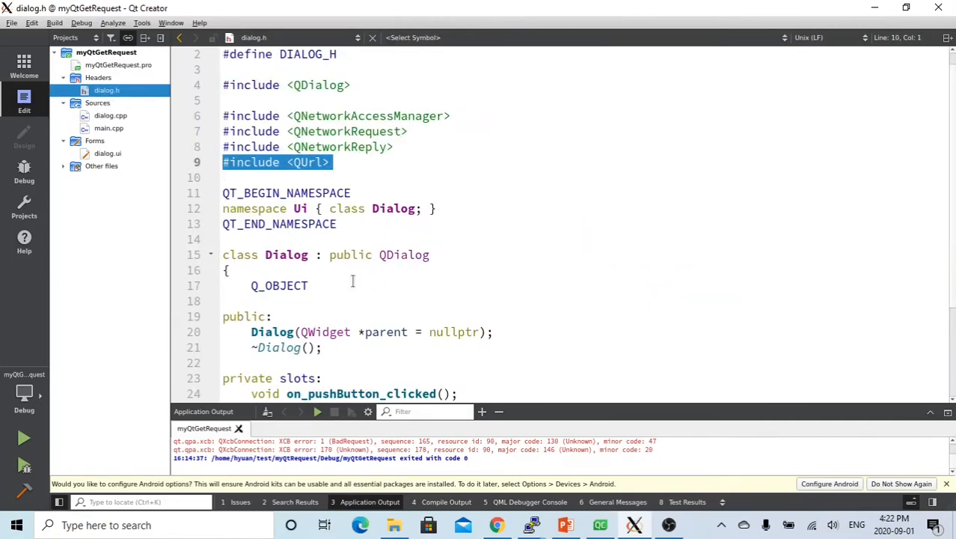
pyautogui.scroll(-3)
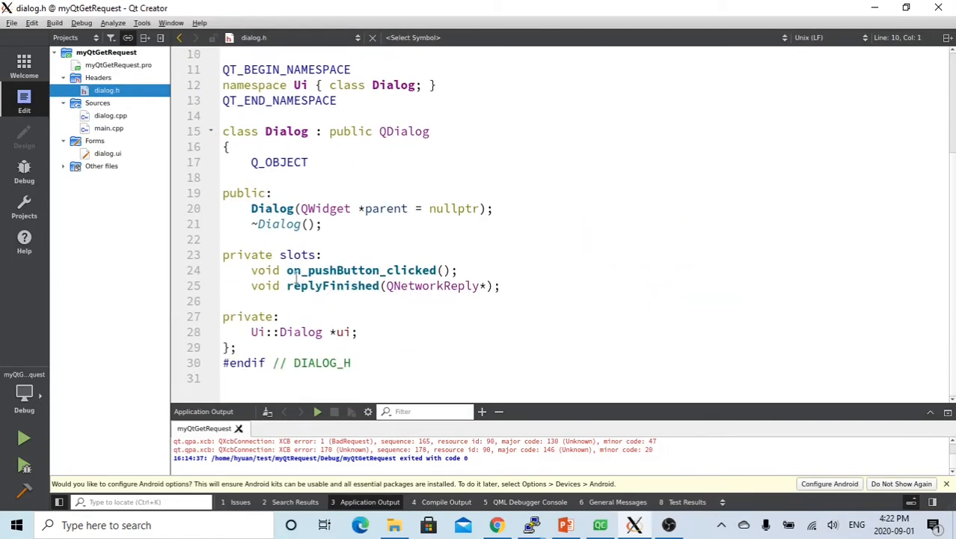
pyautogui.doubleClick(332, 285)
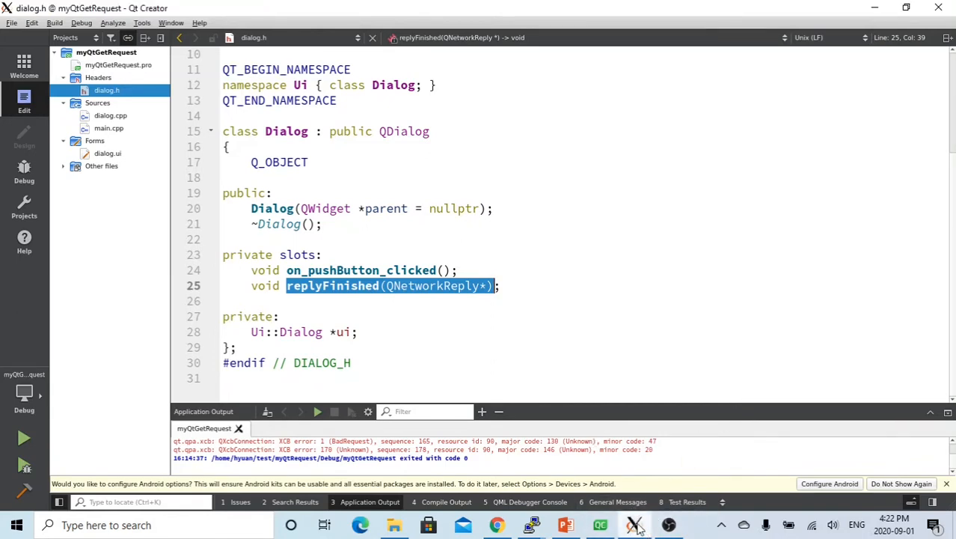
pyautogui.moveTo(110, 115)
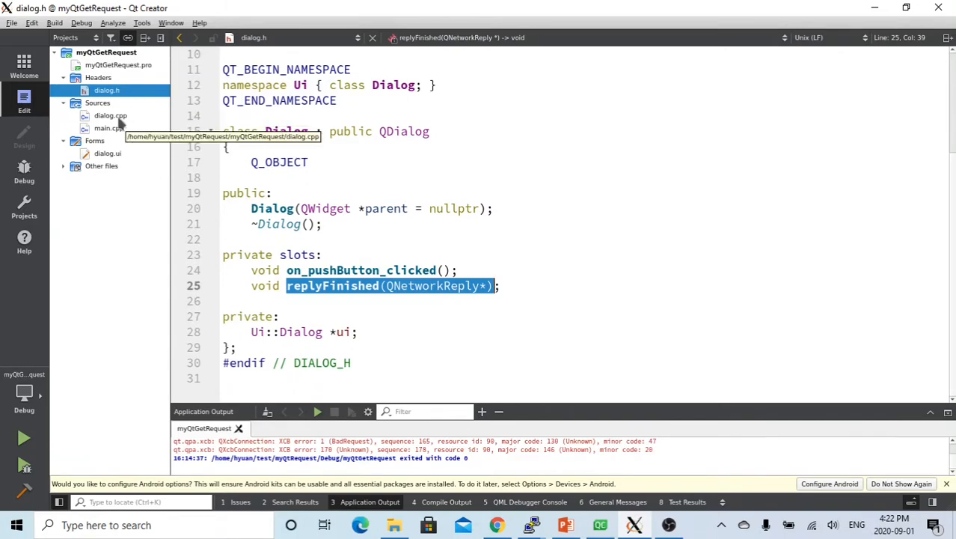
# Fill the connect call's SLOT() with replyFinished(QNetworkReply*) in dialog.cpp
pyautogui.click(110, 115)
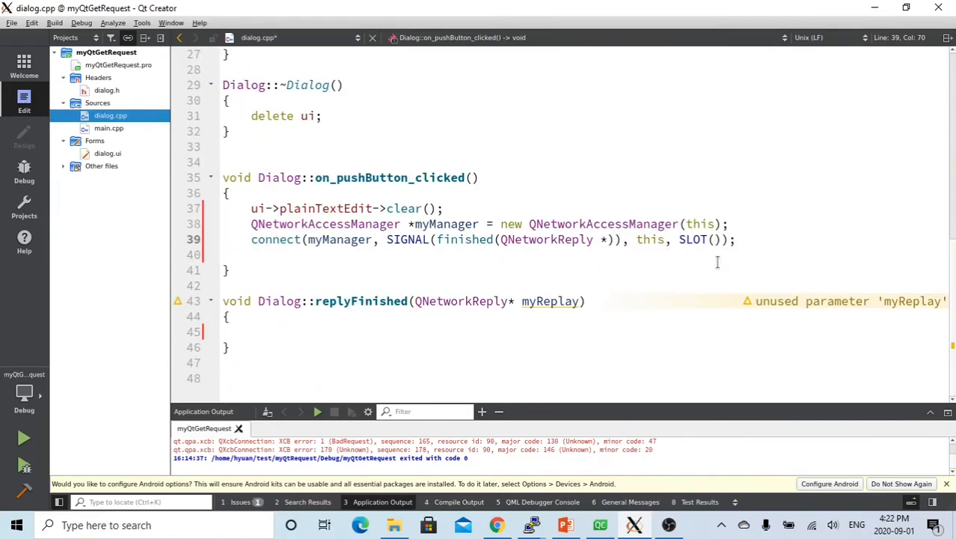
pyautogui.write('replyFinished(QNetworkReply*')
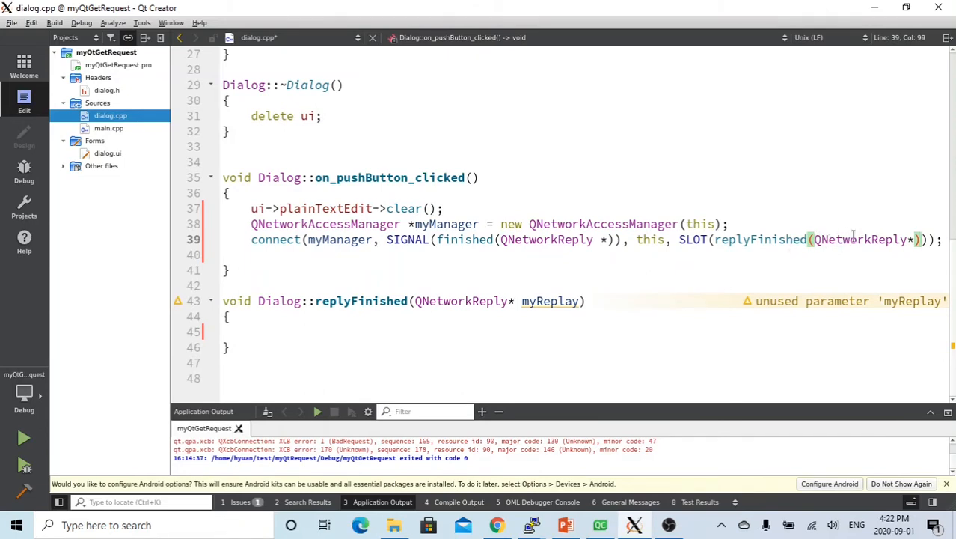
pyautogui.moveTo(584, 273)
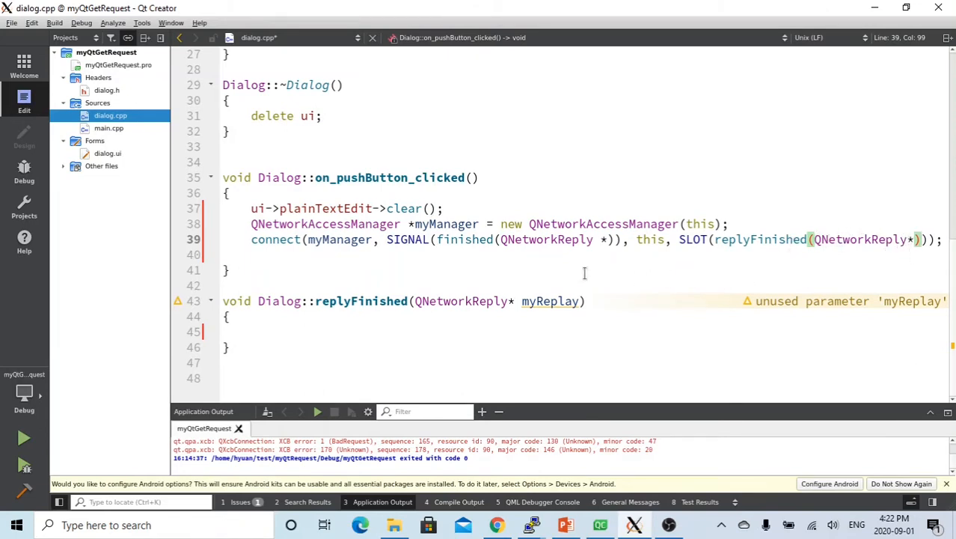
pyautogui.click(327, 257)
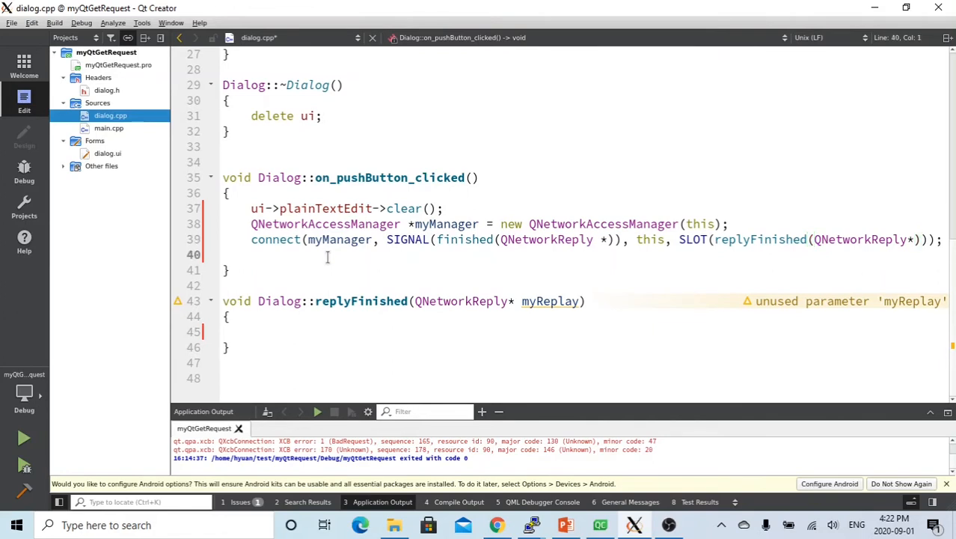
pyautogui.moveTo(355, 265)
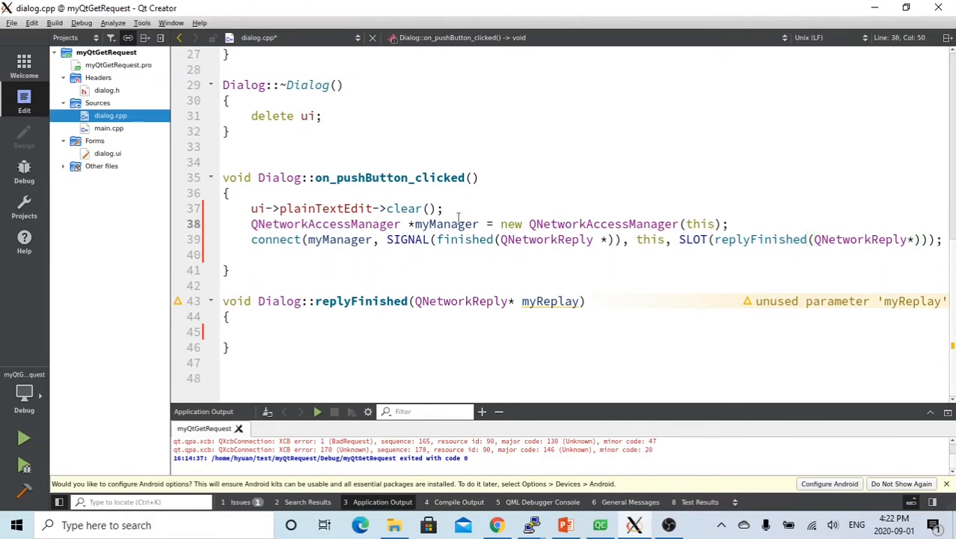
pyautogui.doubleClick(445, 223)
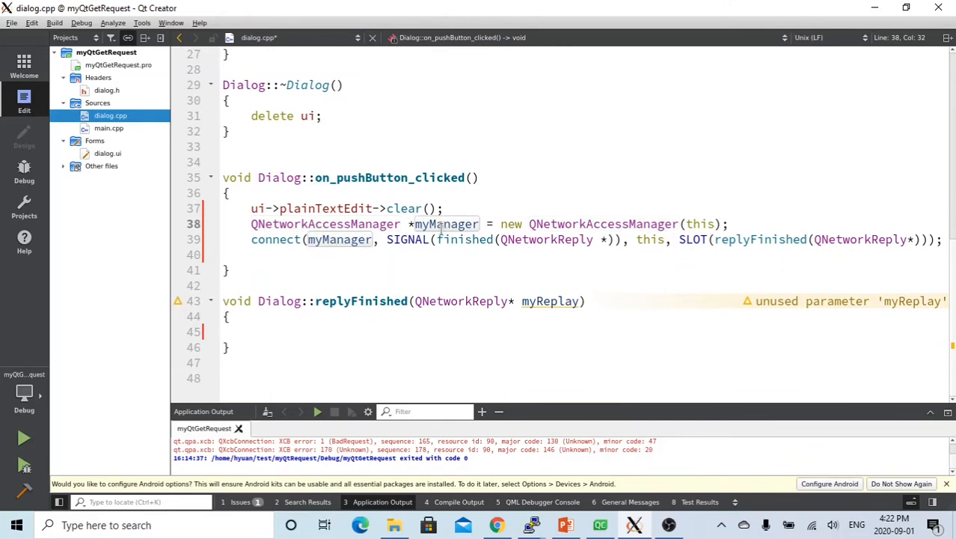
pyautogui.scroll(3)
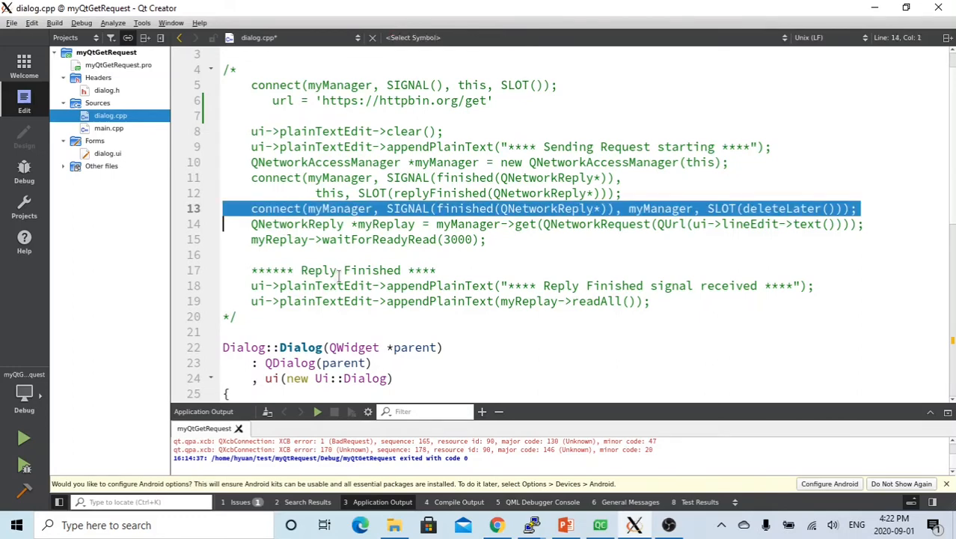
pyautogui.moveTo(353, 286)
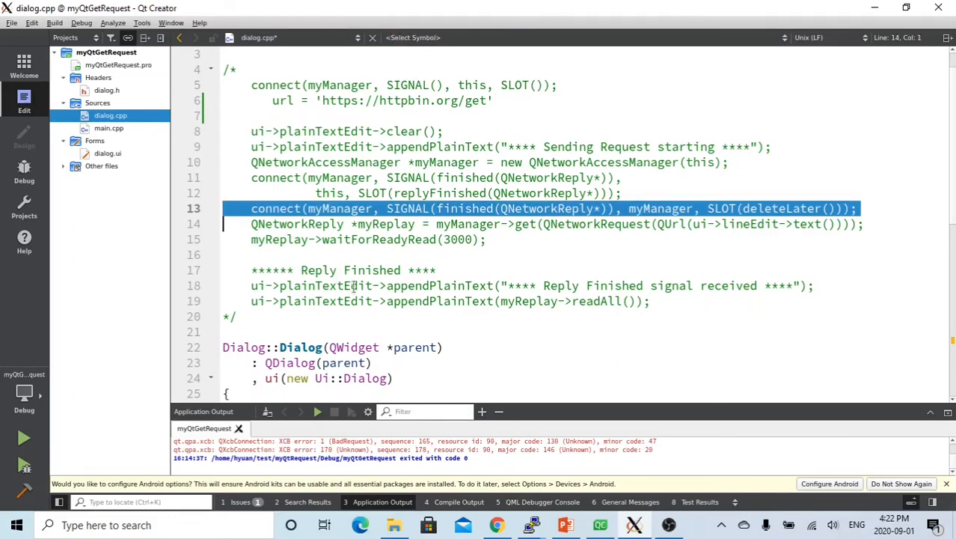
# Add connect(myManager, SIGNAL(finished(QNetworkReply*)), myManager, SLOT(deleteLater())); below the first connect
pyautogui.scroll(-3)
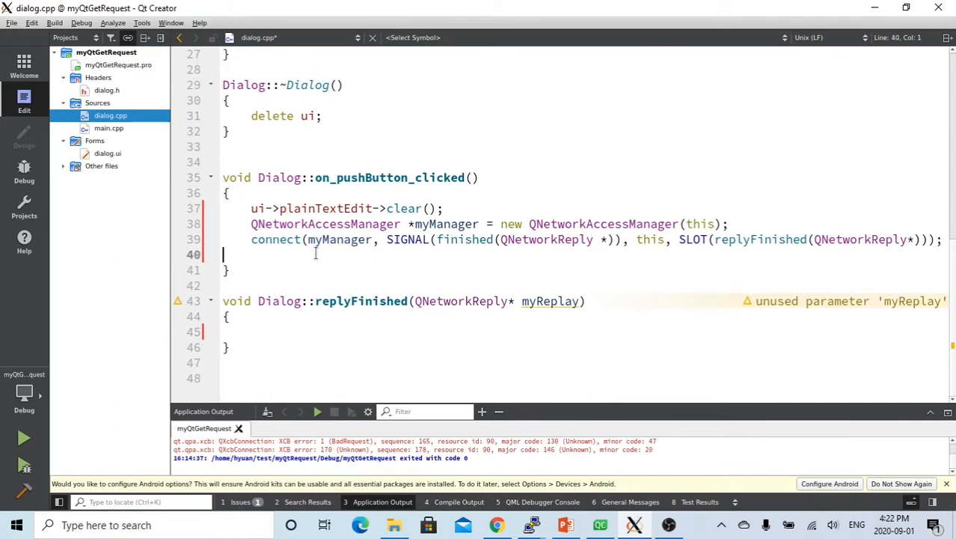
pyautogui.write('connect(myManager, SIGNAL(finished(QNetworkReply*)), myManager, SLOT(deleteLater()));')
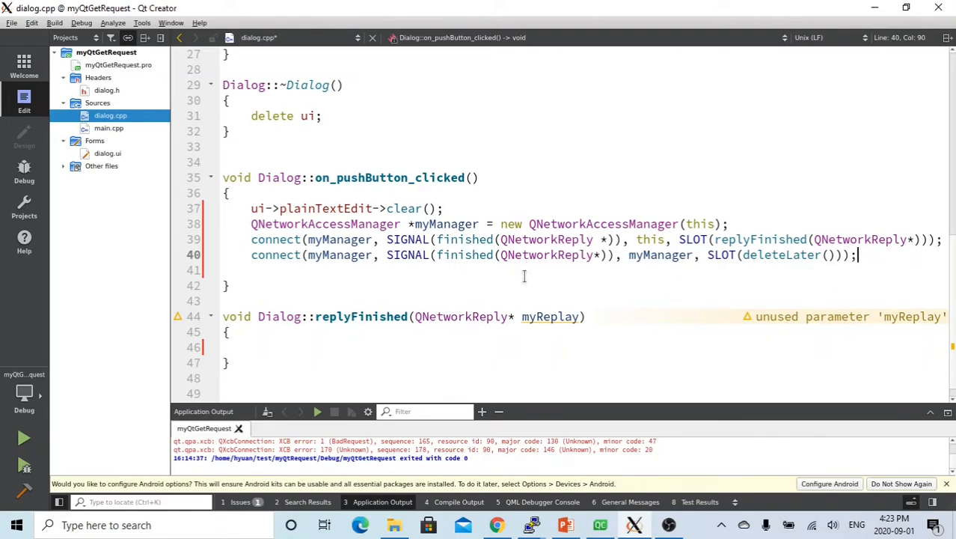
pyautogui.press('Return')
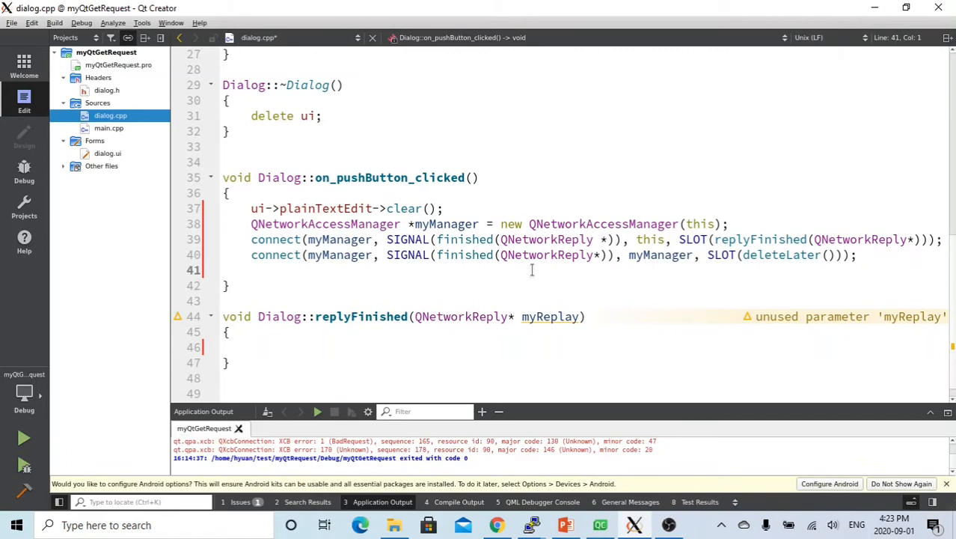
pyautogui.scroll(3)
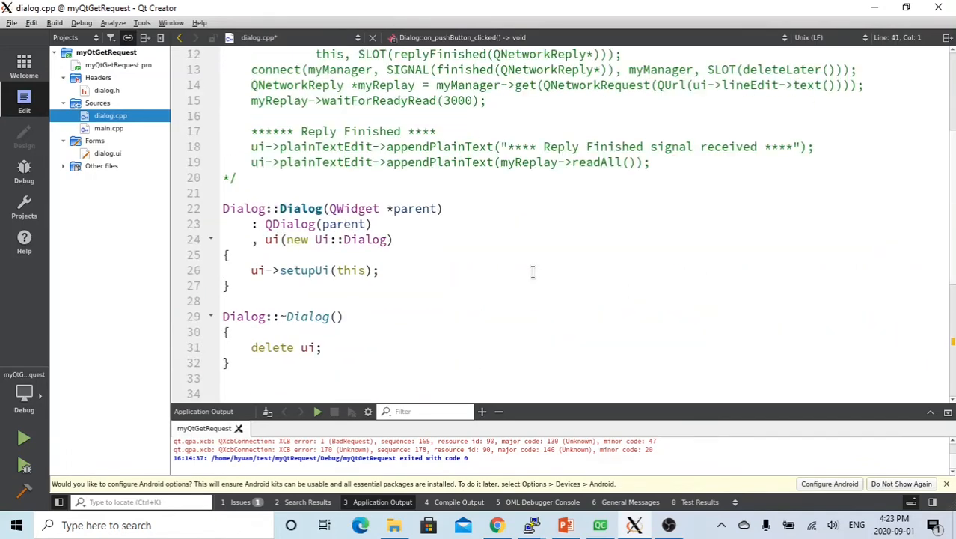
pyautogui.scroll(3)
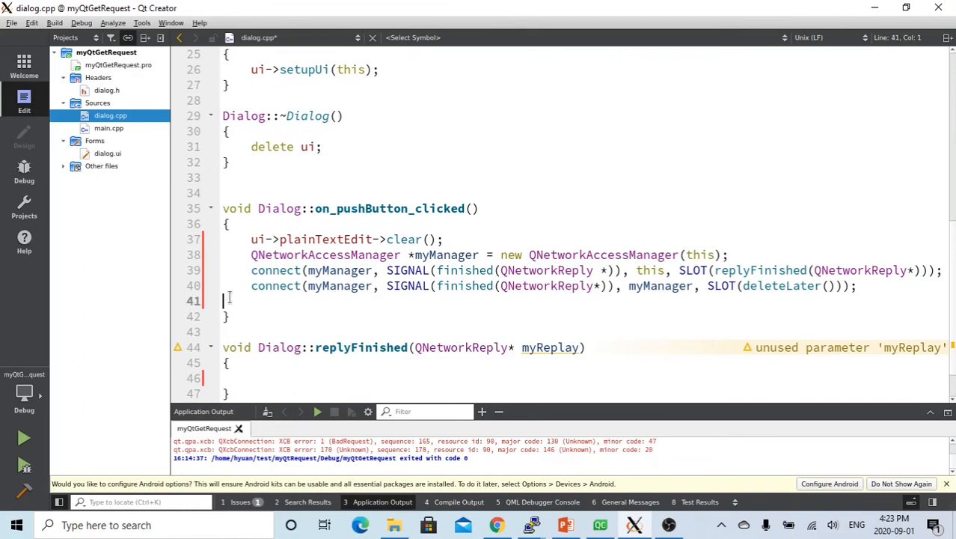
# Add QNetworkReply *myReplay = myManager->get(QNetworkRequest(QUrl(ui->lineEdit->text())))
pyautogui.write('QNetworkReply *myReplay = myManager->get(QNetworkRequest(QUrl(ui->lineEdit->text())));')
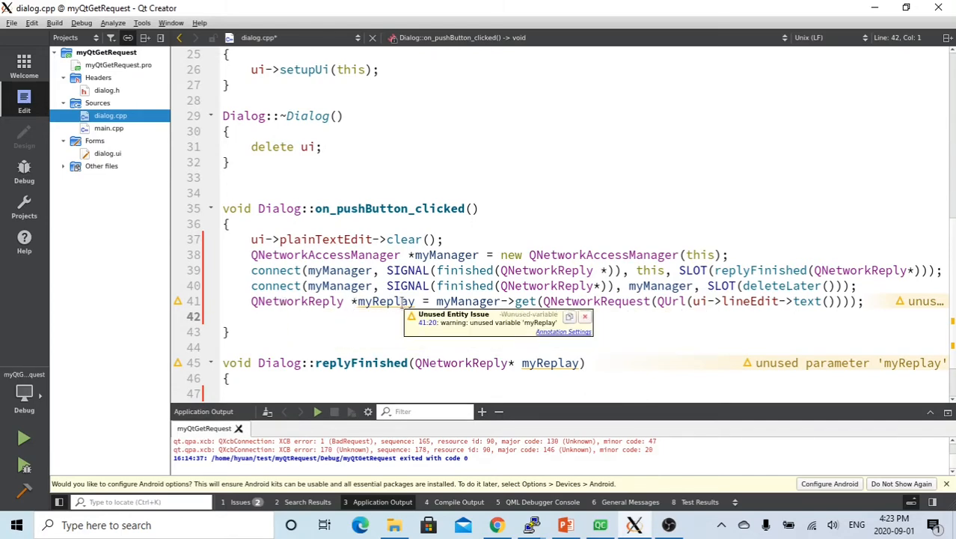
pyautogui.moveTo(475, 300)
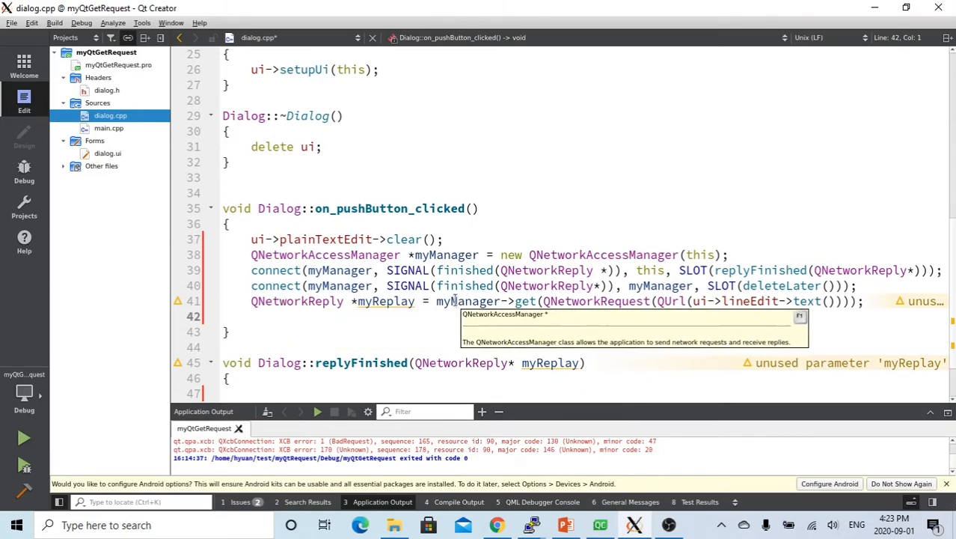
pyautogui.click(468, 300)
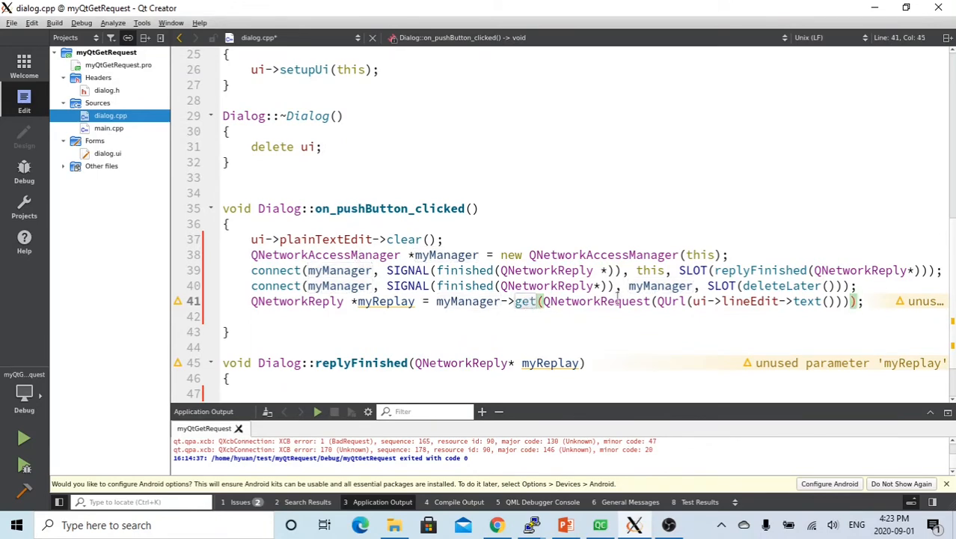
pyautogui.doubleClick(596, 301)
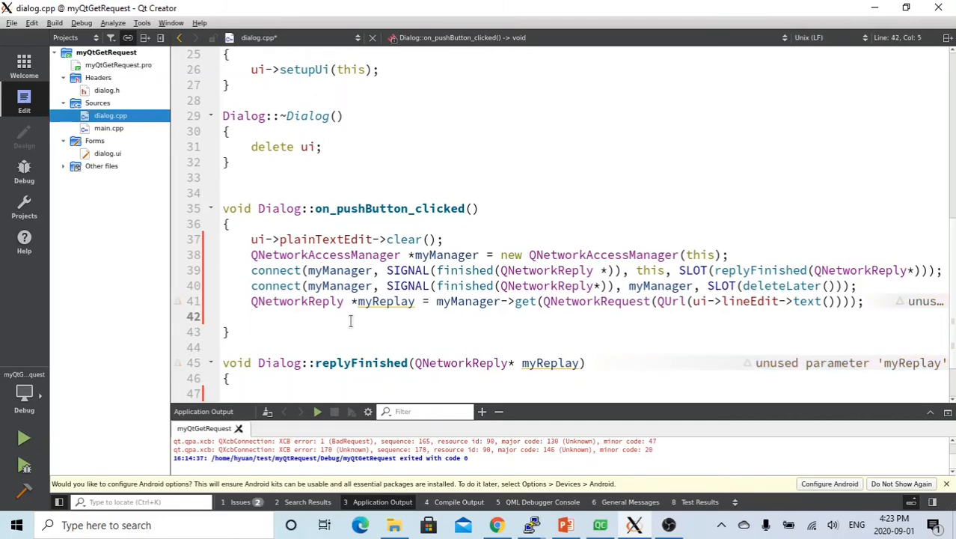
# Add myReplay->waitForReadyRead(3000); after the GET request
pyautogui.write('myReplay')
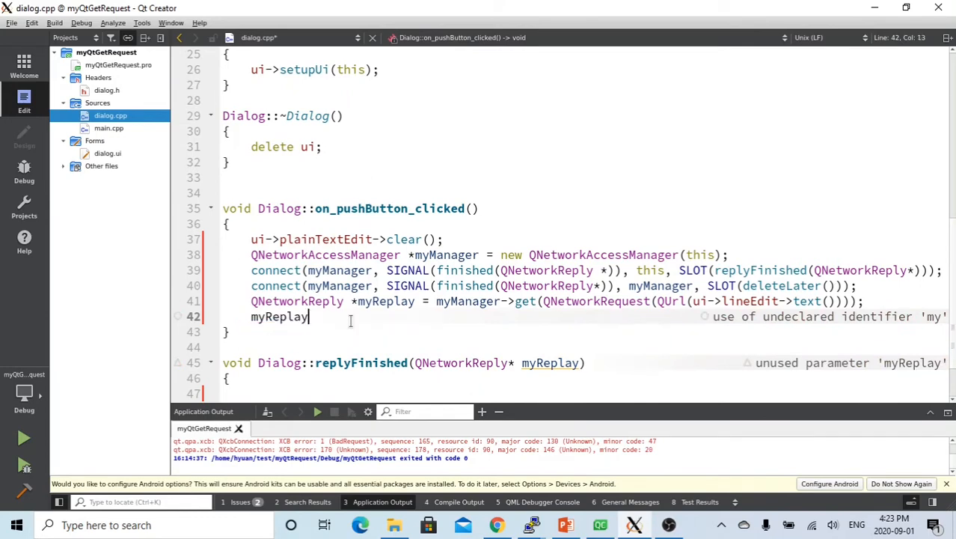
pyautogui.write('->w')
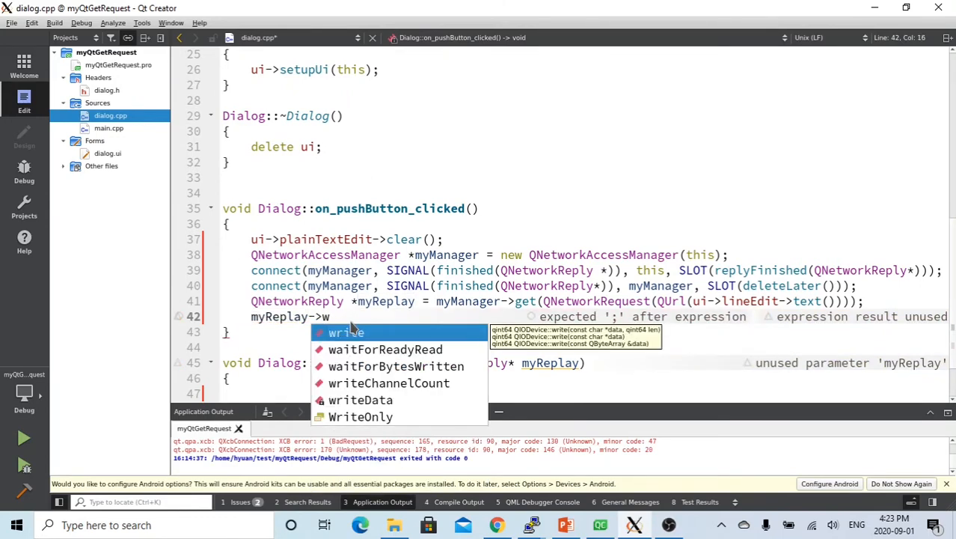
pyautogui.write('aitForReadyRead(')
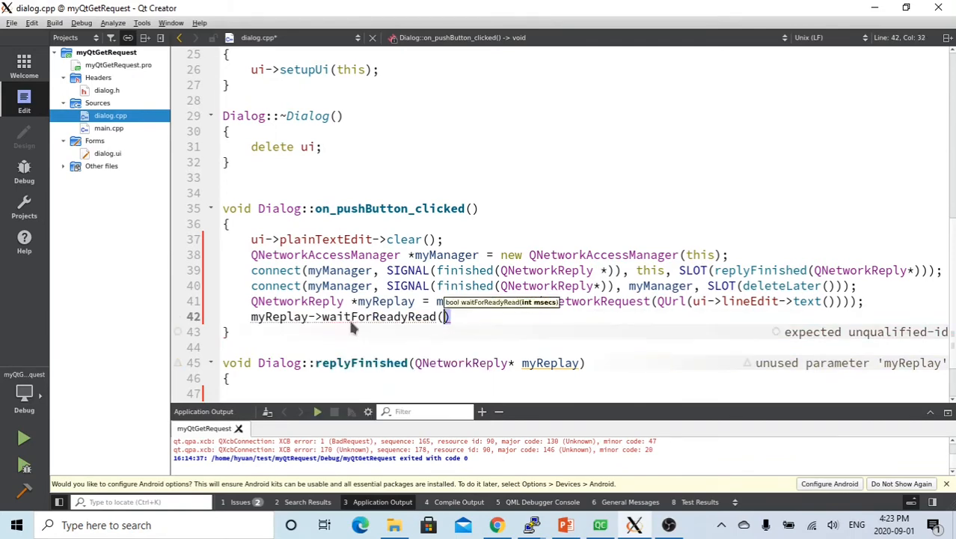
pyautogui.write('300')
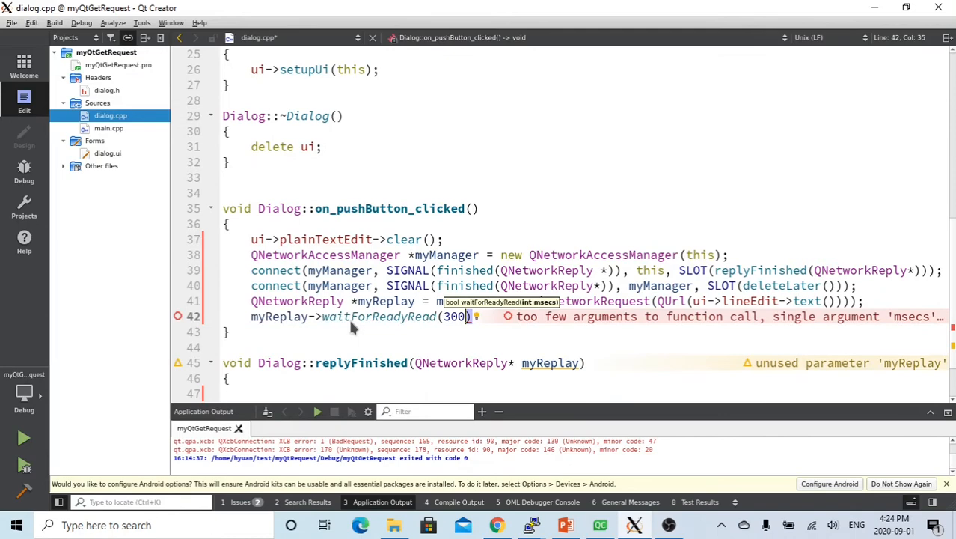
pyautogui.write('0')
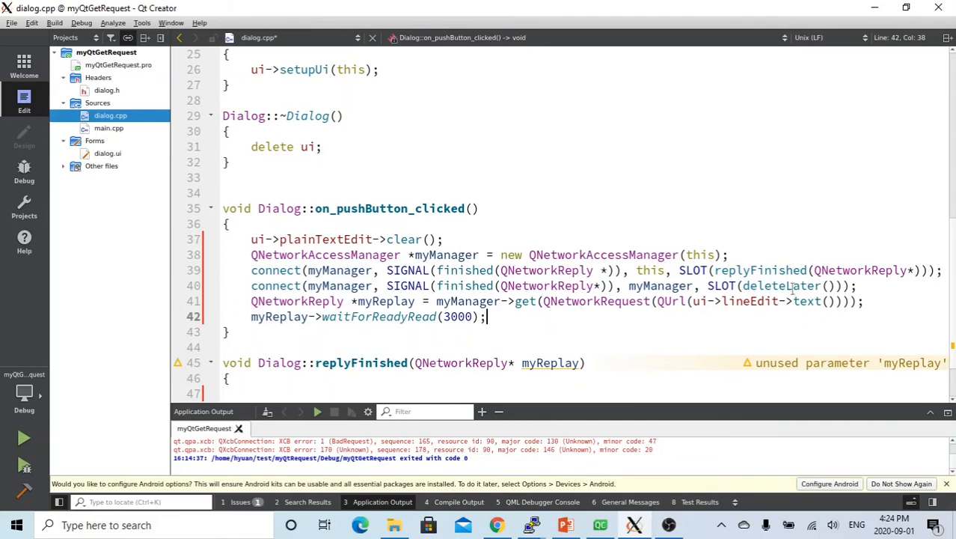
# Write ui->plainTextEdit->appendPlainText(myReplay->readAll()); in the replyFinished body
pyautogui.scroll(-3)
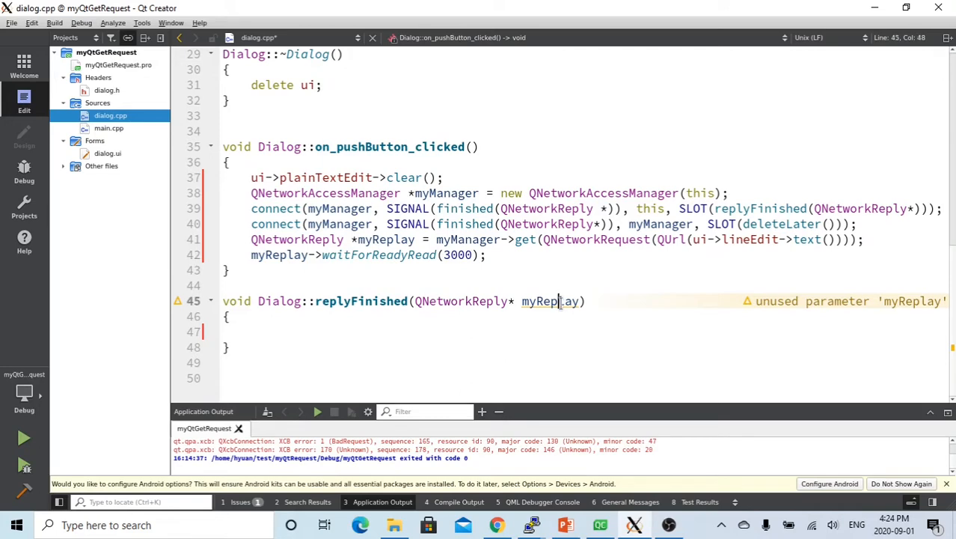
pyautogui.click(251, 331)
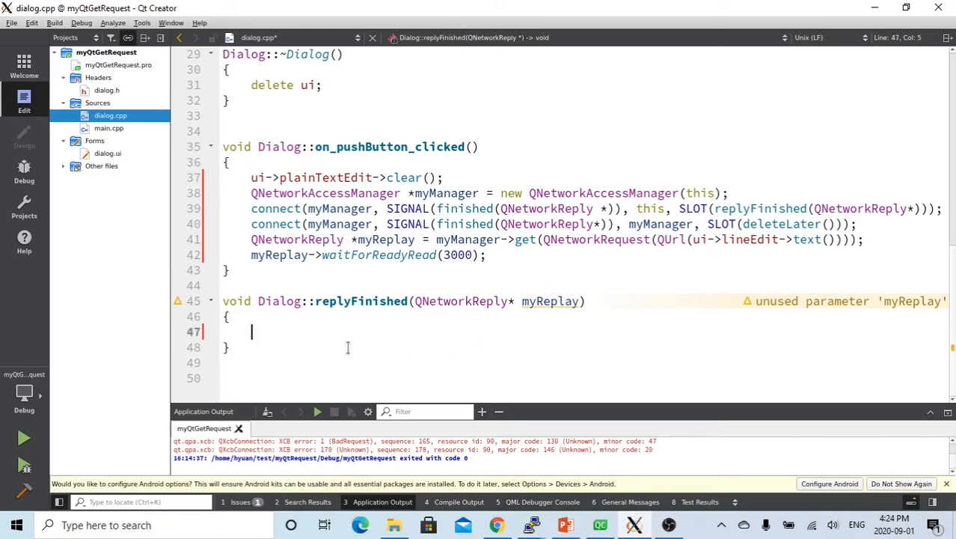
pyautogui.write('u')
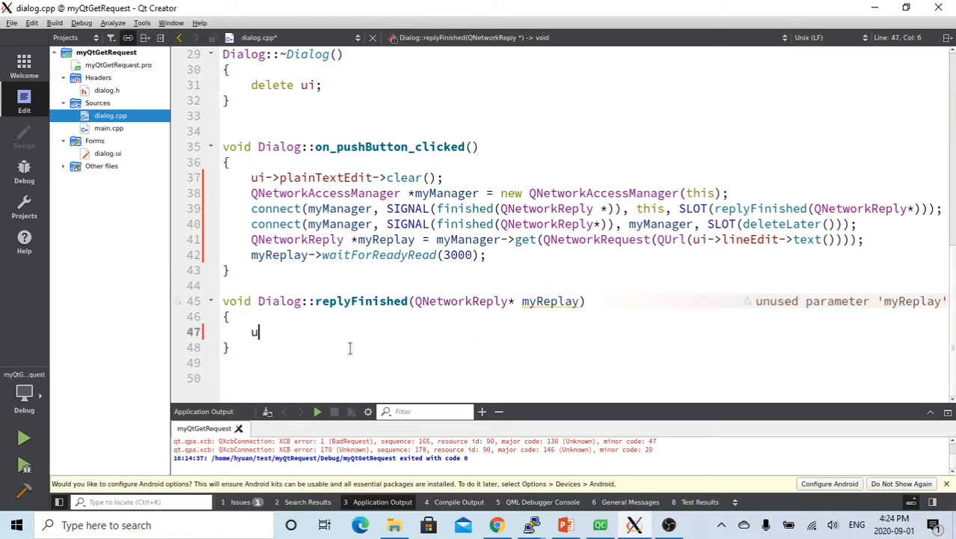
pyautogui.write('i->plainTextEdit')
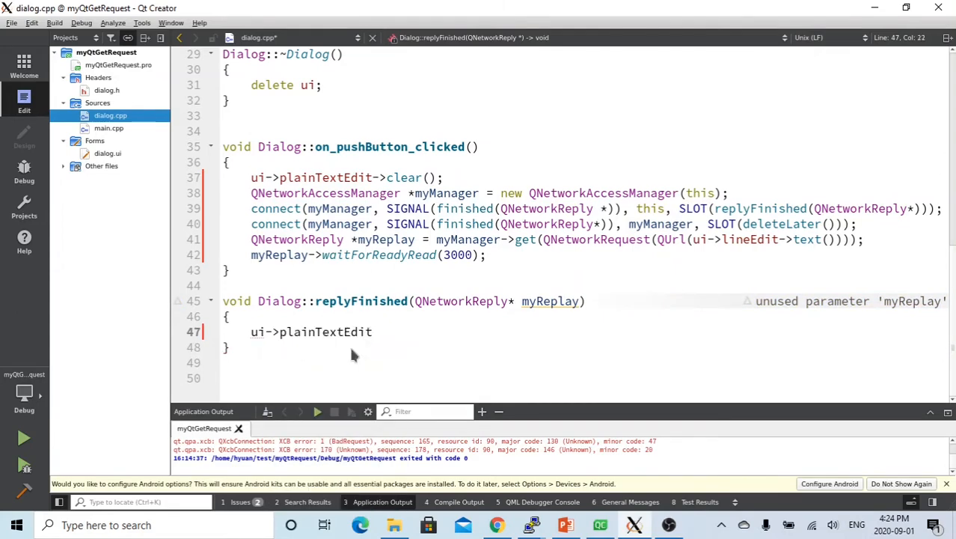
pyautogui.write('->')
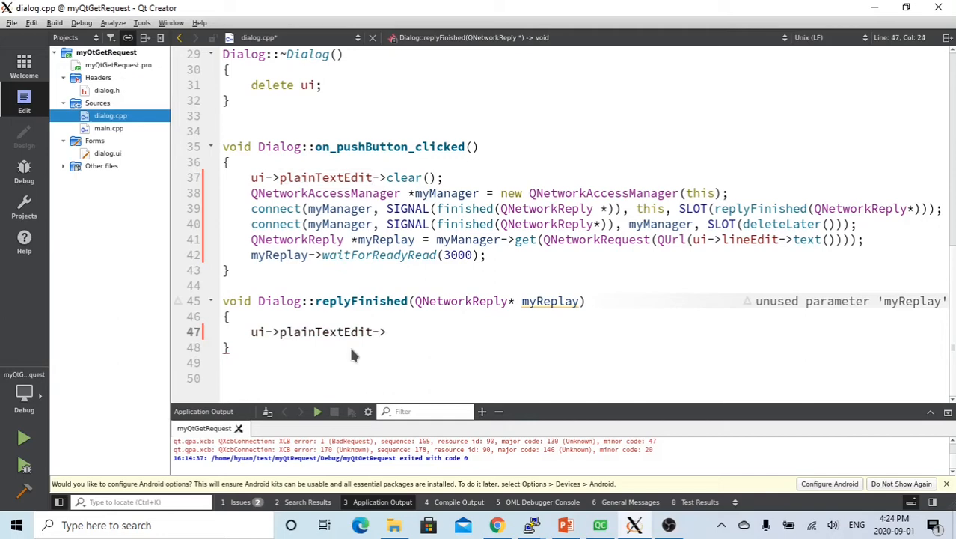
pyautogui.write('appendPlainText(')
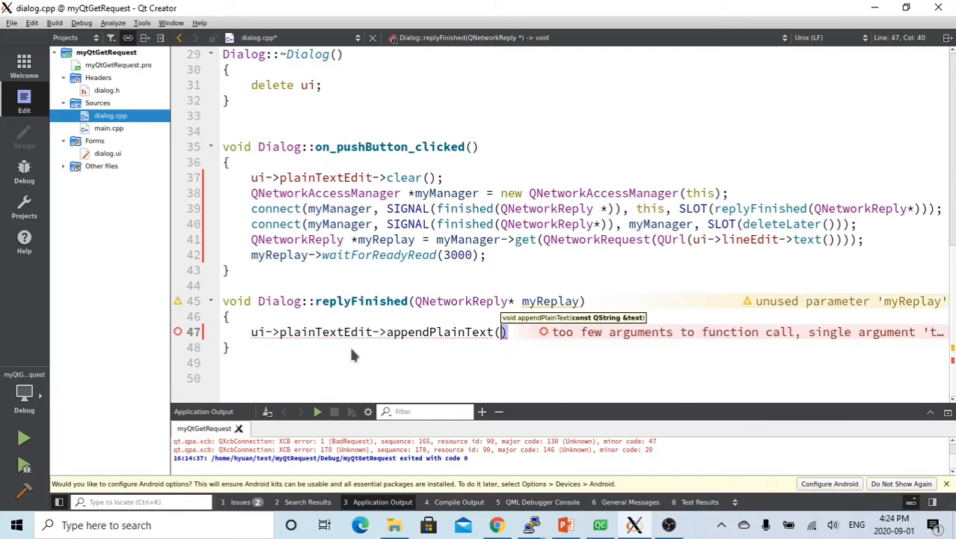
pyautogui.write('my')
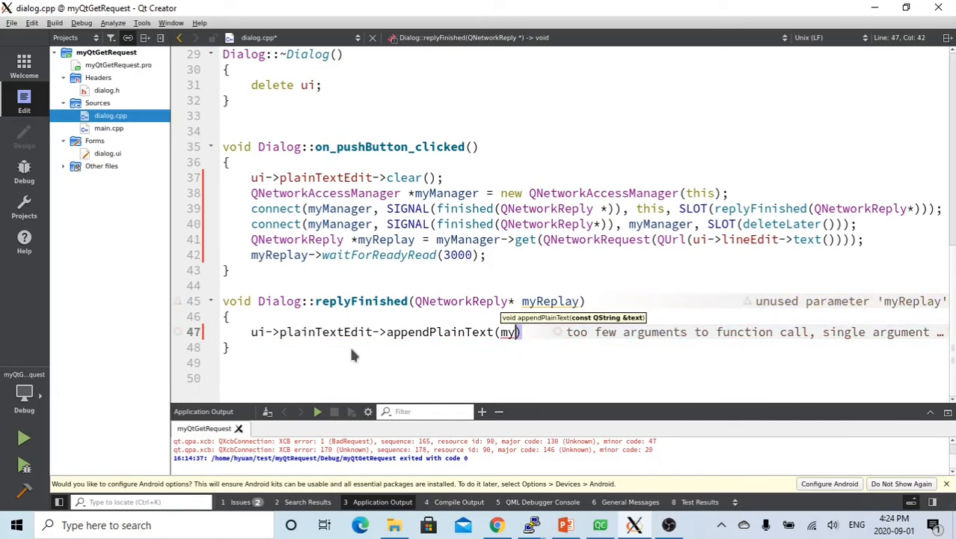
pyautogui.write('Replay-')
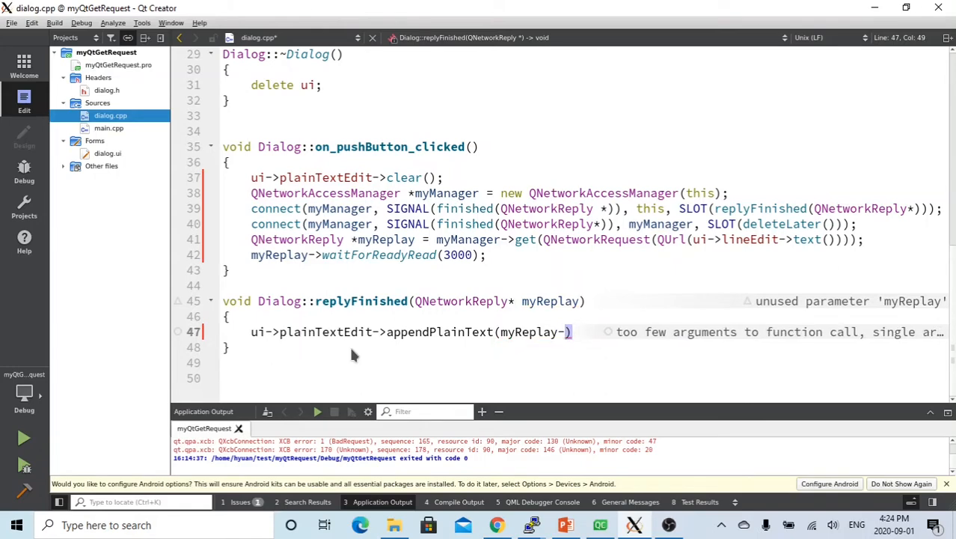
pyautogui.write('r')
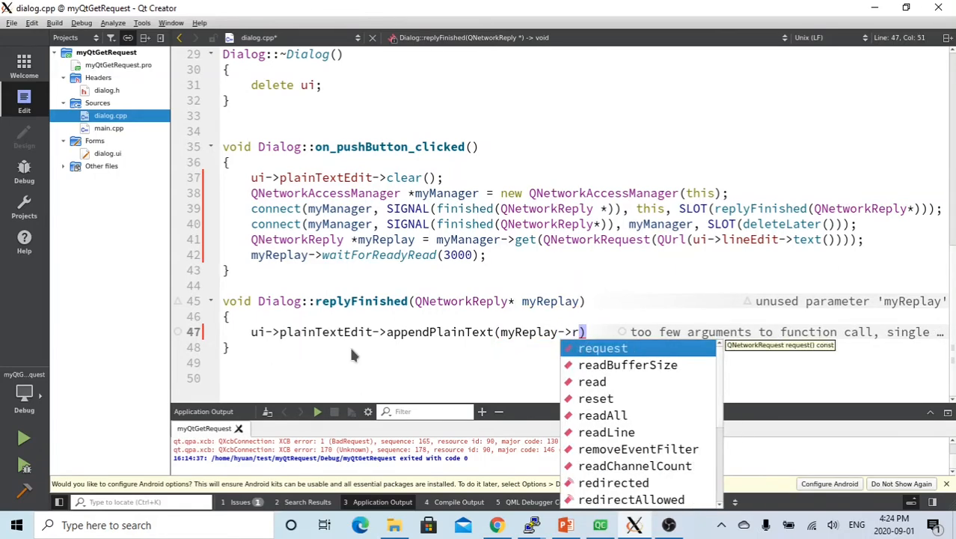
pyautogui.write('eada')
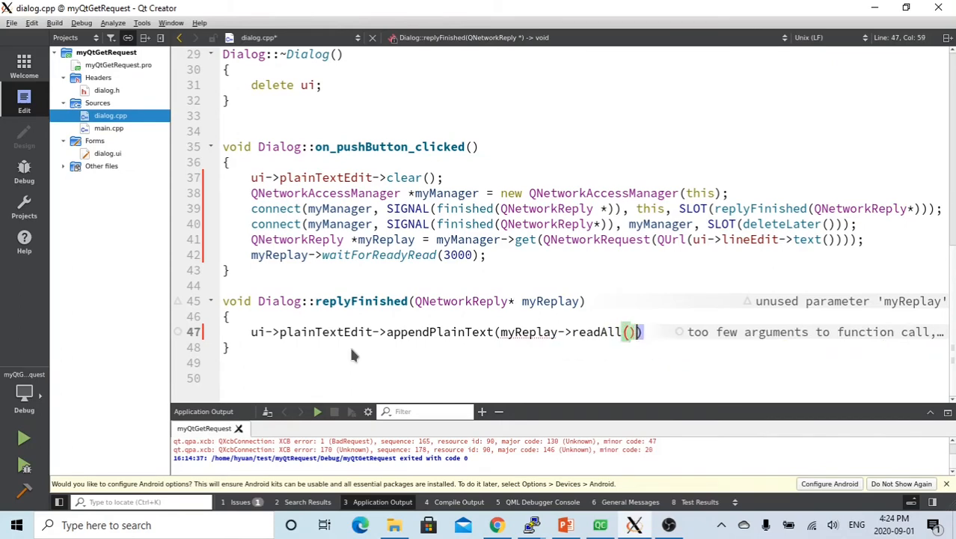
pyautogui.write(')')
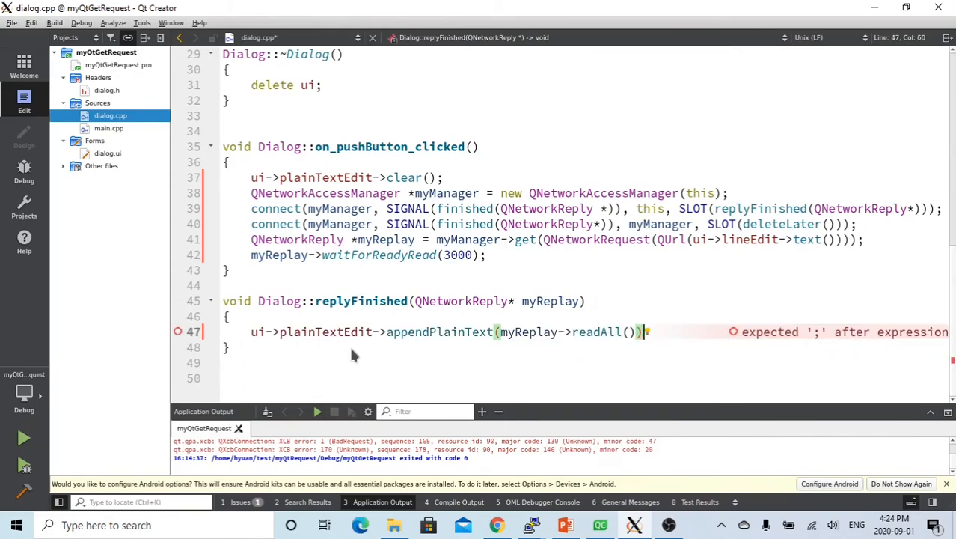
pyautogui.write(';')
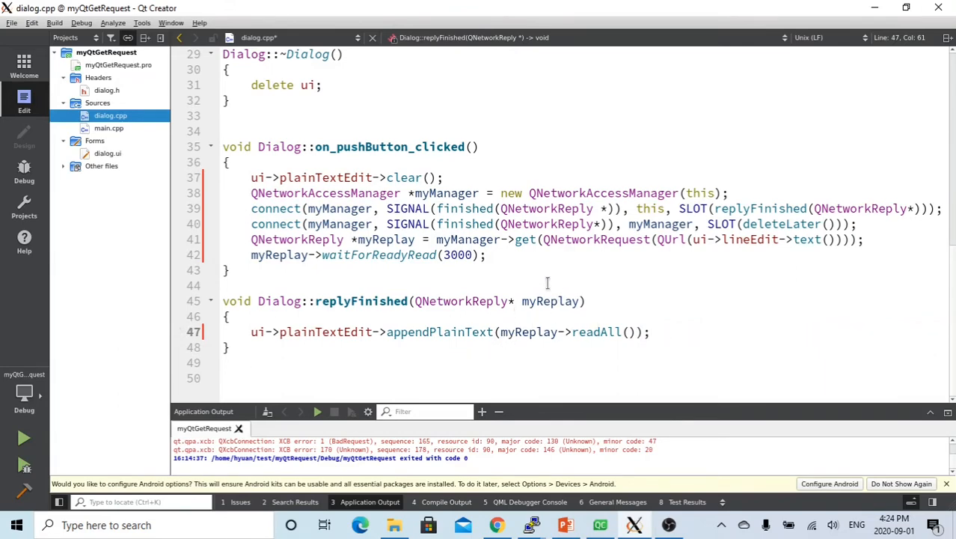
pyautogui.moveTo(60, 459)
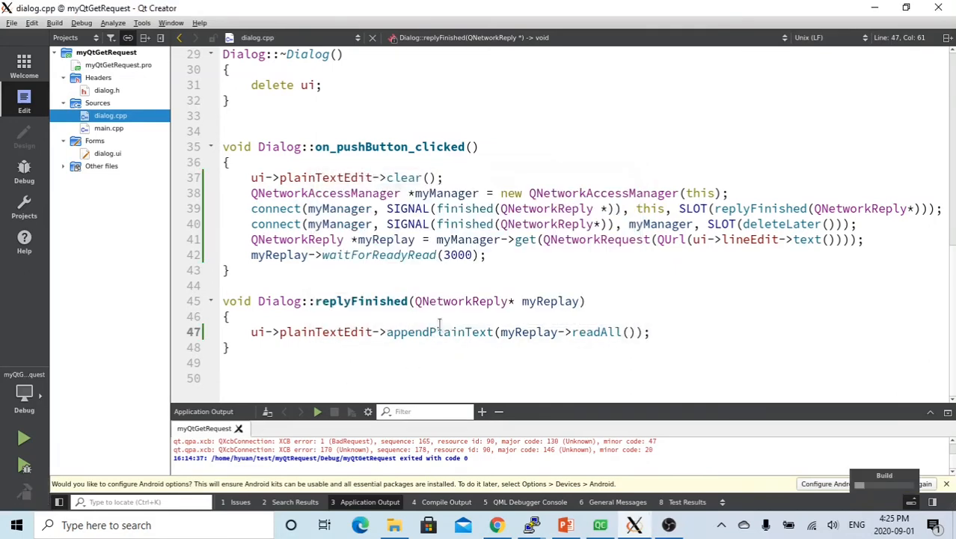
pyautogui.moveTo(439, 332)
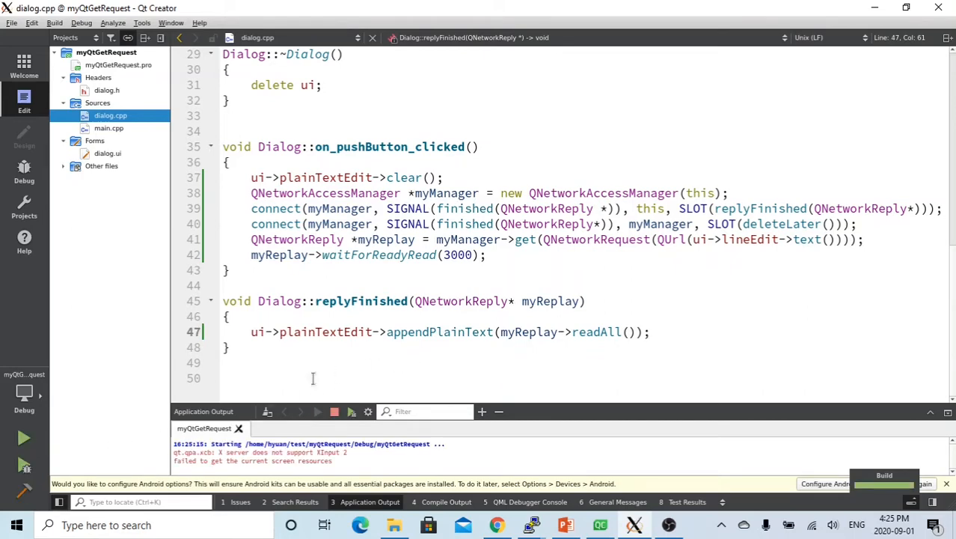
# Run myQtGetRequest from the sidebar, launching the dialog with URL field and Request GET
pyautogui.click(24, 438)
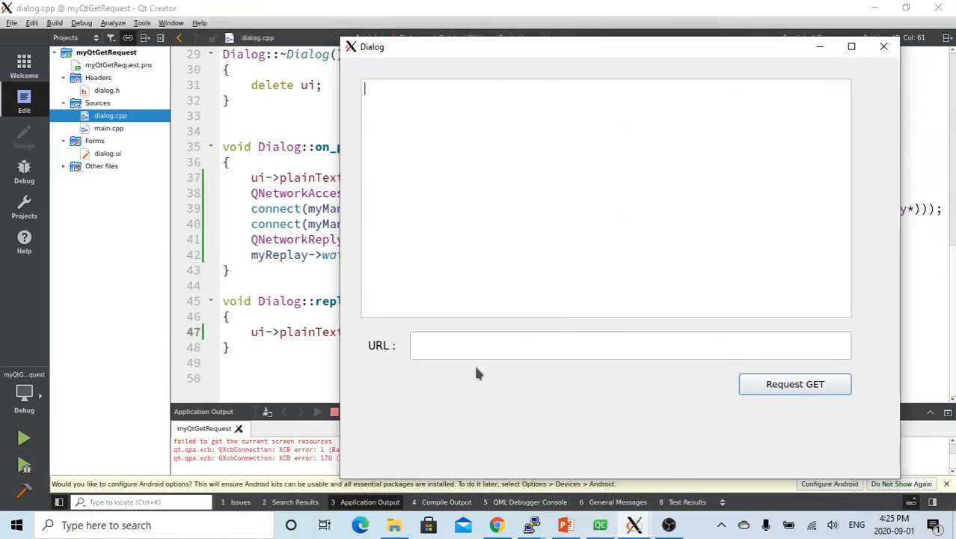
pyautogui.click(631, 345)
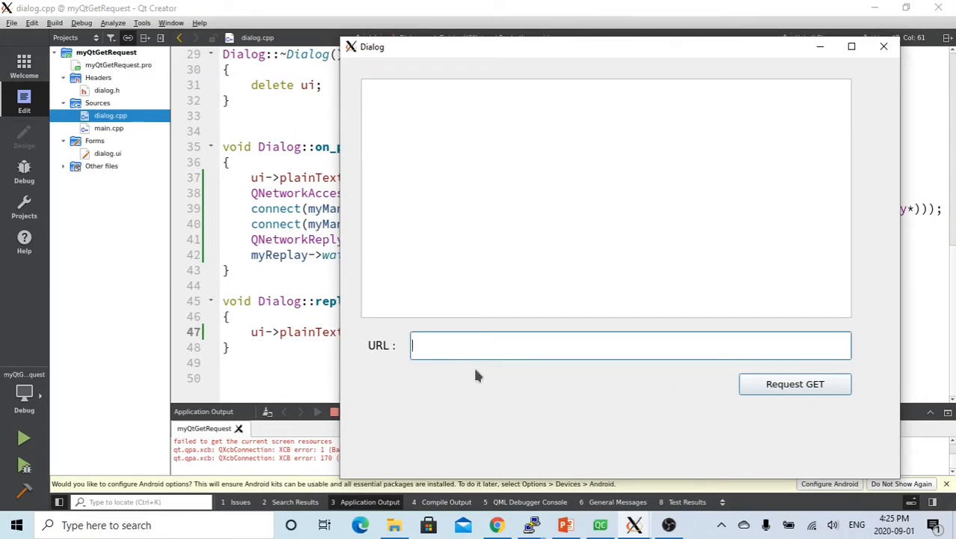
pyautogui.write('htt')
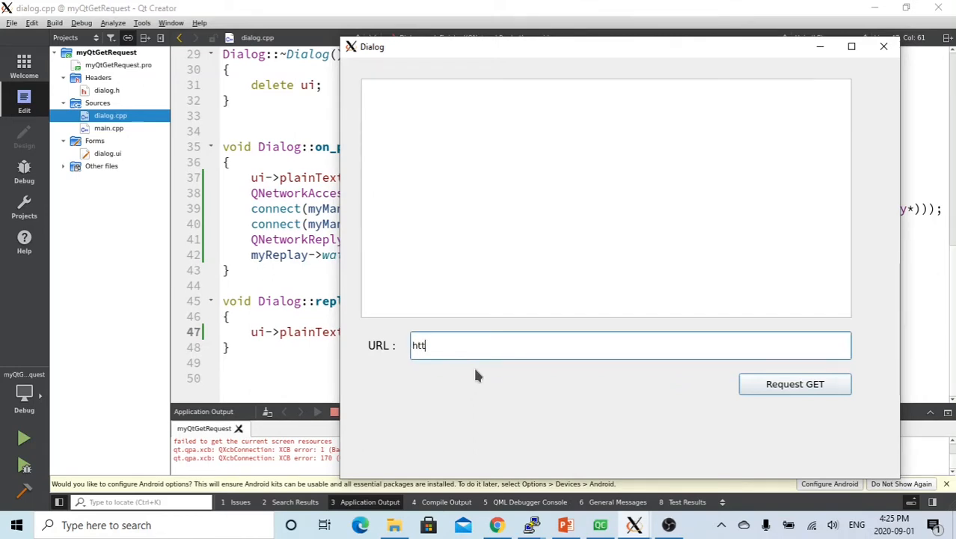
pyautogui.write('p://')
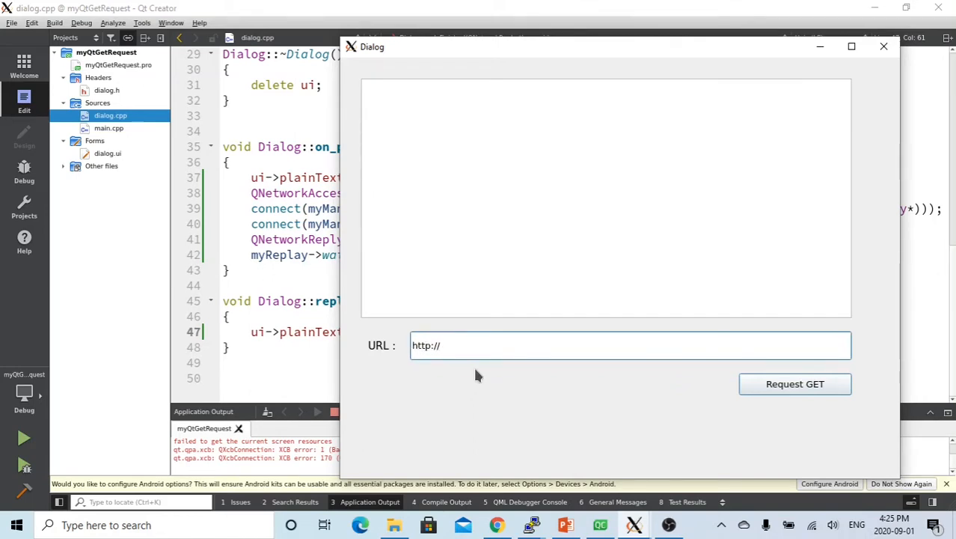
pyautogui.write('192.16')
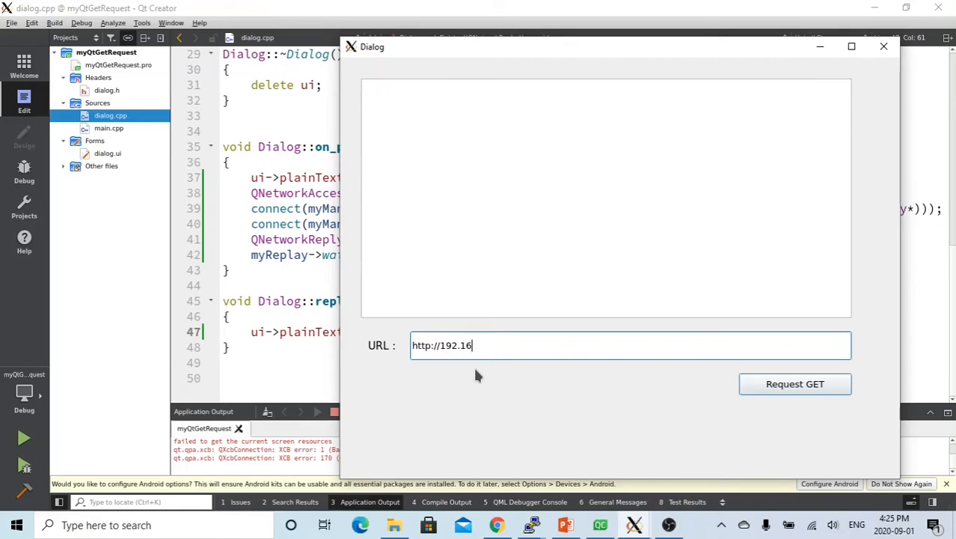
pyautogui.write('8.0.')
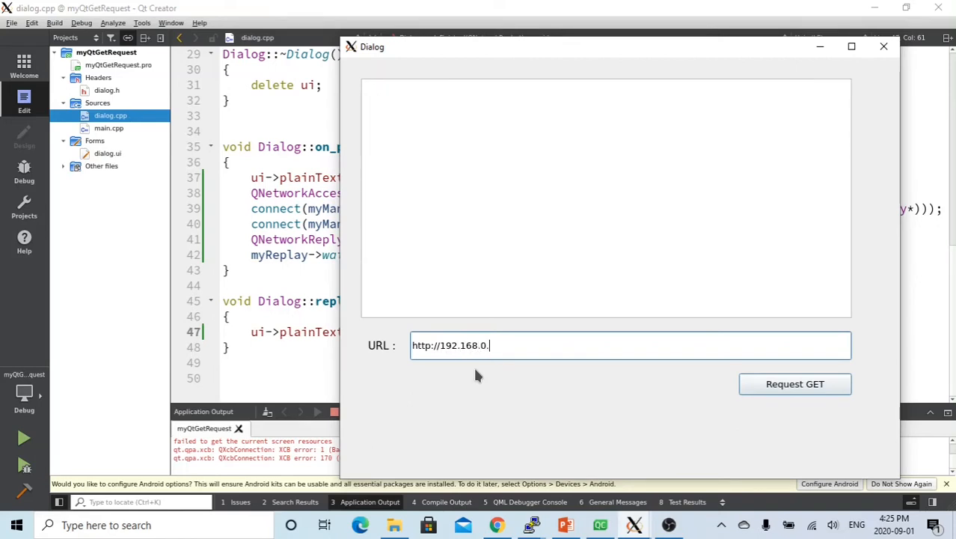
pyautogui.write('107')
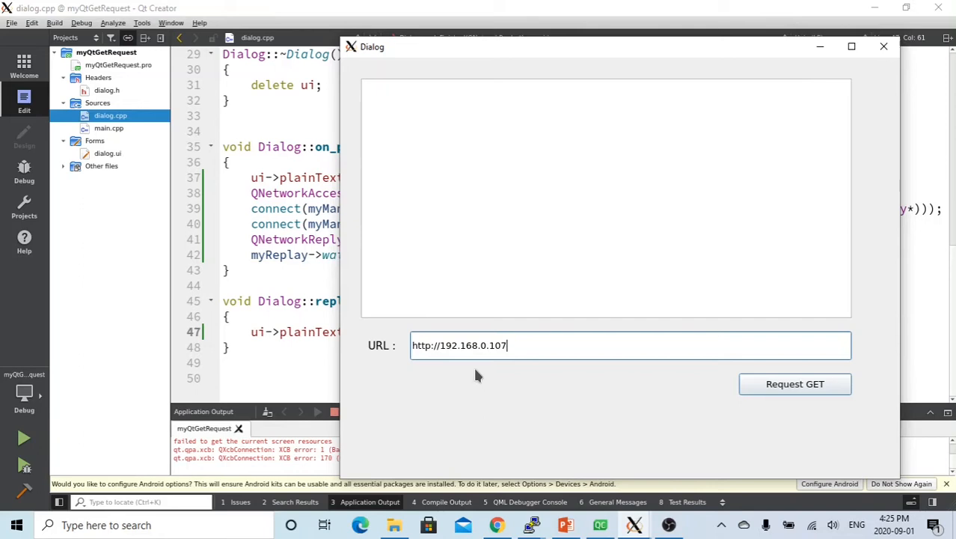
pyautogui.write(':1234')
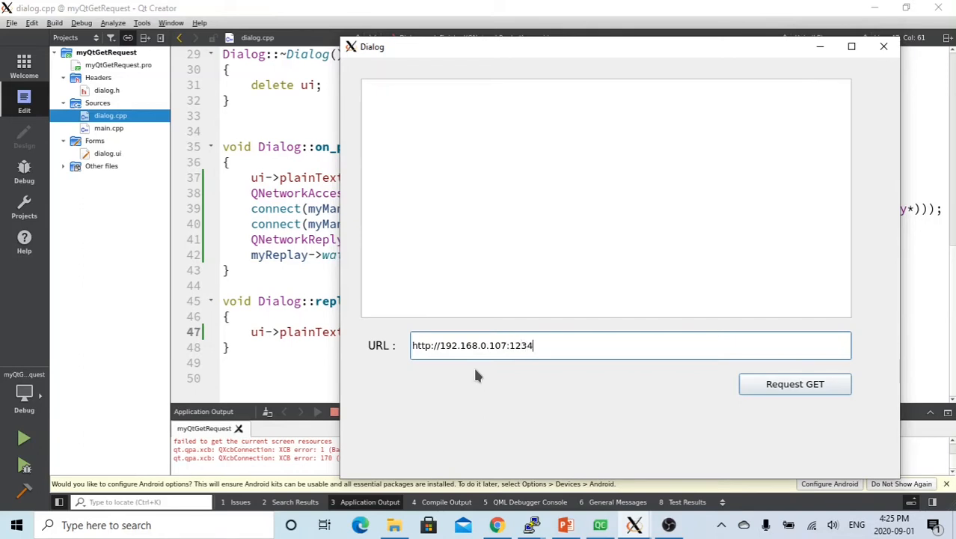
pyautogui.write('/p')
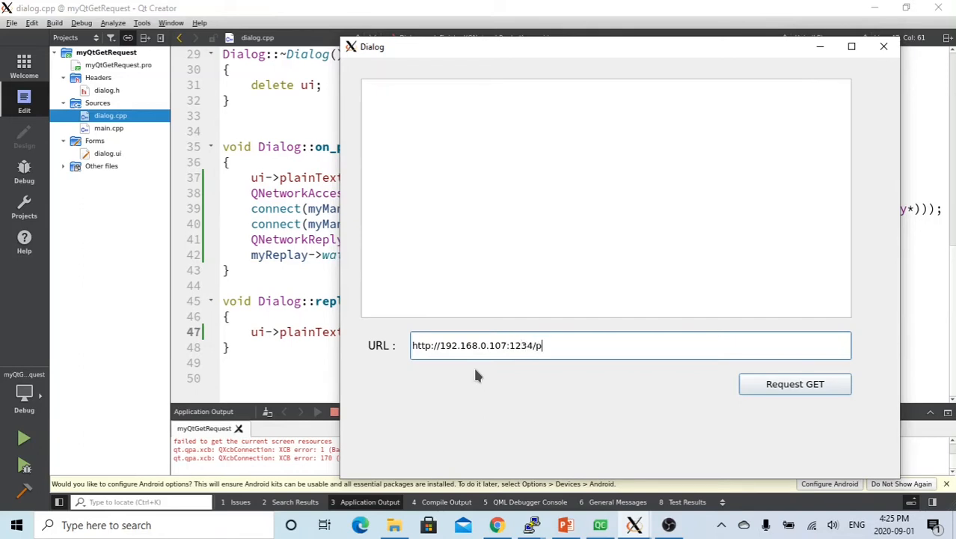
pyautogui.write('layer')
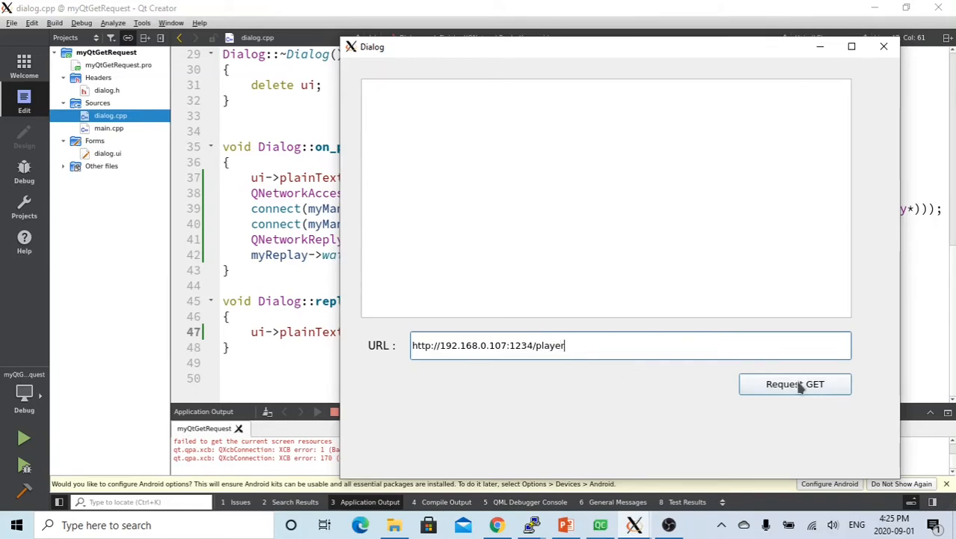
pyautogui.click(795, 383)
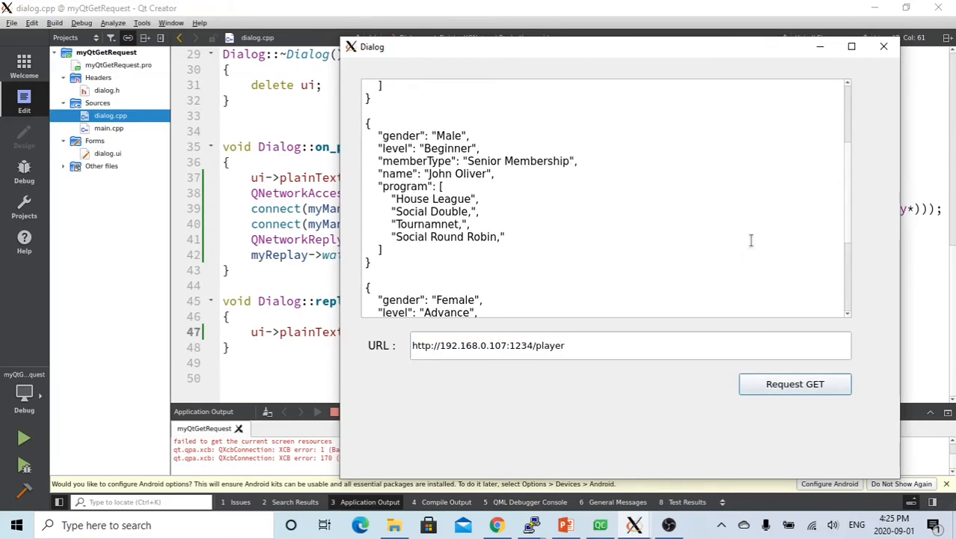
# Check the dialog's three player records, e.g. Steve's Membership, against Chrome's /Player JSON
pyautogui.click(497, 525)
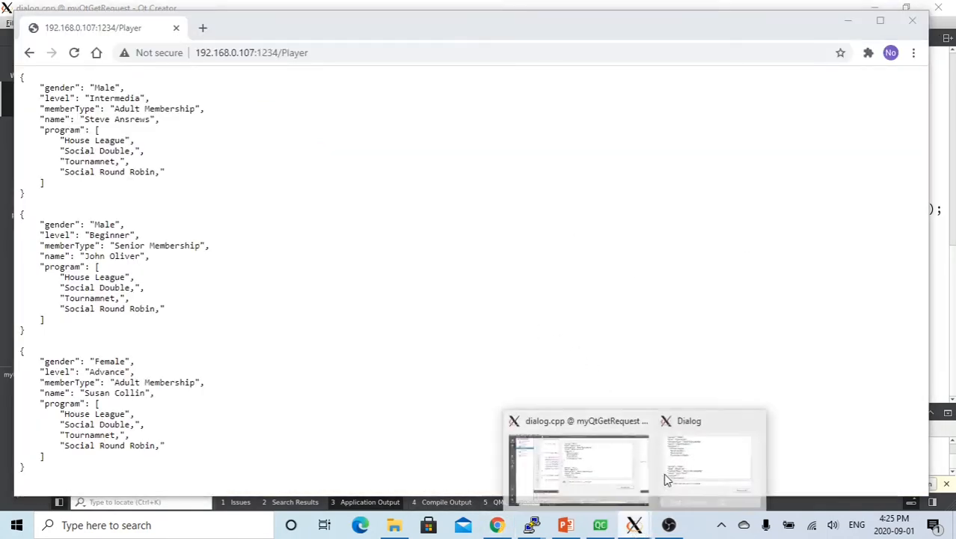
pyautogui.click(707, 456)
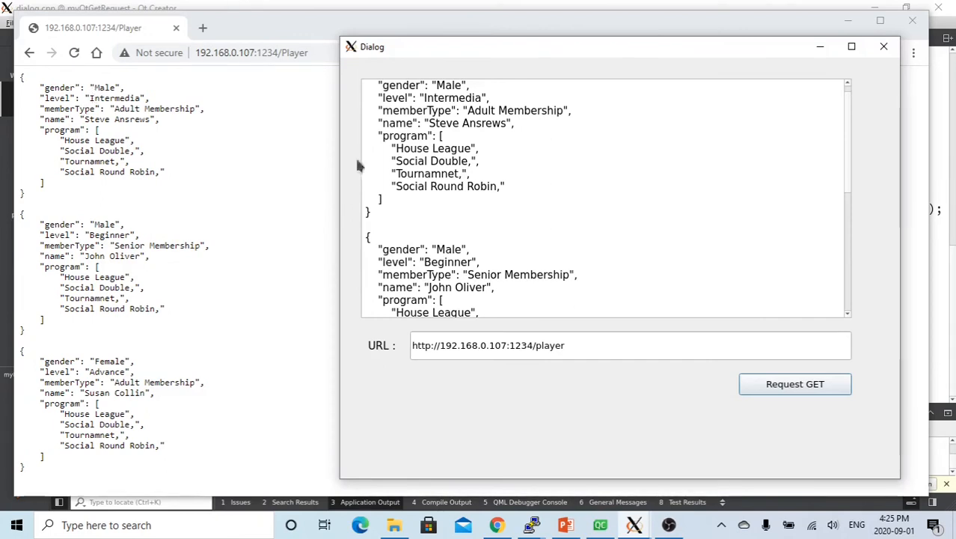
pyautogui.moveTo(849, 177)
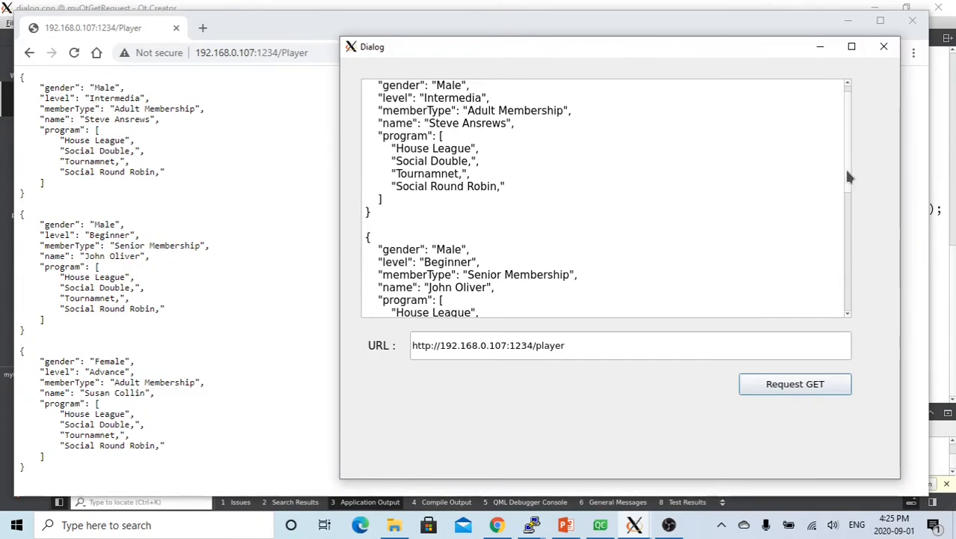
pyautogui.scroll(3)
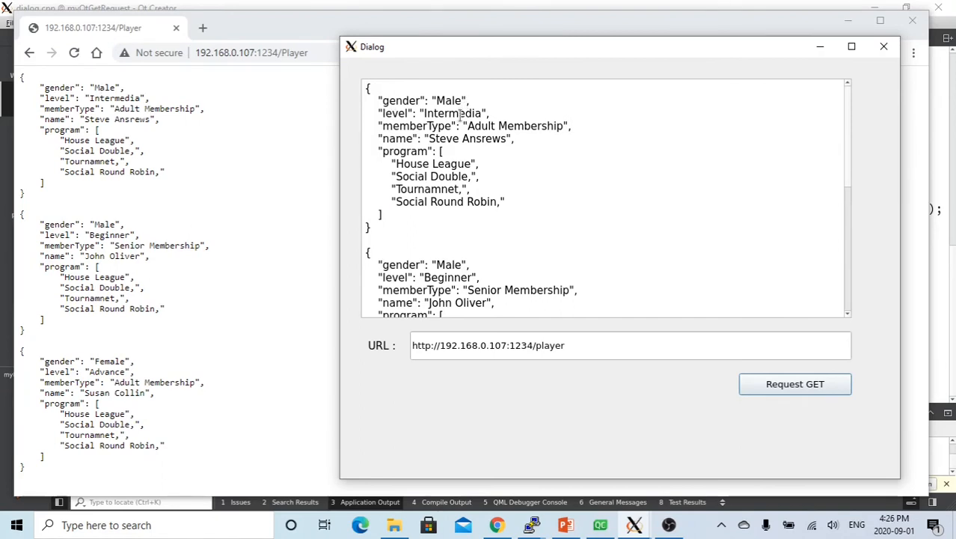
pyautogui.doubleClick(531, 126)
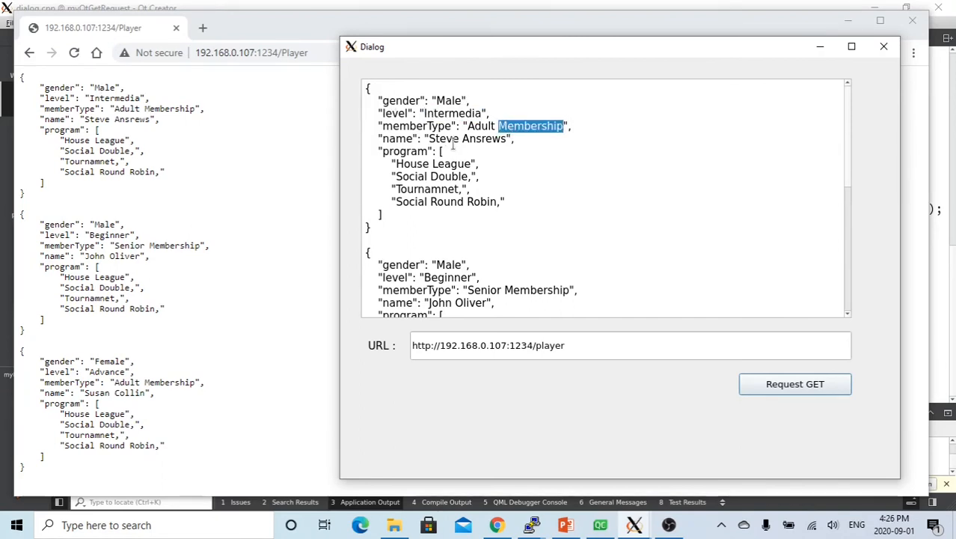
pyautogui.doubleClick(442, 138)
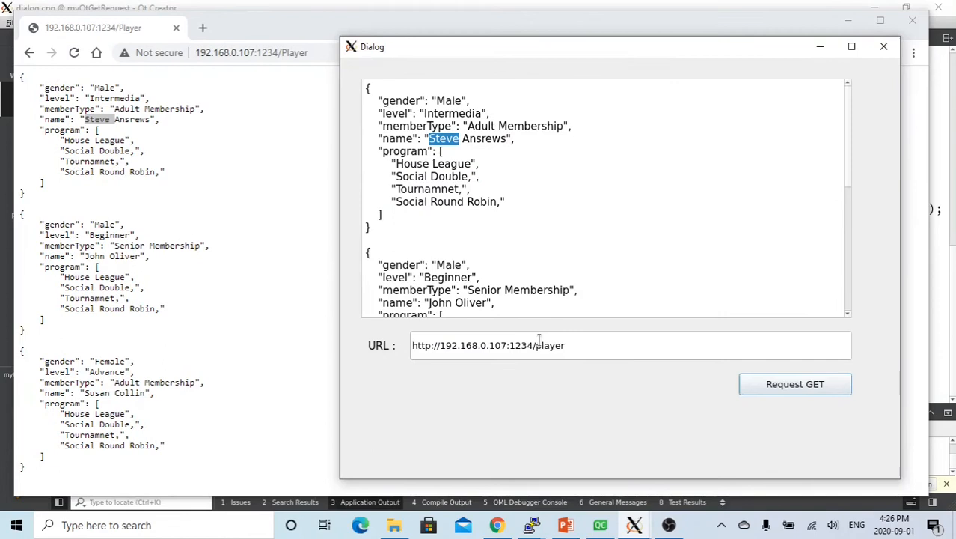
pyautogui.scroll(-3)
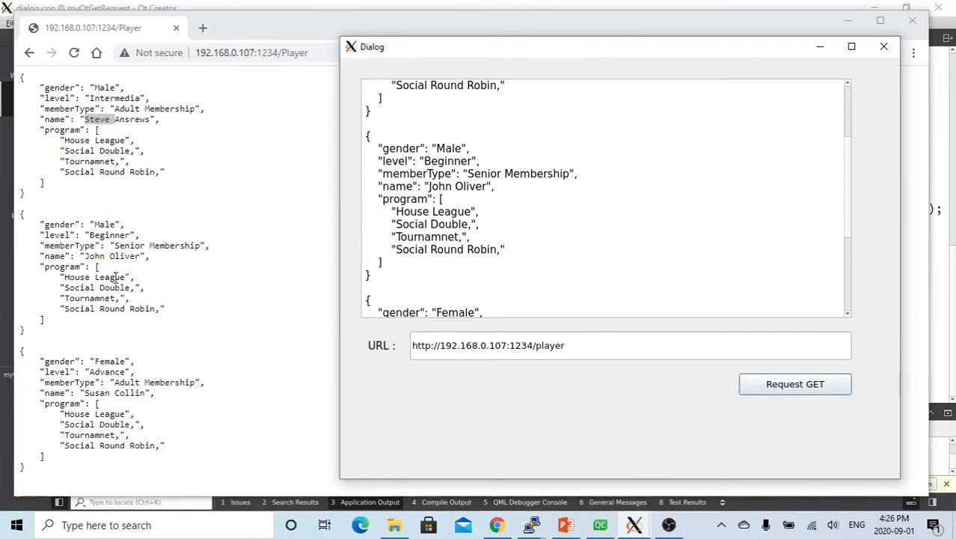
pyautogui.moveTo(378, 396)
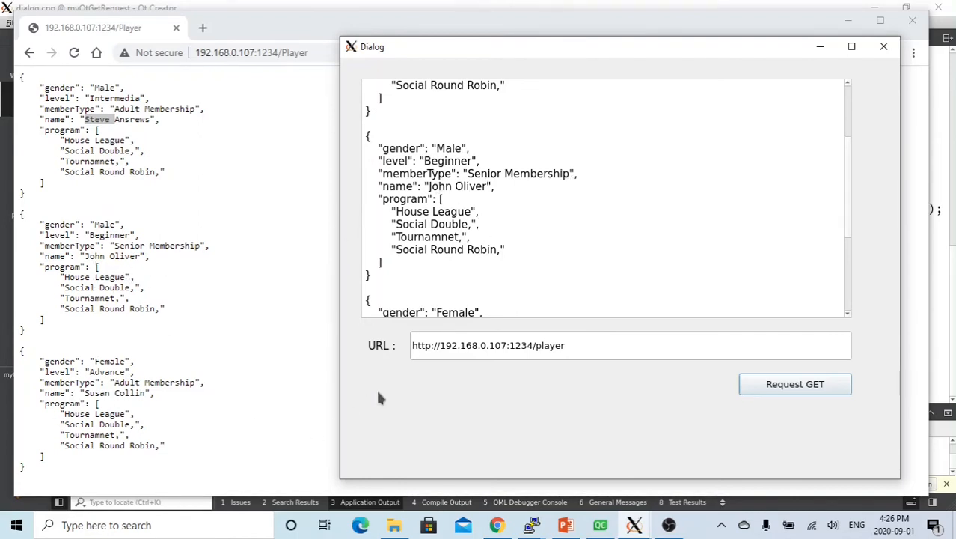
pyautogui.scroll(-3)
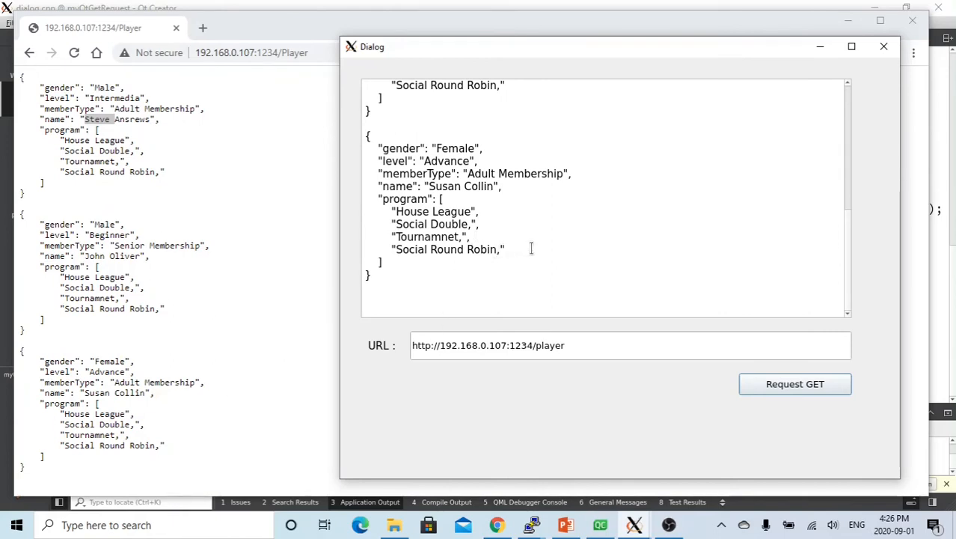
pyautogui.click(883, 47)
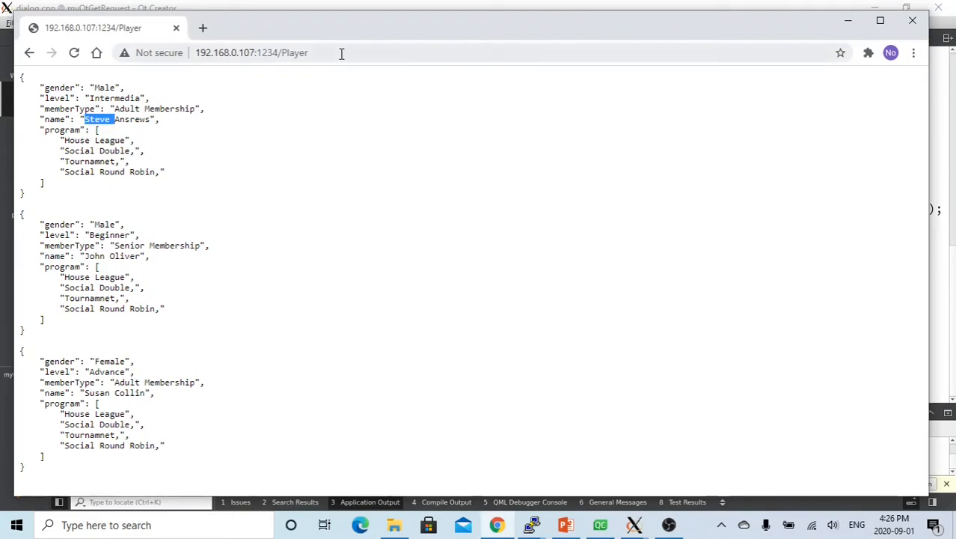
pyautogui.click(251, 53)
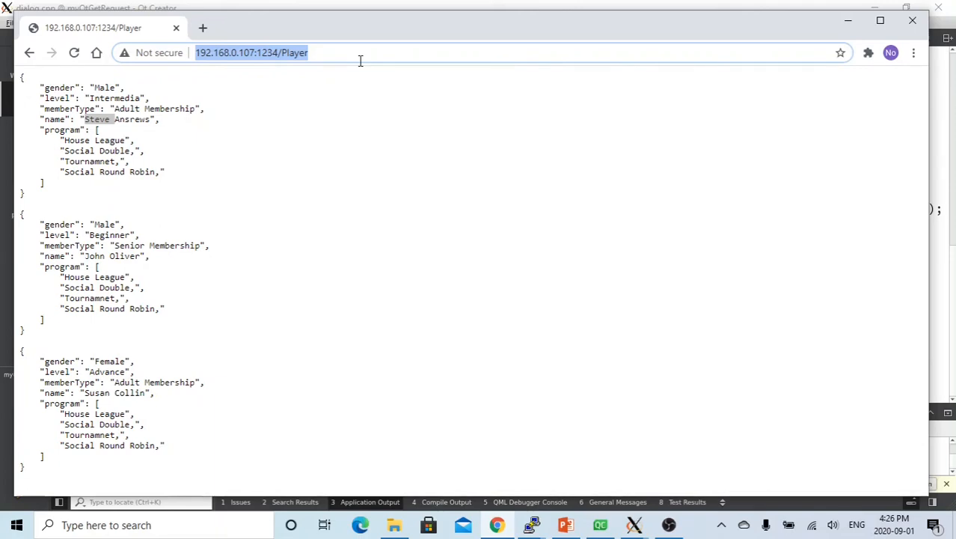
pyautogui.write('https://htt')
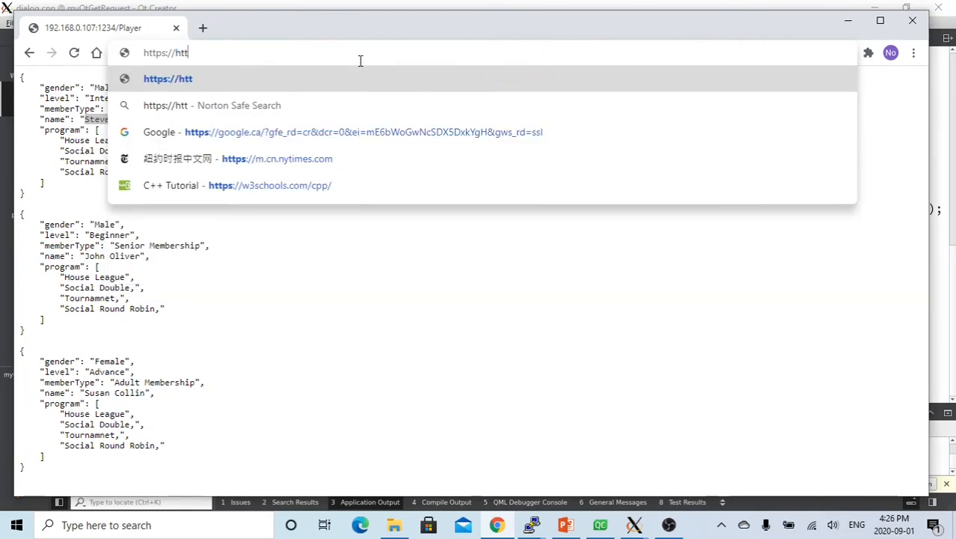
pyautogui.write('pb')
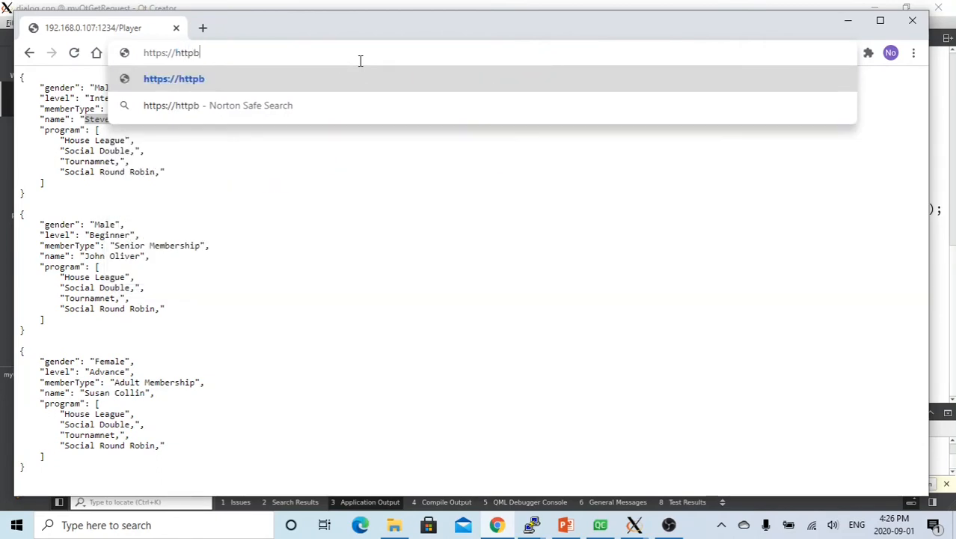
pyautogui.write('in.o')
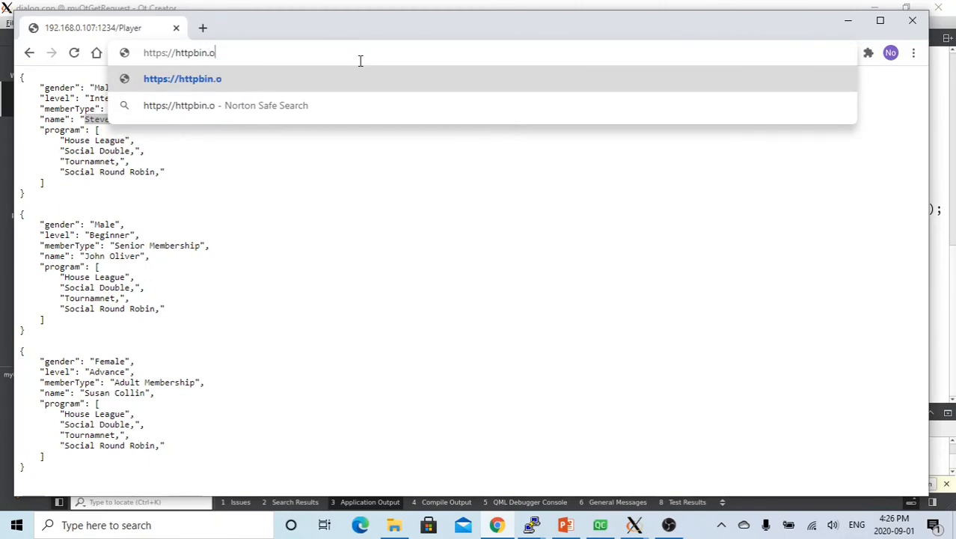
pyautogui.write('rg')
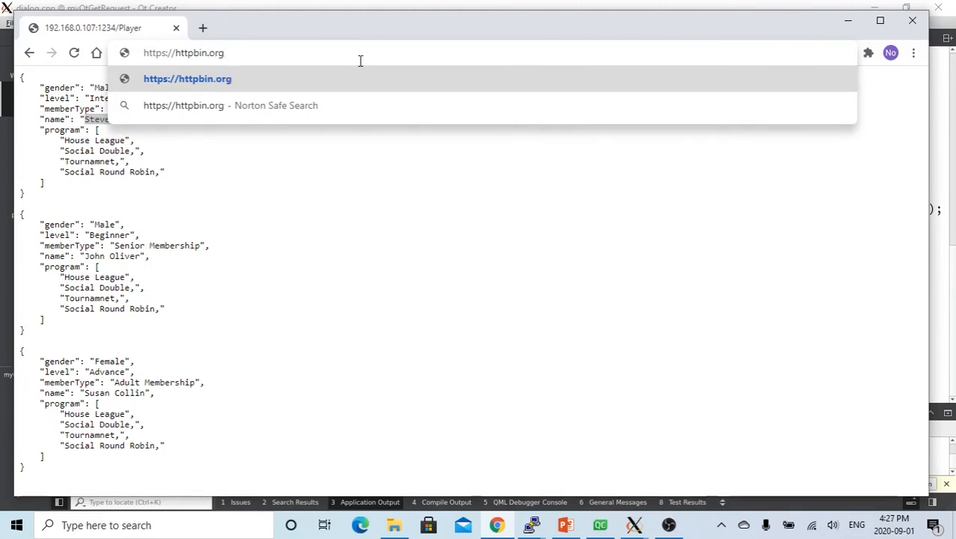
pyautogui.write('/get')
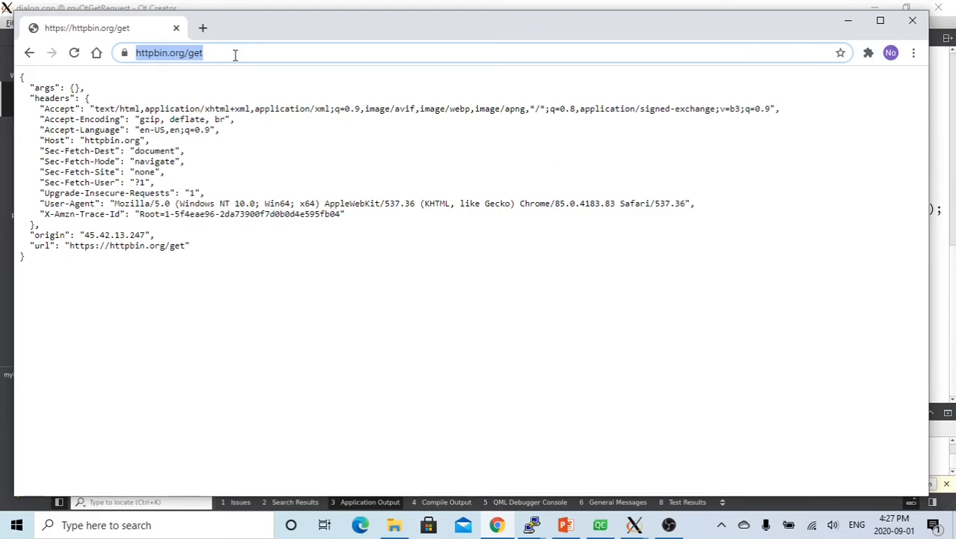
pyautogui.moveTo(90, 226)
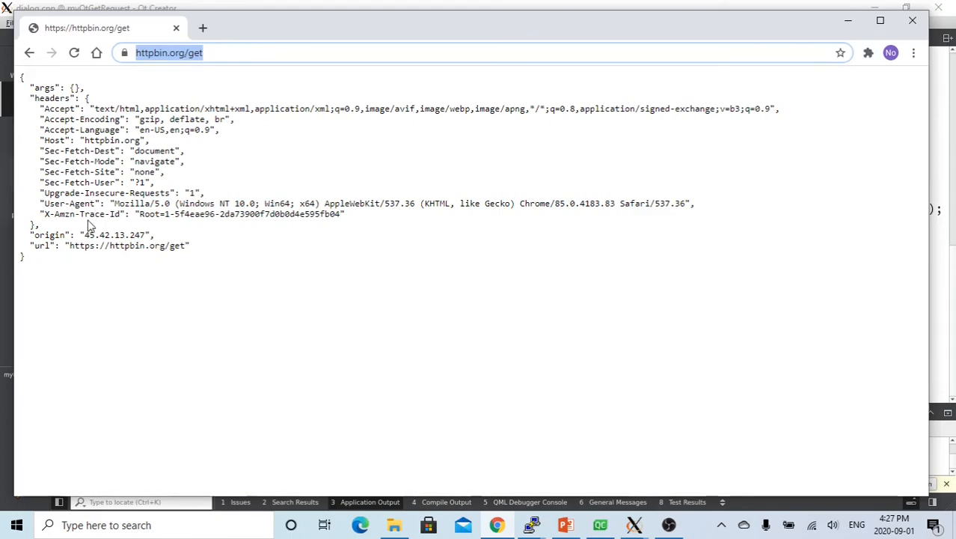
pyautogui.moveTo(633, 524)
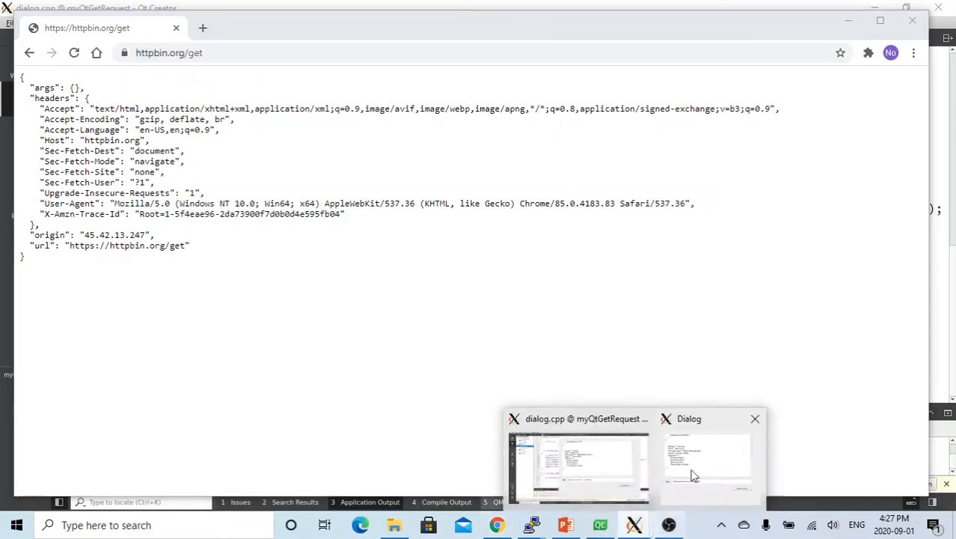
pyautogui.click(708, 460)
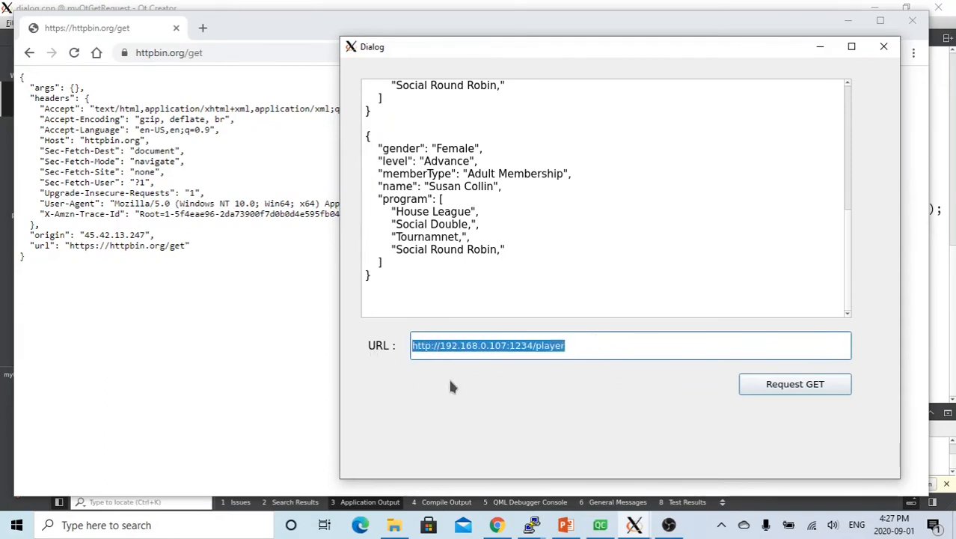
pyautogui.write('https:')
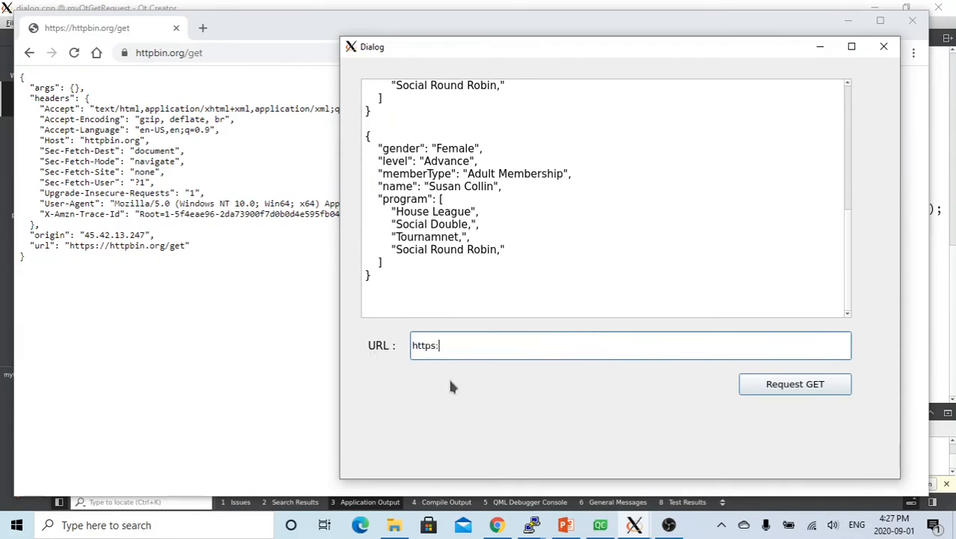
pyautogui.write('//htt')
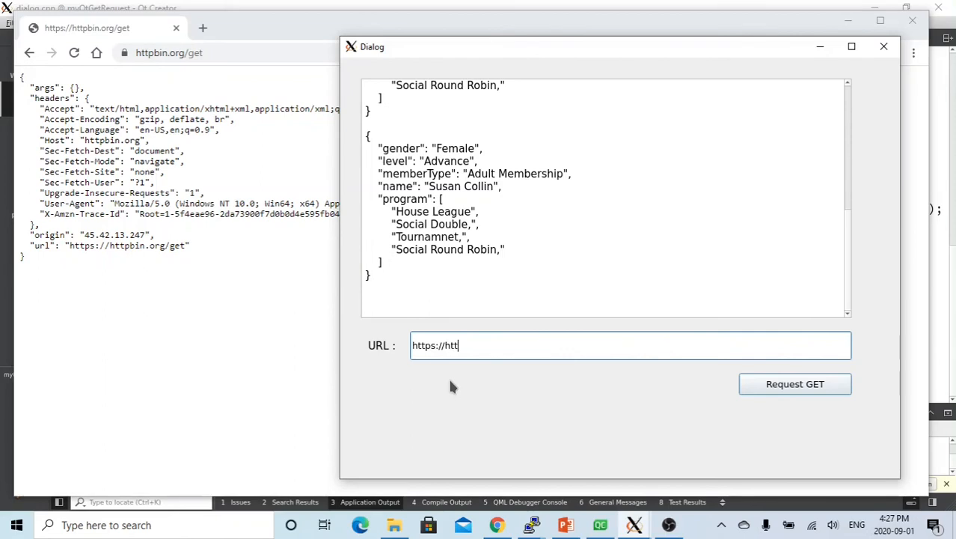
pyautogui.write('pbin')
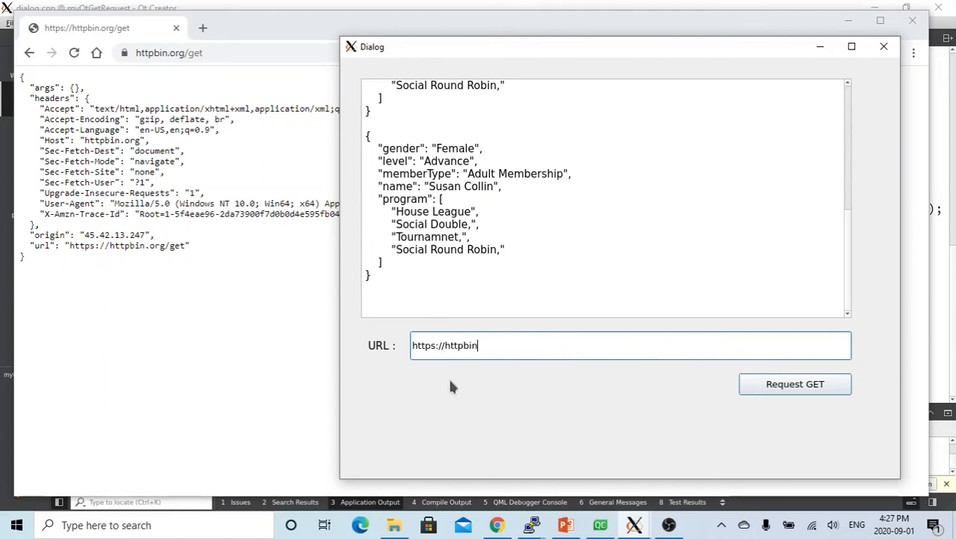
pyautogui.write('.org')
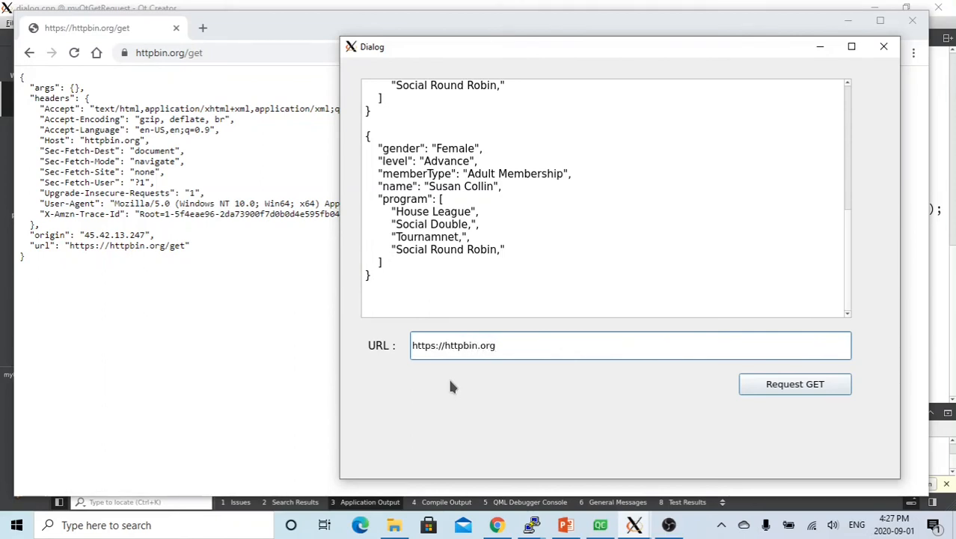
pyautogui.write('/get')
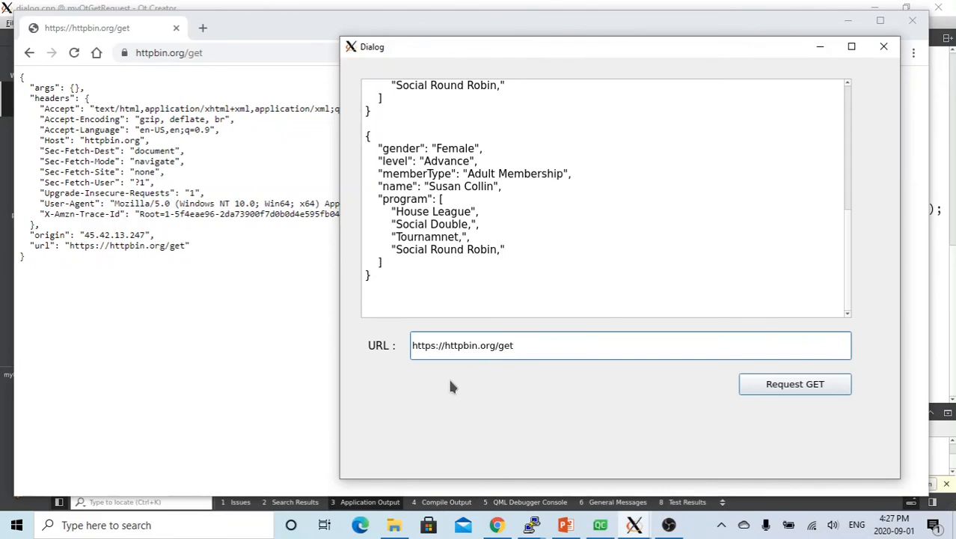
pyautogui.click(795, 383)
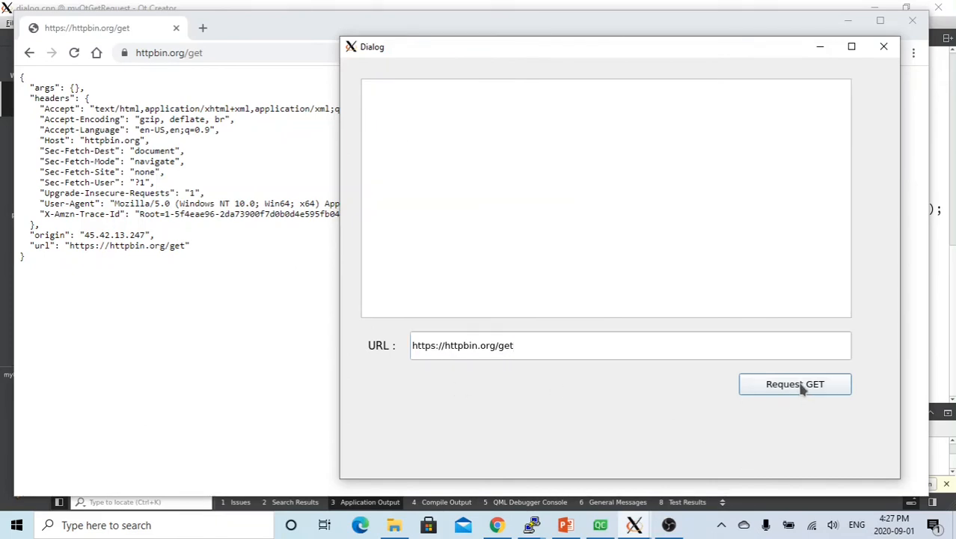
# Fetch httpbin.org/get into the dialog, compare with Chrome, then show the lecture slides
pyautogui.click(794, 383)
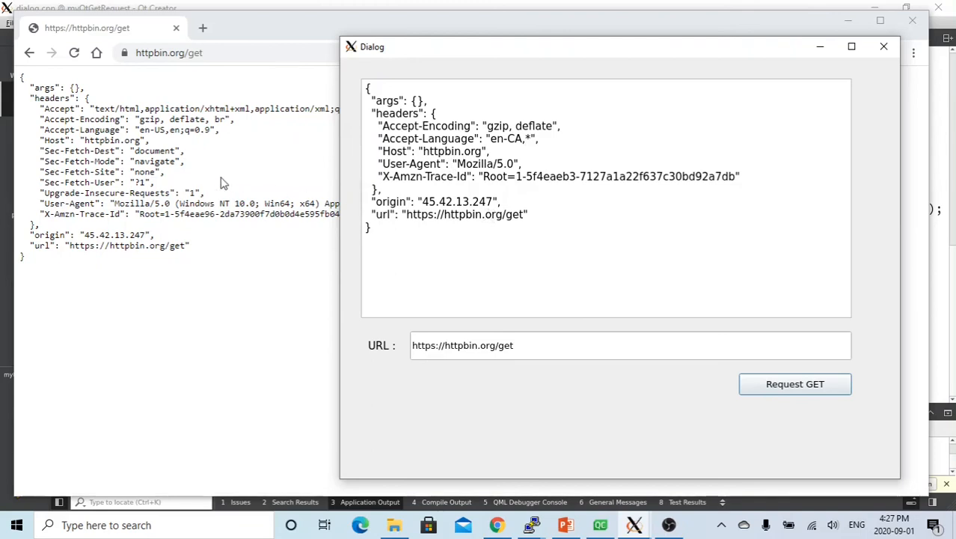
pyautogui.moveTo(78, 92)
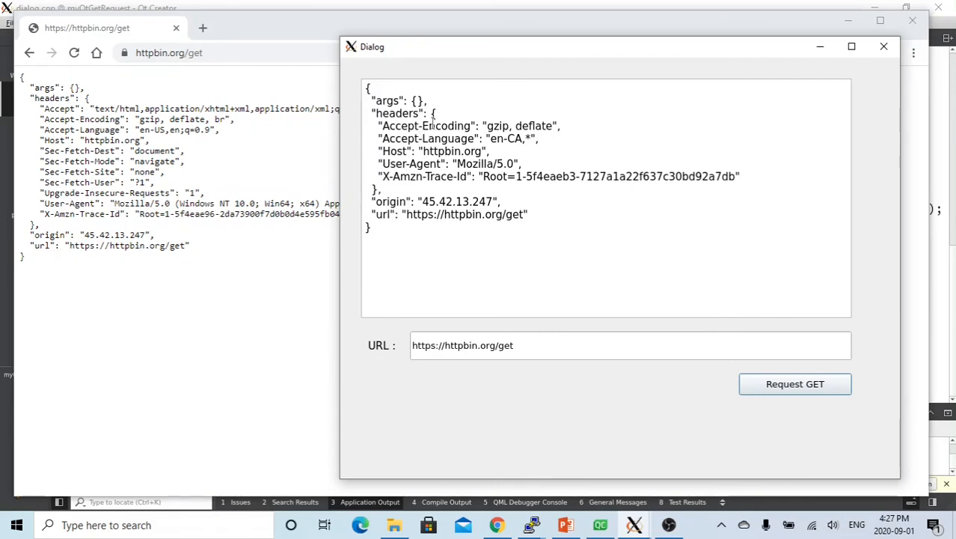
pyautogui.moveTo(363, 127)
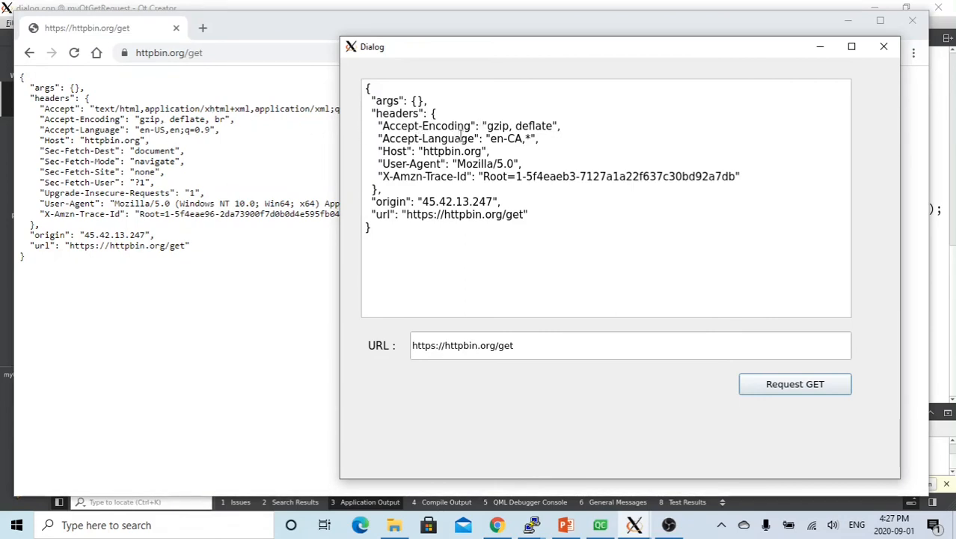
pyautogui.moveTo(148, 114)
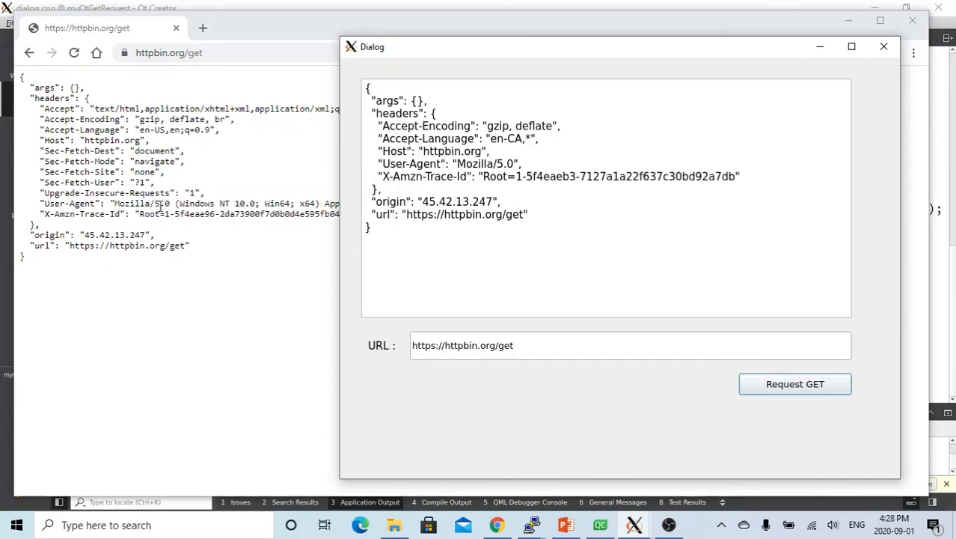
pyautogui.click(883, 47)
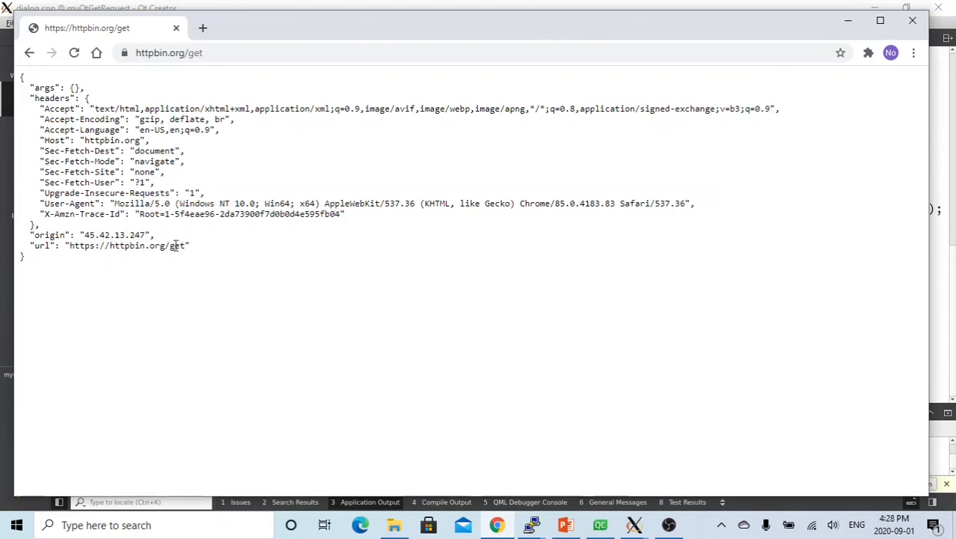
pyautogui.moveTo(633, 524)
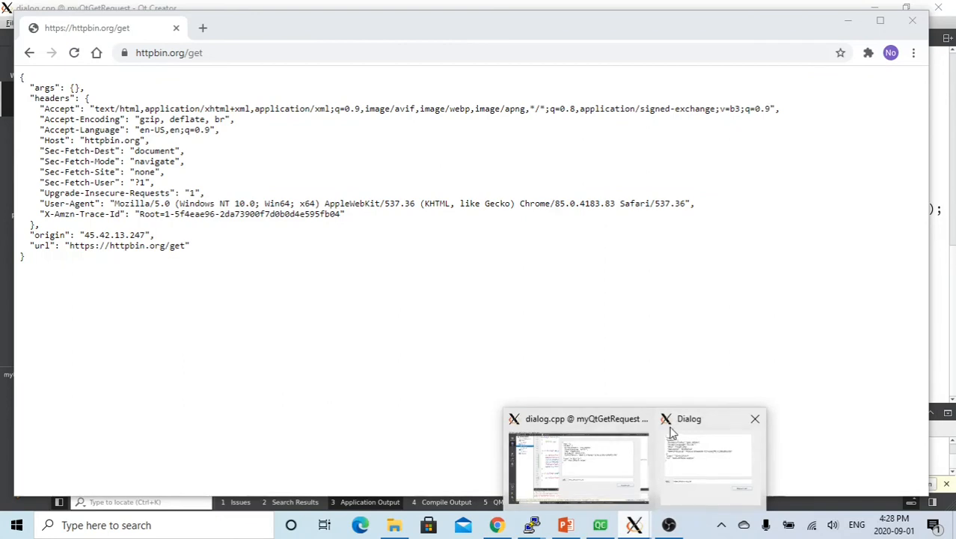
pyautogui.click(707, 456)
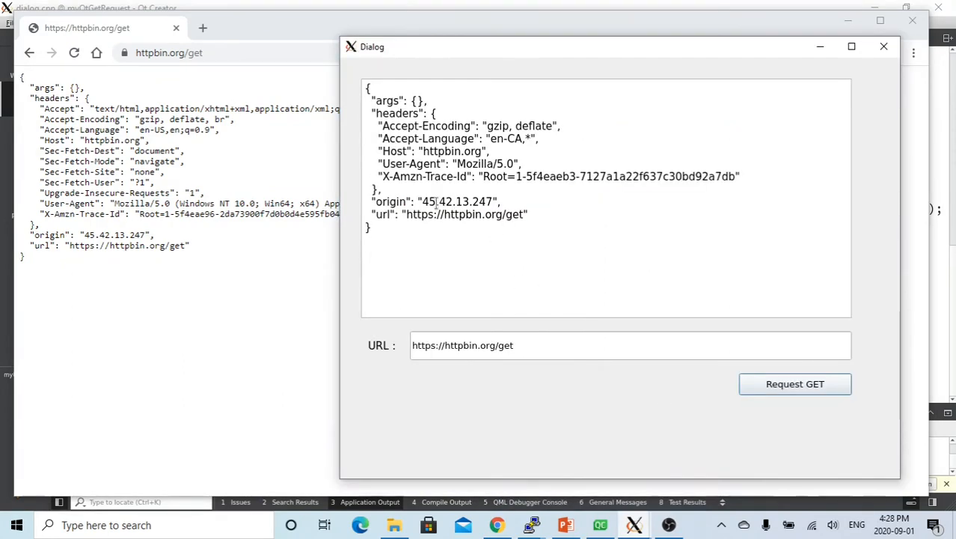
pyautogui.moveTo(553, 235)
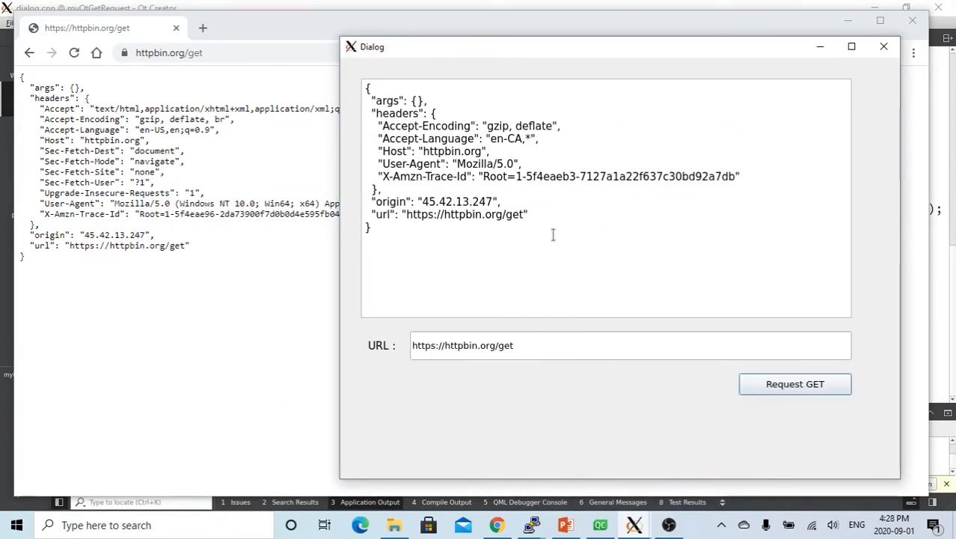
pyautogui.moveTo(470, 222)
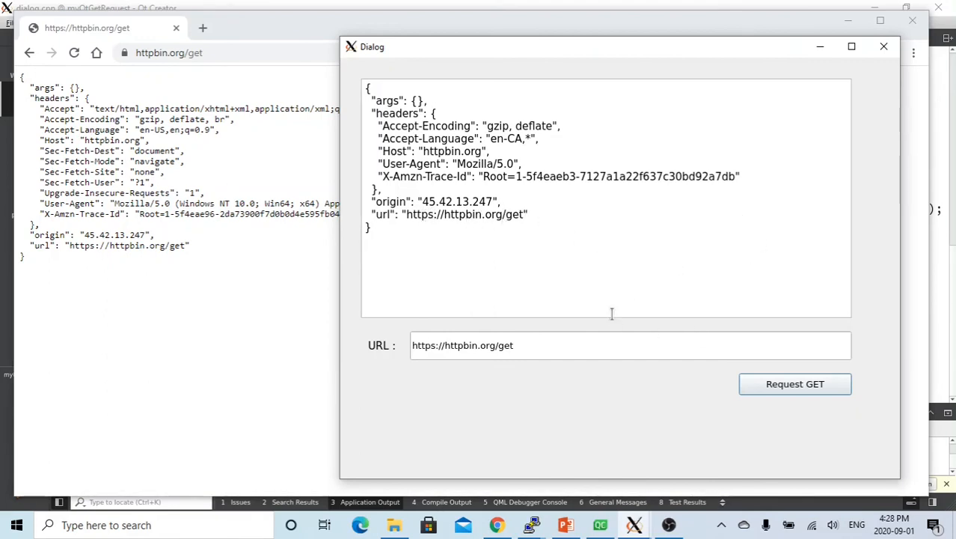
pyautogui.moveTo(696, 377)
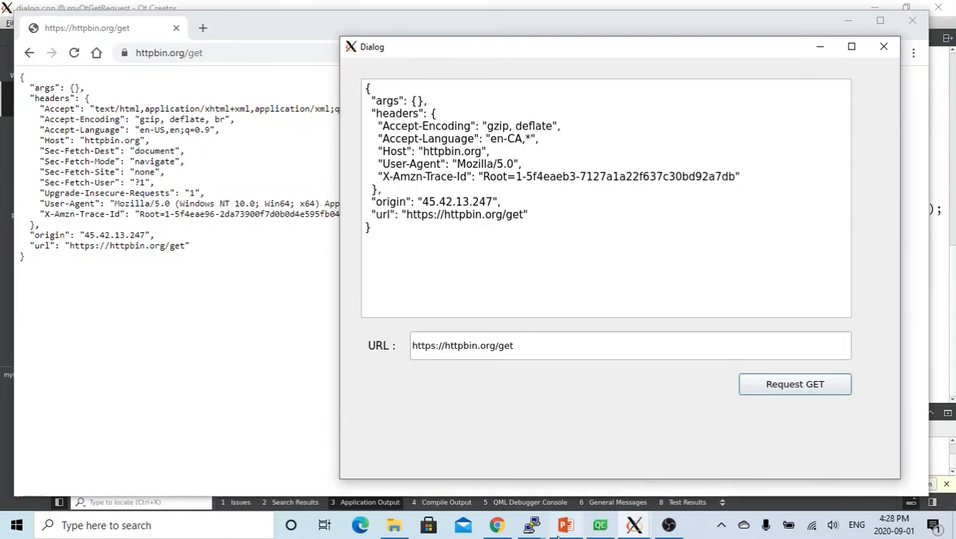
pyautogui.click(565, 524)
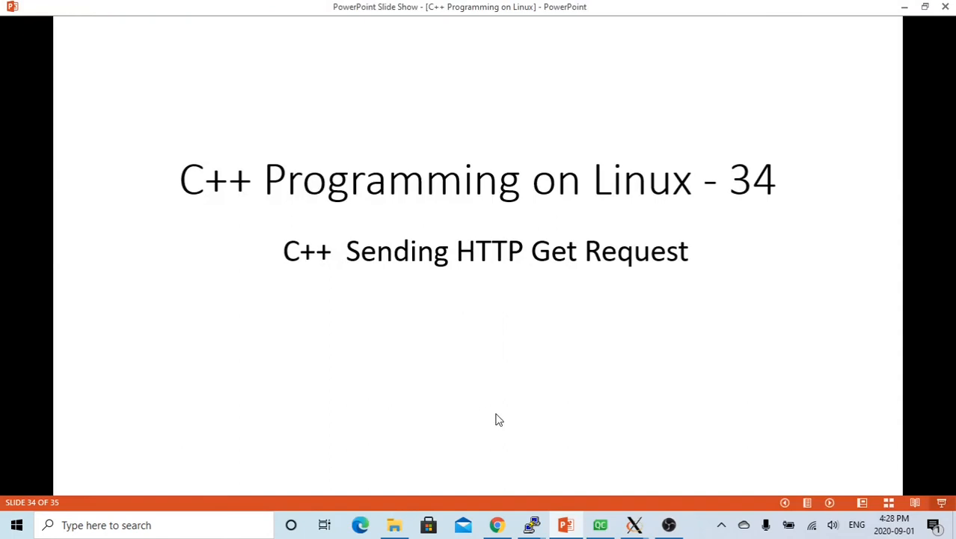
pyautogui.moveTo(505, 423)
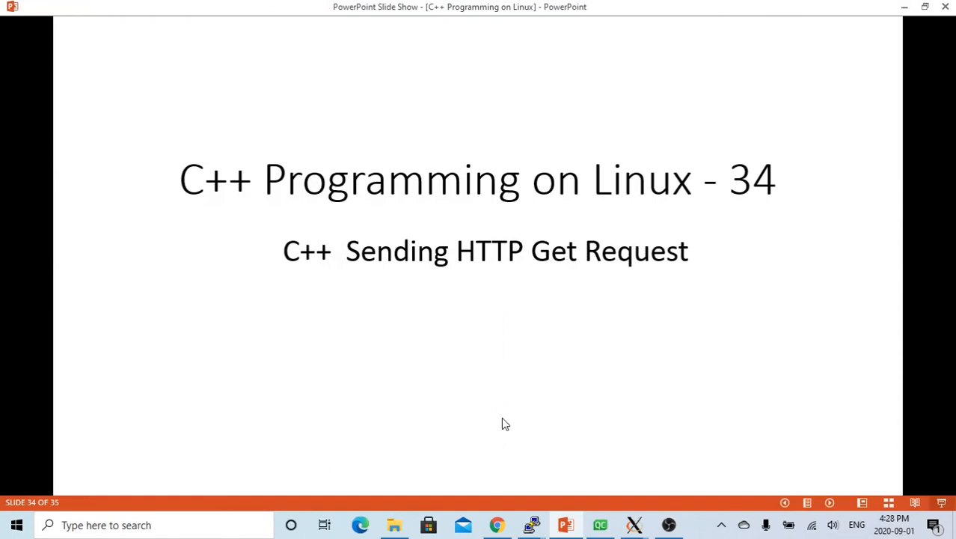